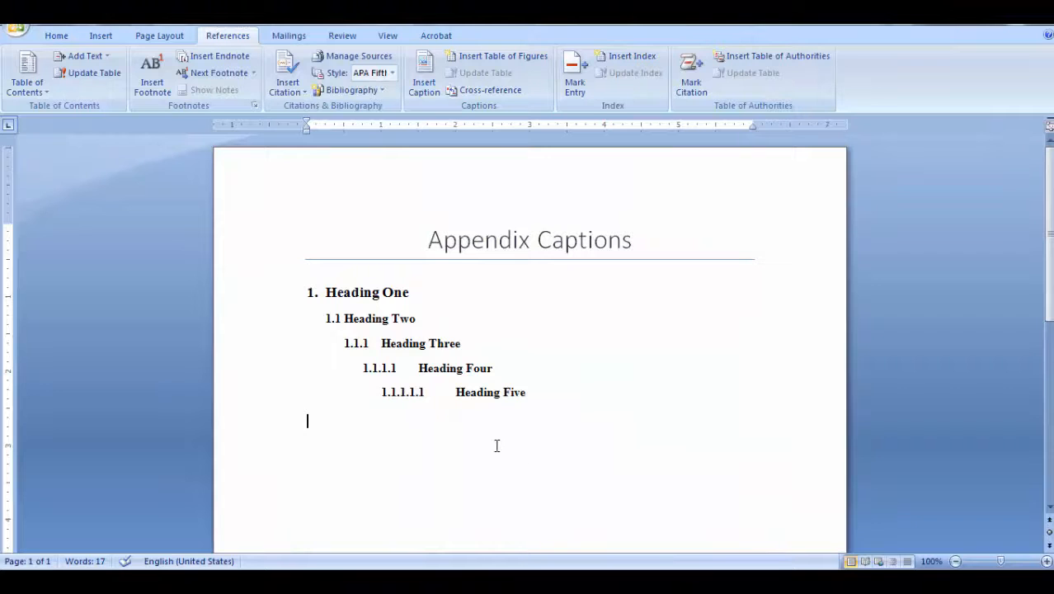
- Show the Home paragraph commands and expand the Multilevel List gallery
left_click(56, 37)
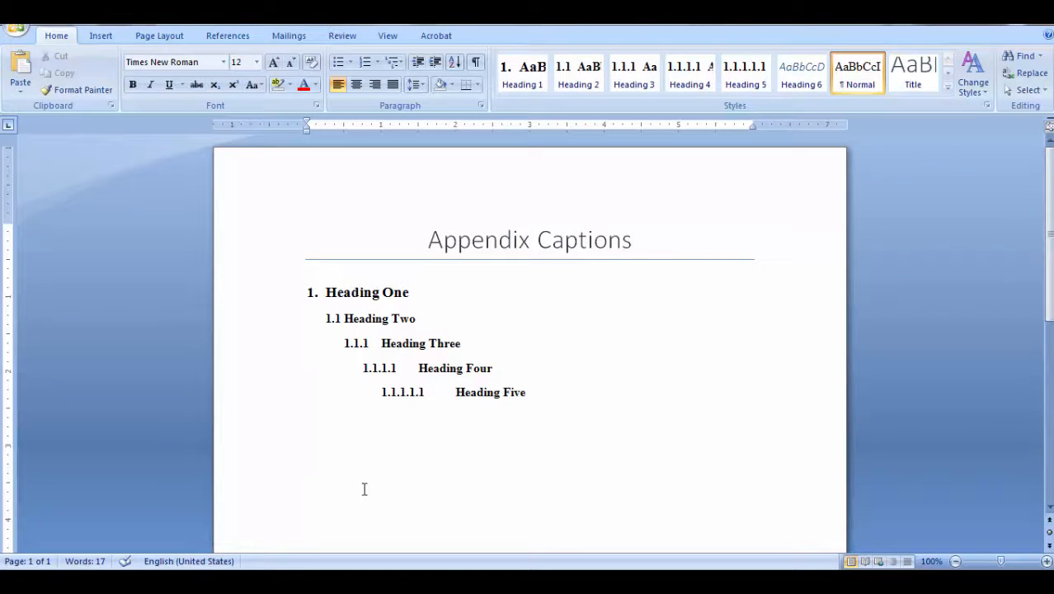
left_click(307, 421)
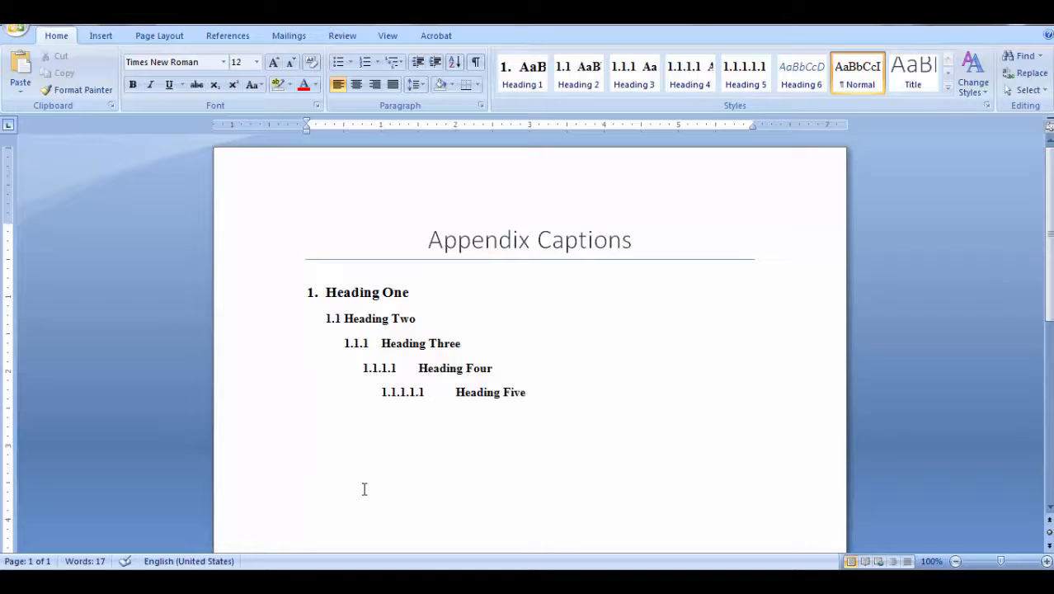
left_click(307, 421)
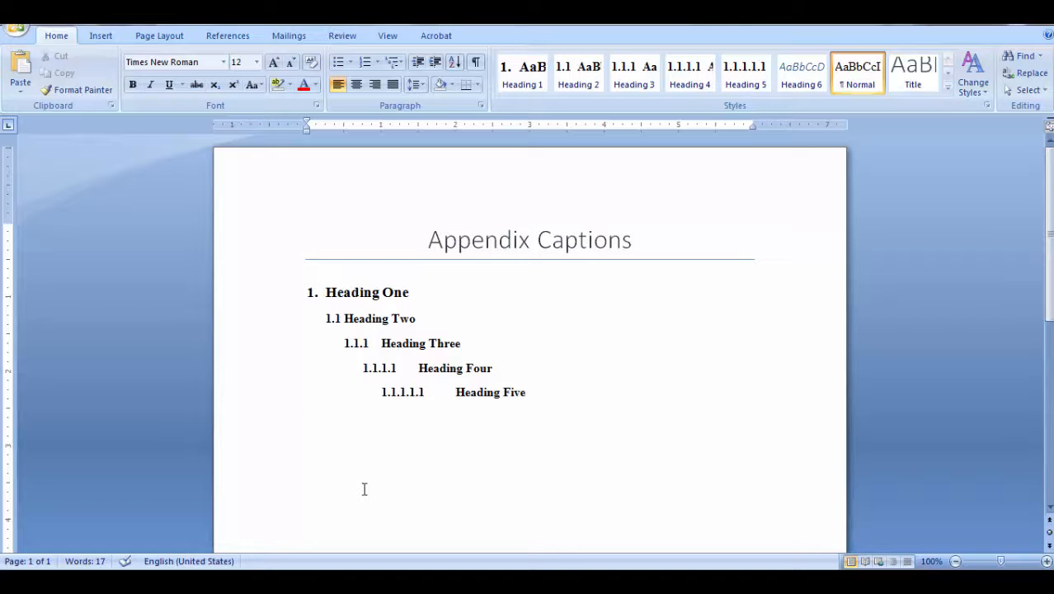
left_click(307, 421)
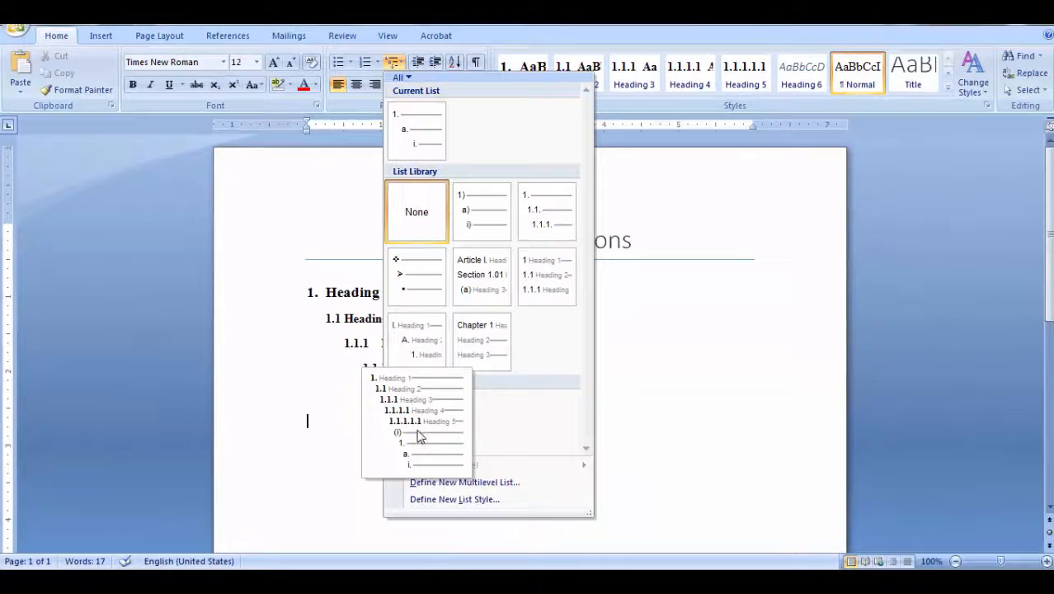
- Modify the Numbering in Appendices list style and reveal its full numbering settings
right_click(415, 421)
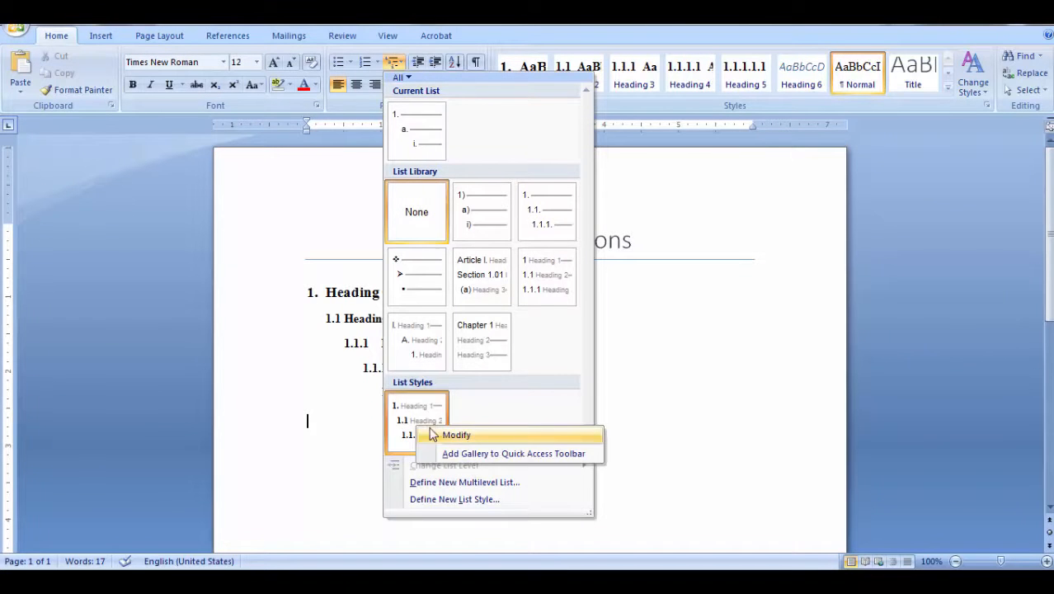
left_click(456, 436)
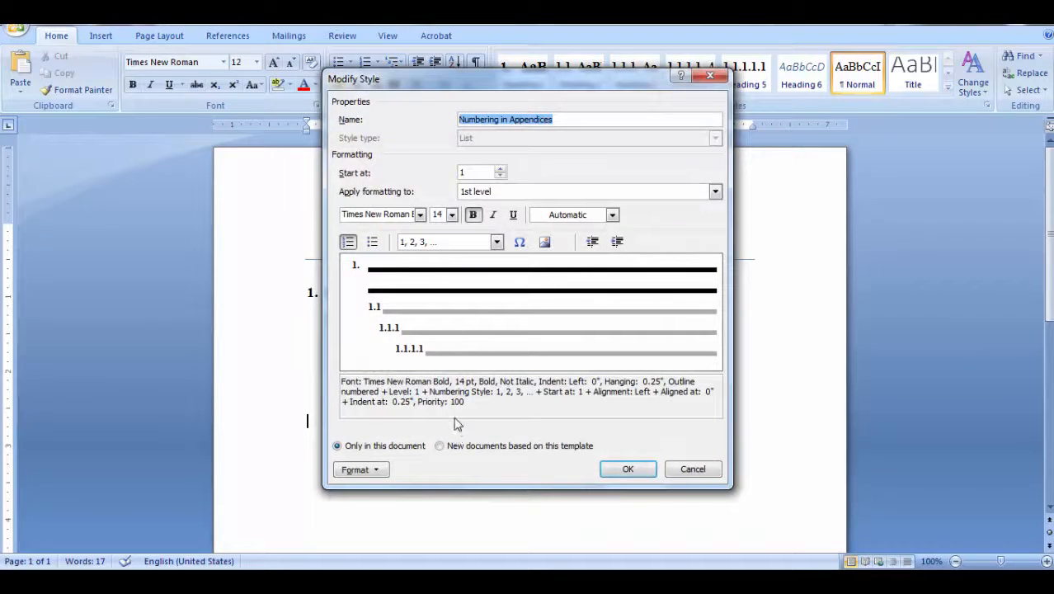
left_click(356, 469)
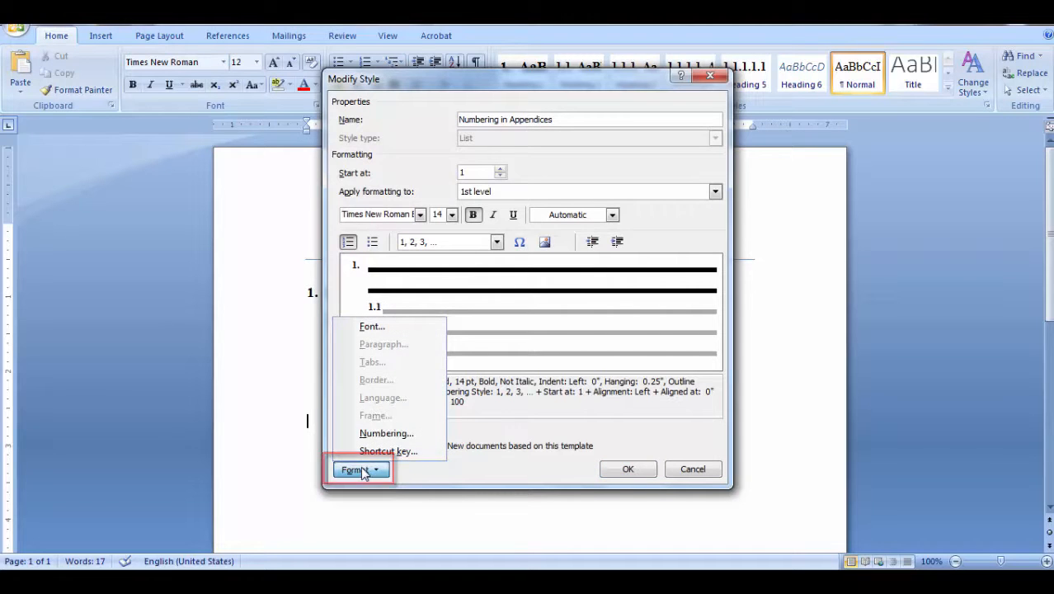
left_click(386, 432)
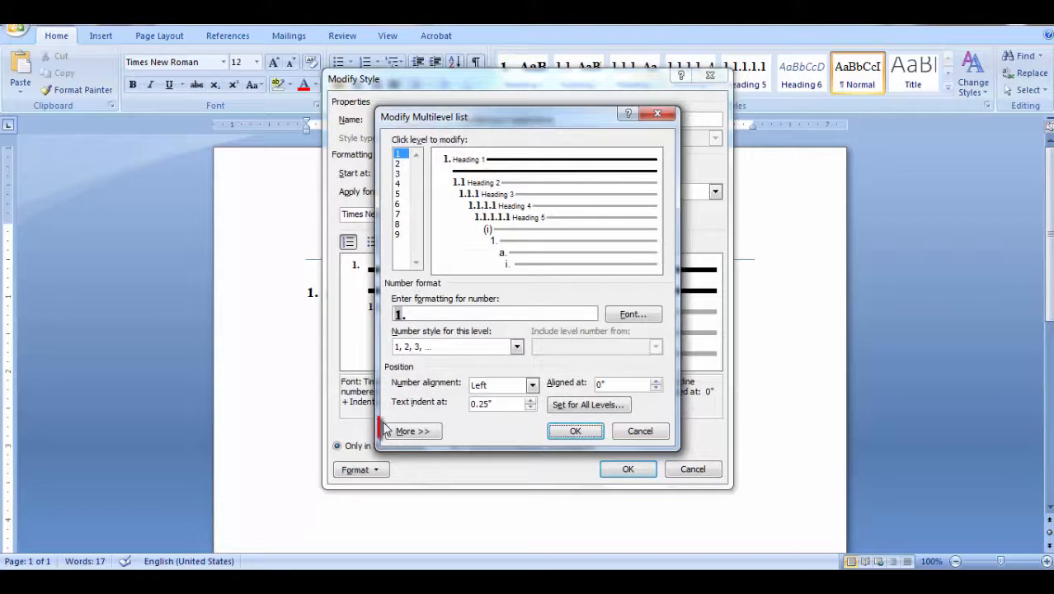
left_click(412, 431)
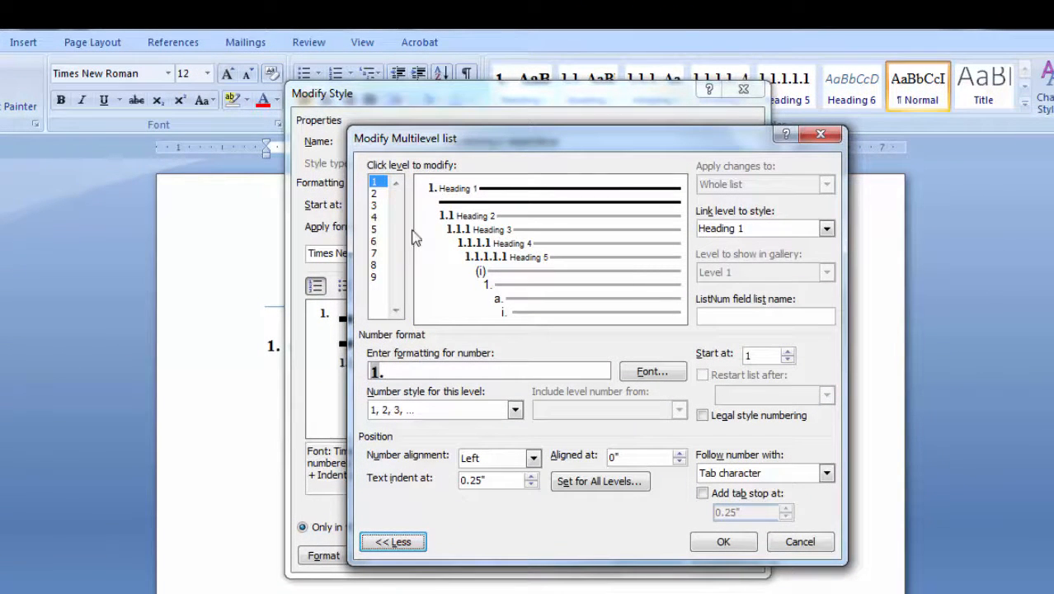
- Link list level 6 to the Heading 6 style
left_click(373, 241)
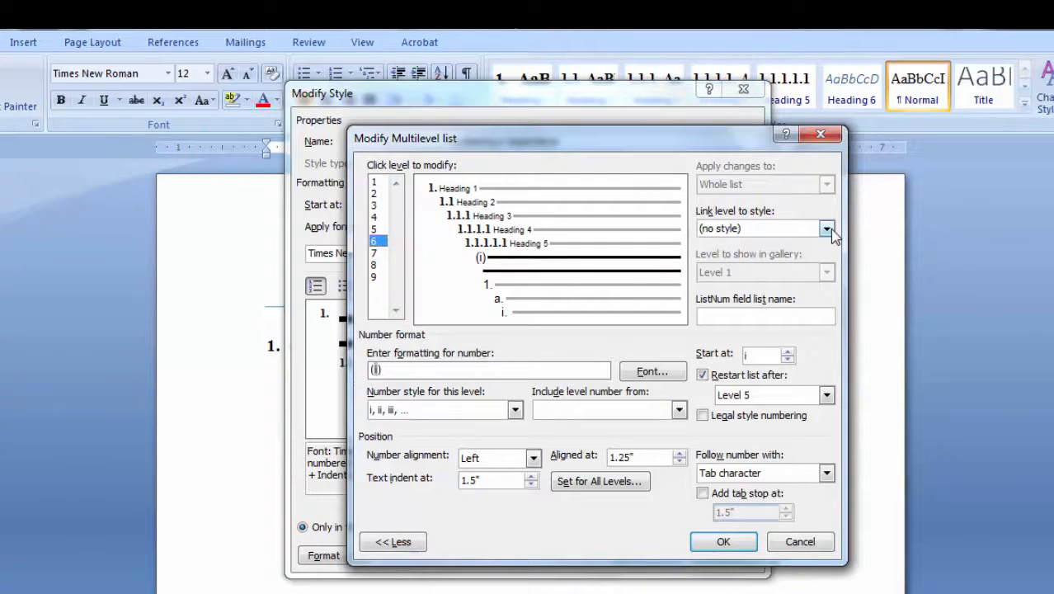
left_click(827, 228)
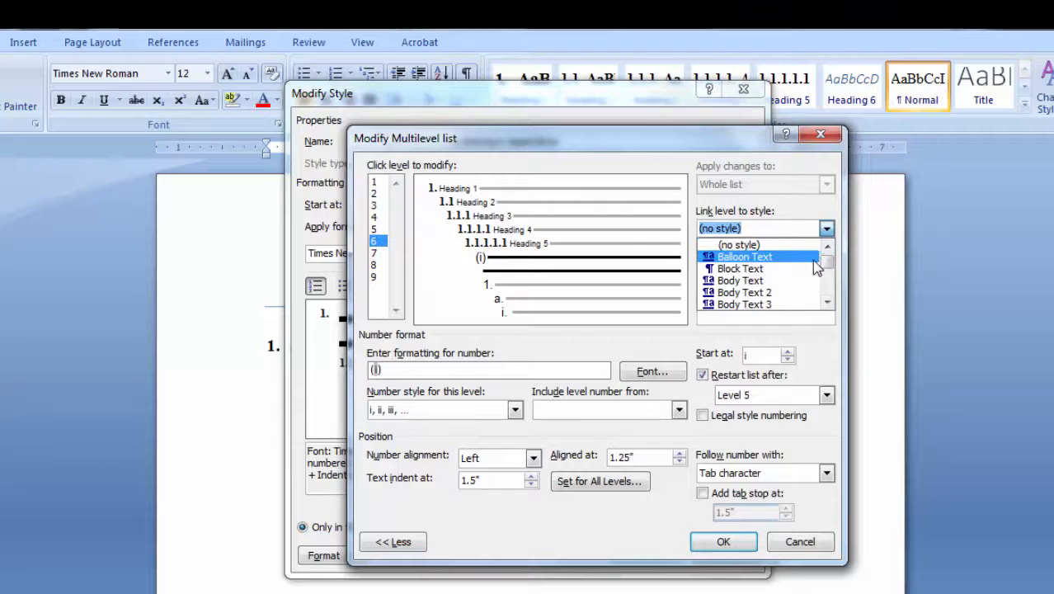
scroll("down", 3)
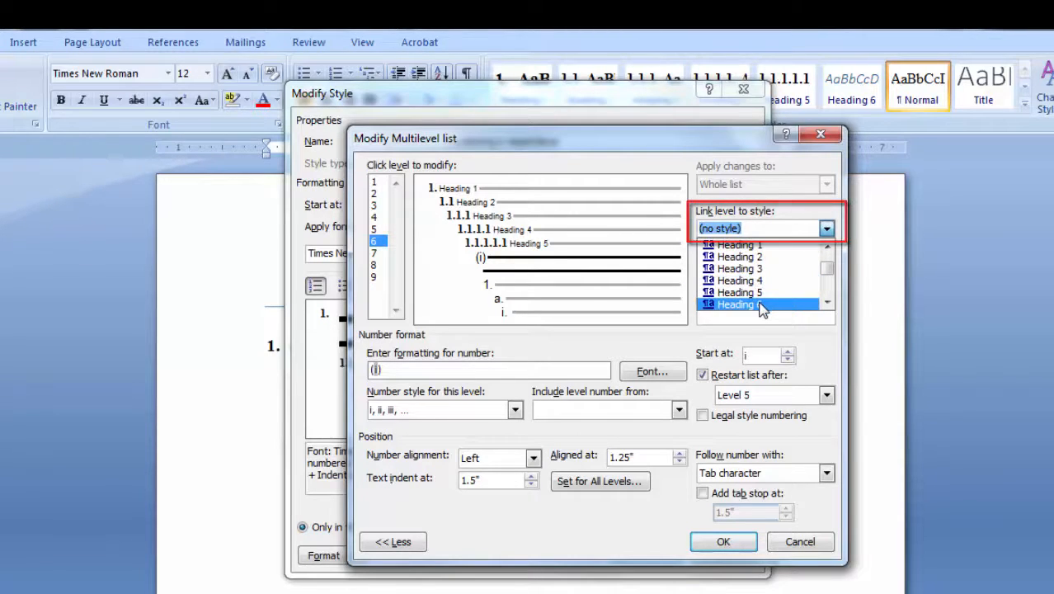
left_click(736, 304)
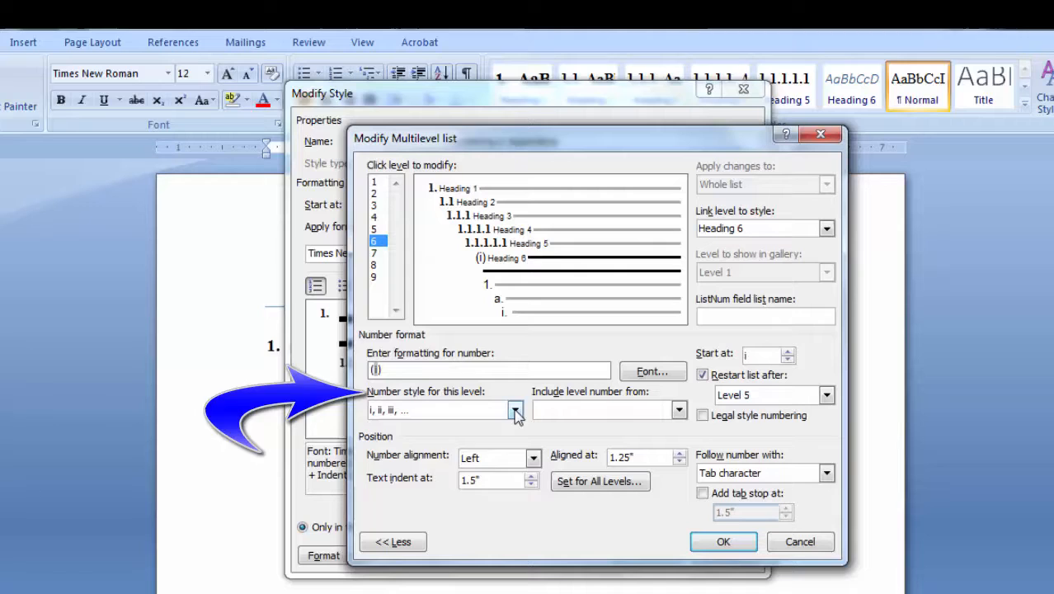
- Number level 6 with capital letters formatted as "Appendix A." without brackets
left_click(515, 410)
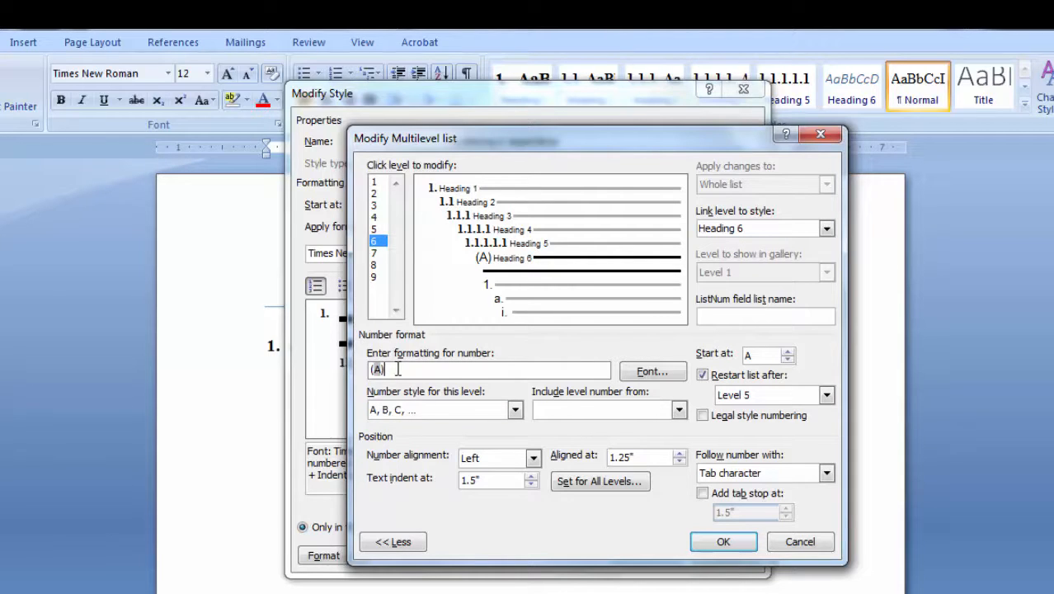
key("Backspace")
type("AppendiA")
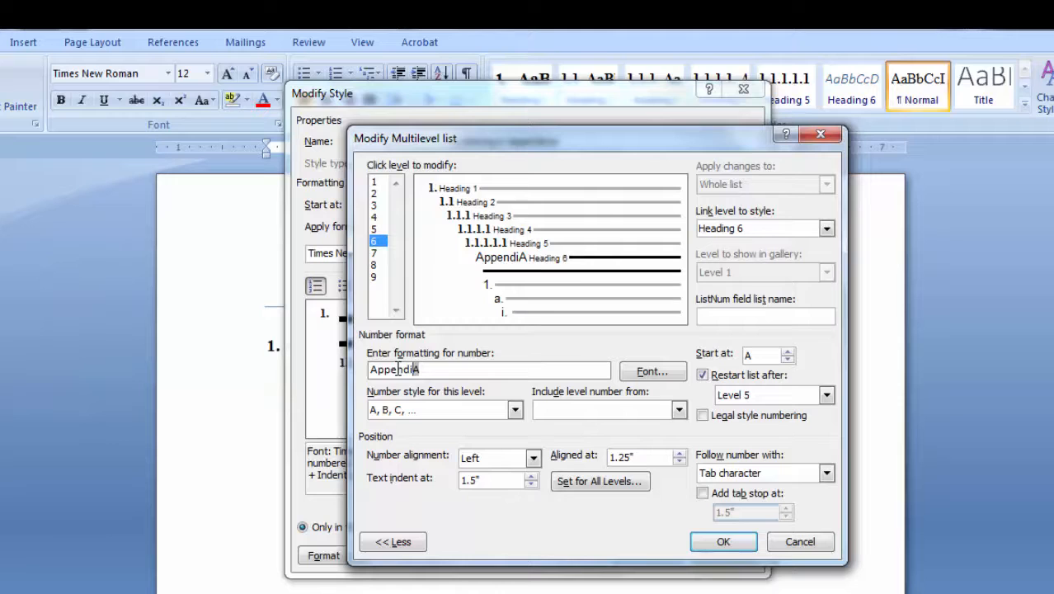
type("x")
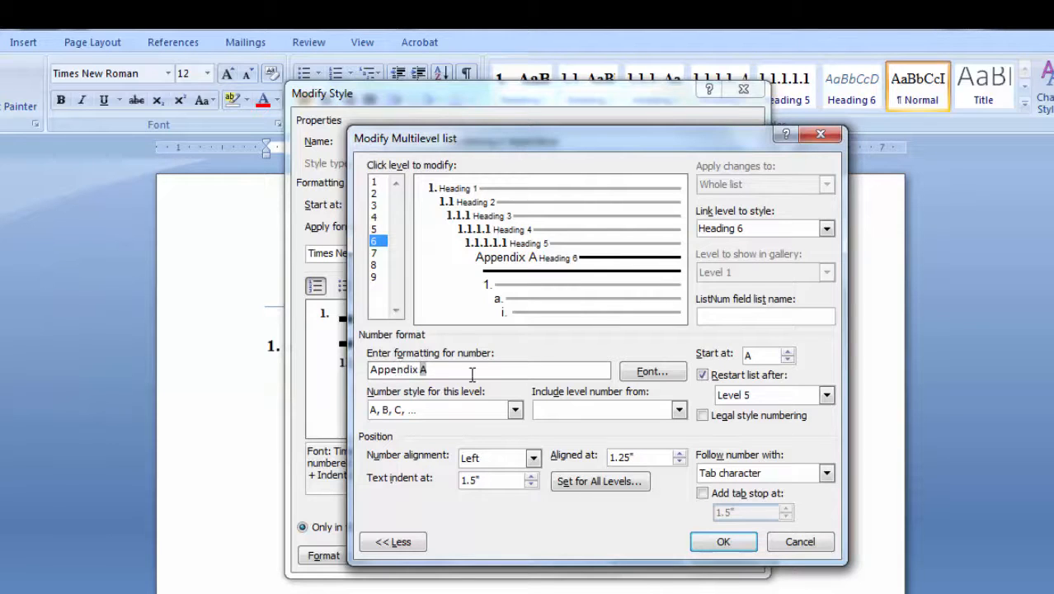
type(".")
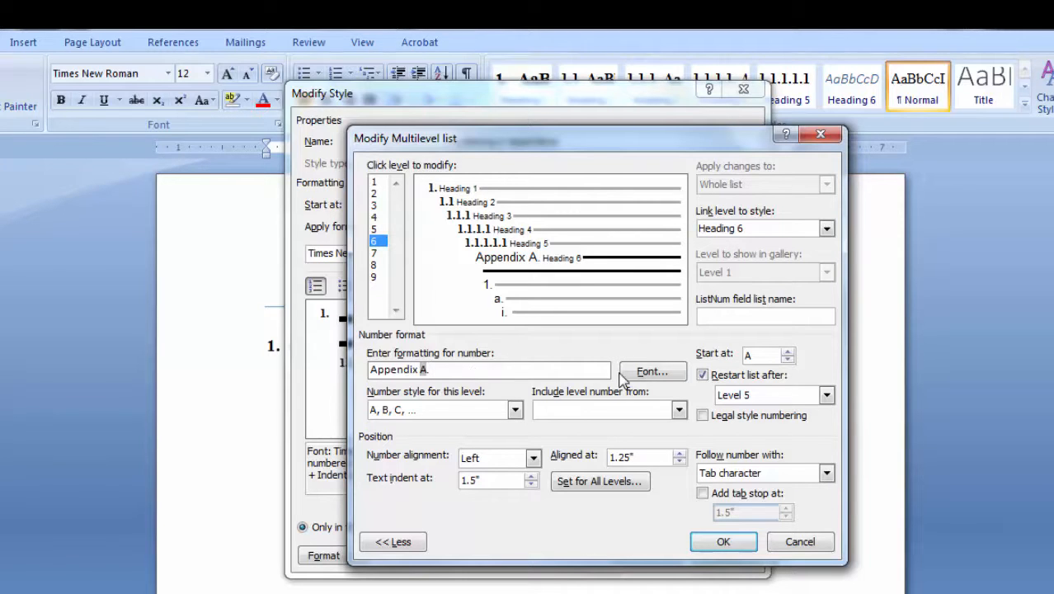
- Make the level 6 label bold 14 pt Times New Roman and confirm the numbering changes
left_click(652, 372)
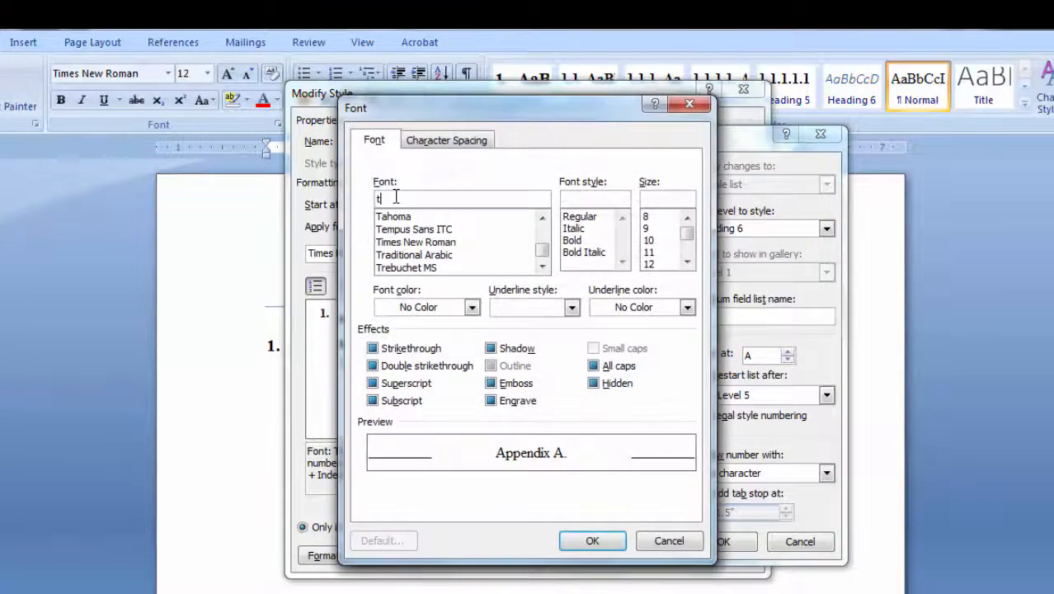
type("Times New Roman")
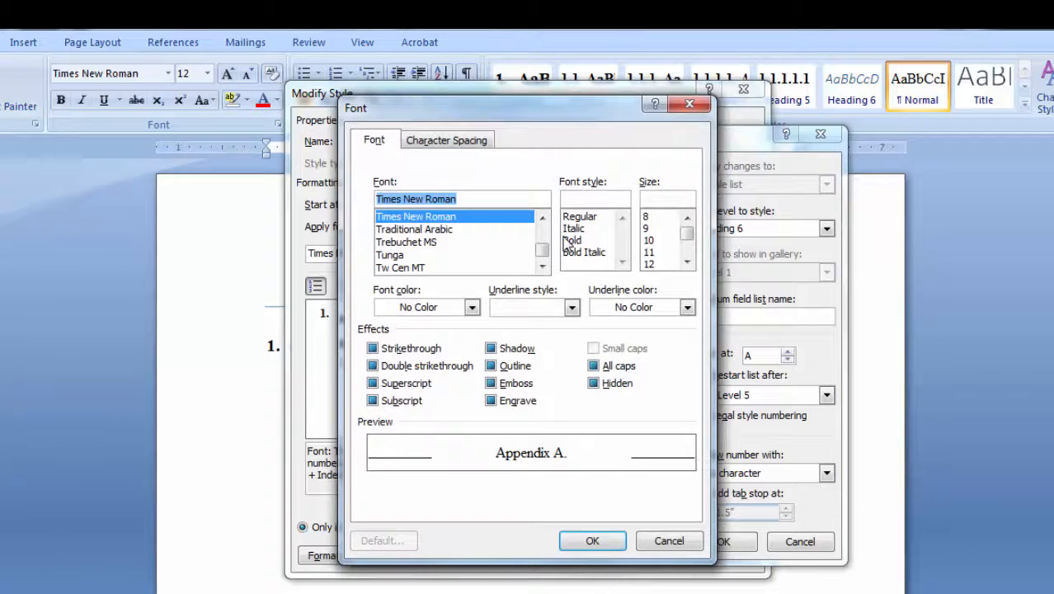
left_click(587, 239)
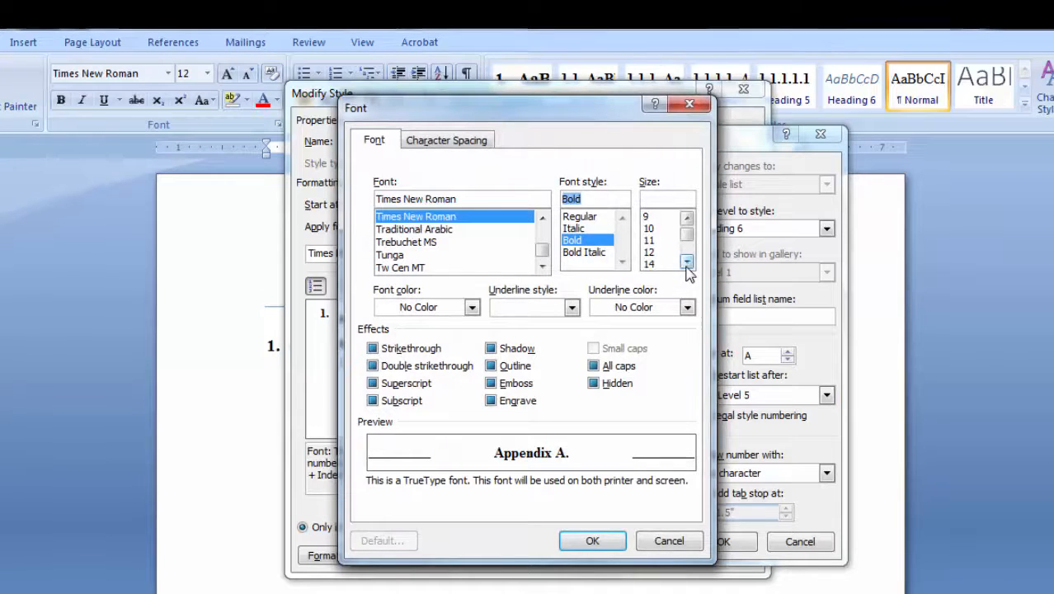
left_click(650, 264)
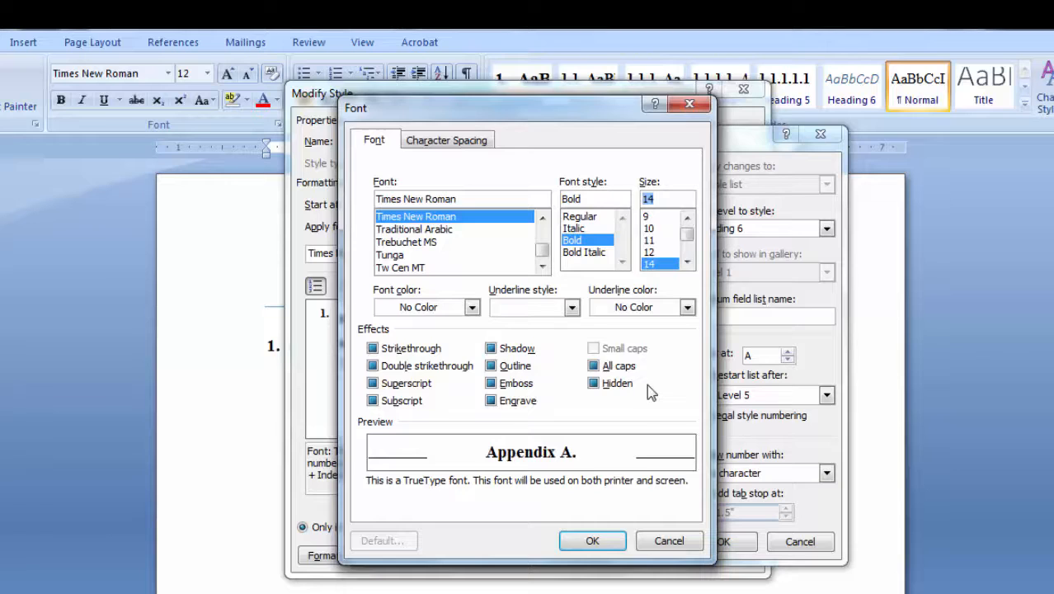
left_click(592, 541)
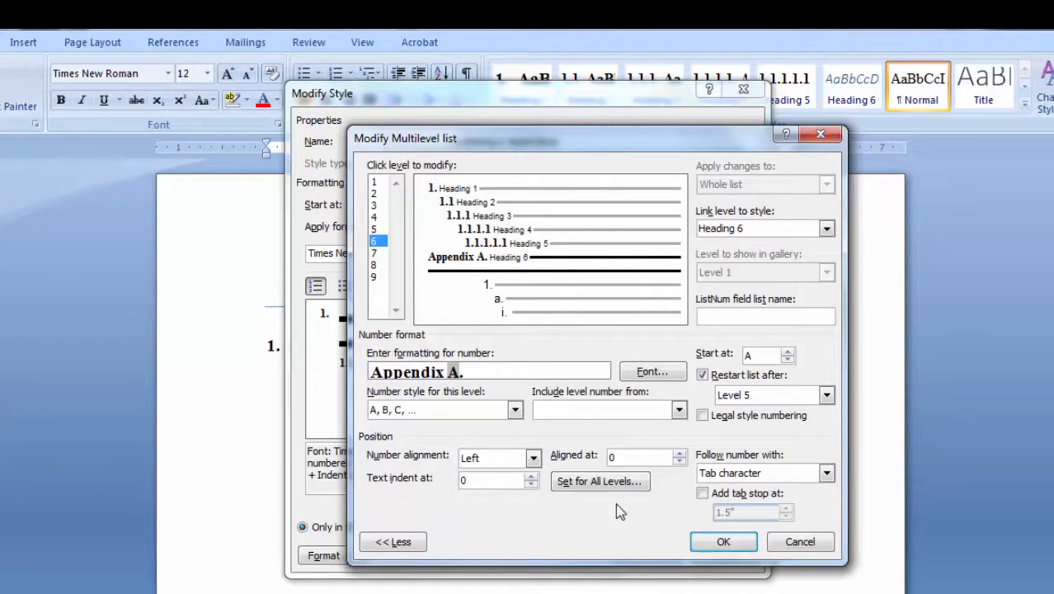
left_click(723, 541)
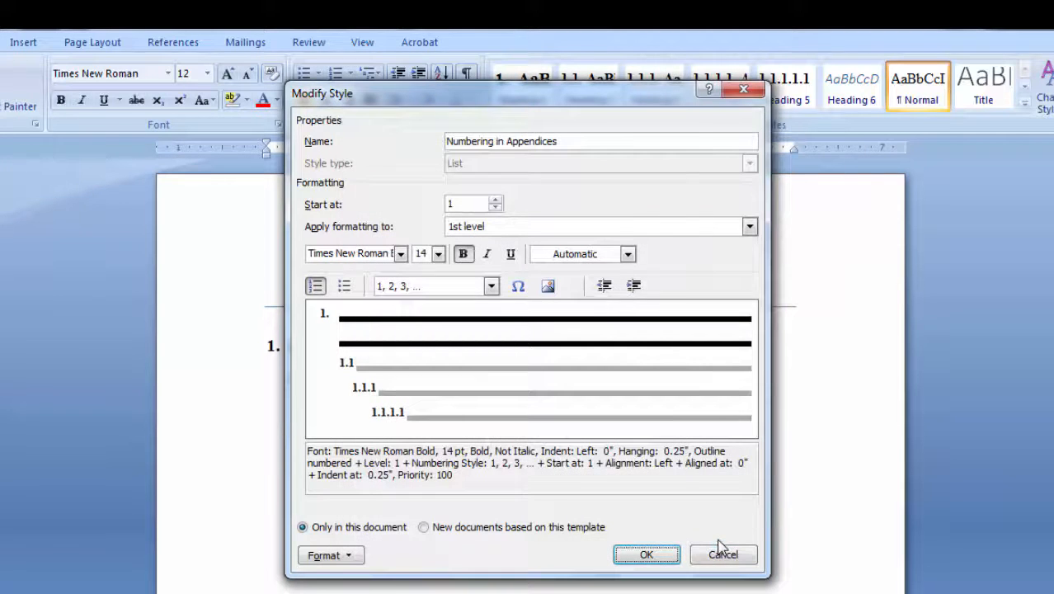
- Save the list style, apply Heading 6 for "Appendix A.", and modify the Heading 6 style
left_click(647, 554)
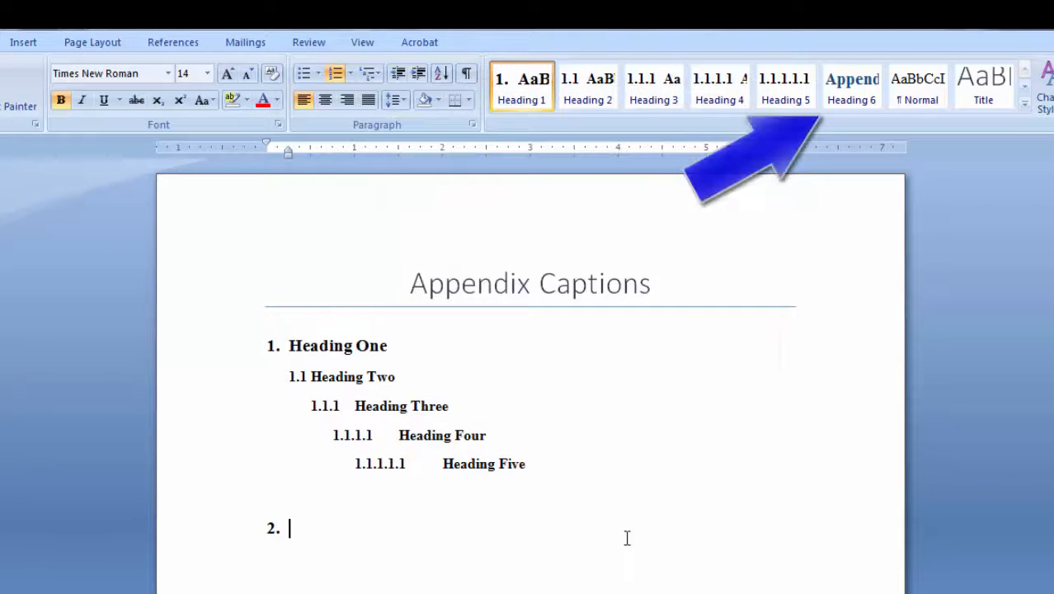
left_click(852, 85)
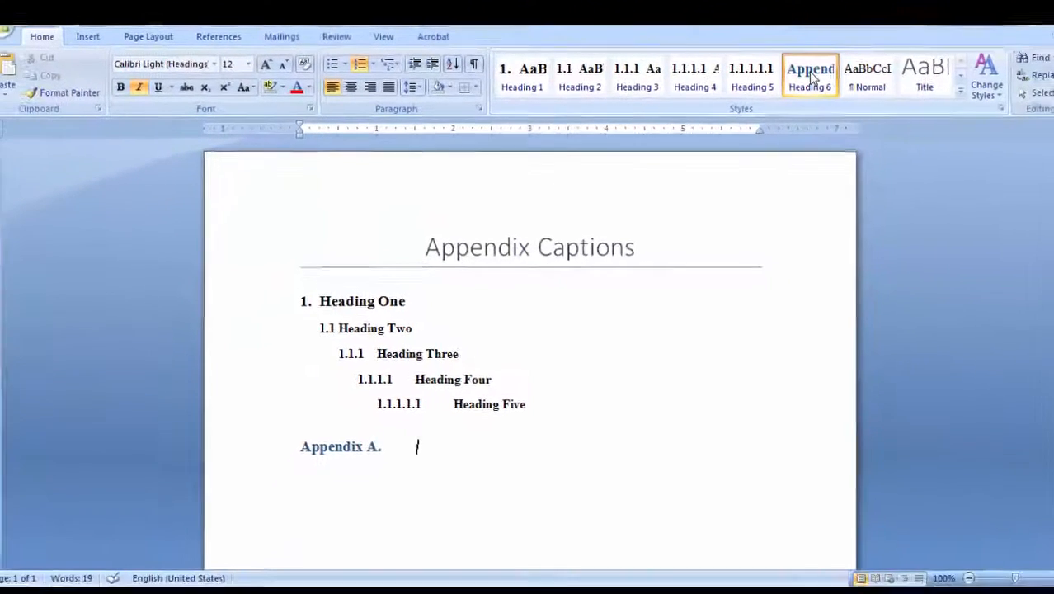
left_click(987, 112)
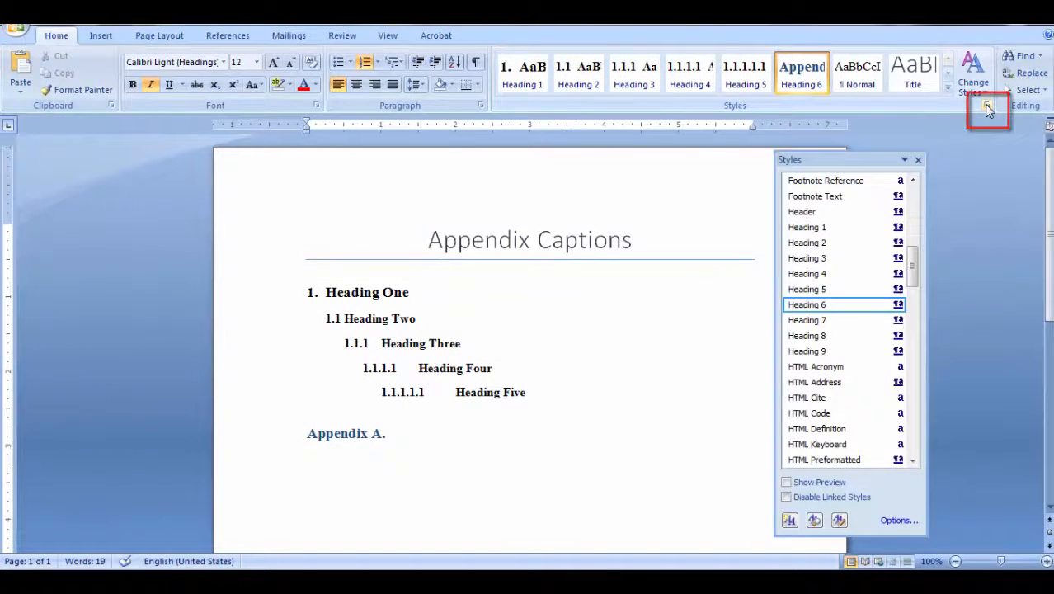
mouse_move(897, 309)
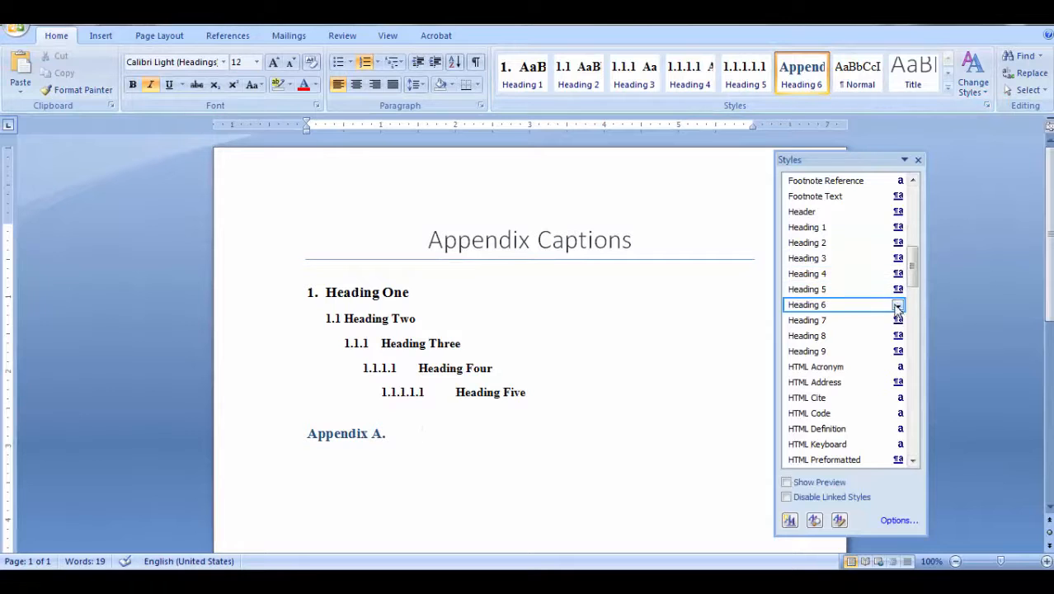
left_click(897, 303)
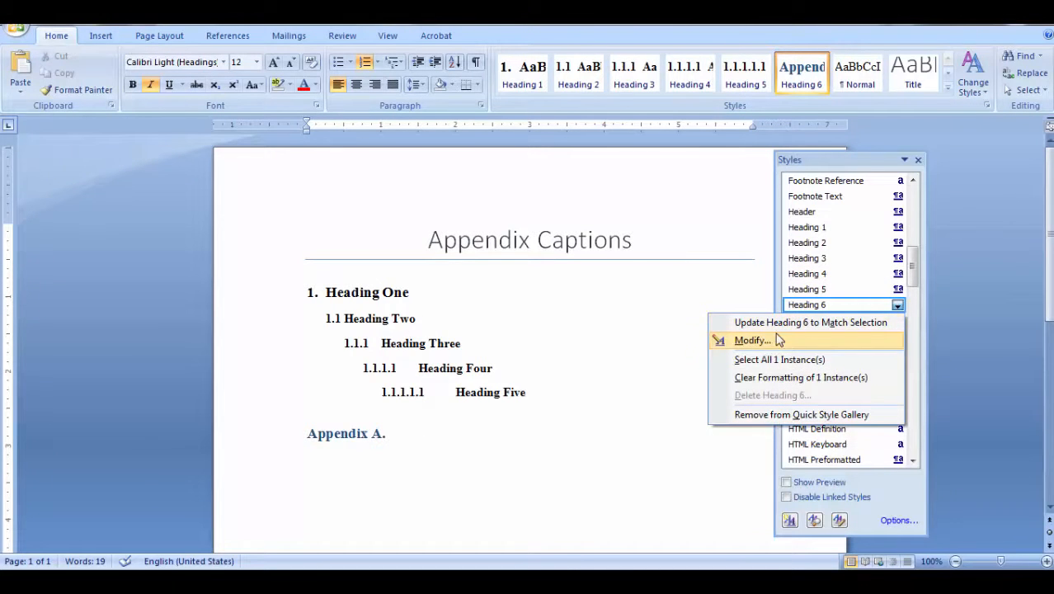
left_click(752, 340)
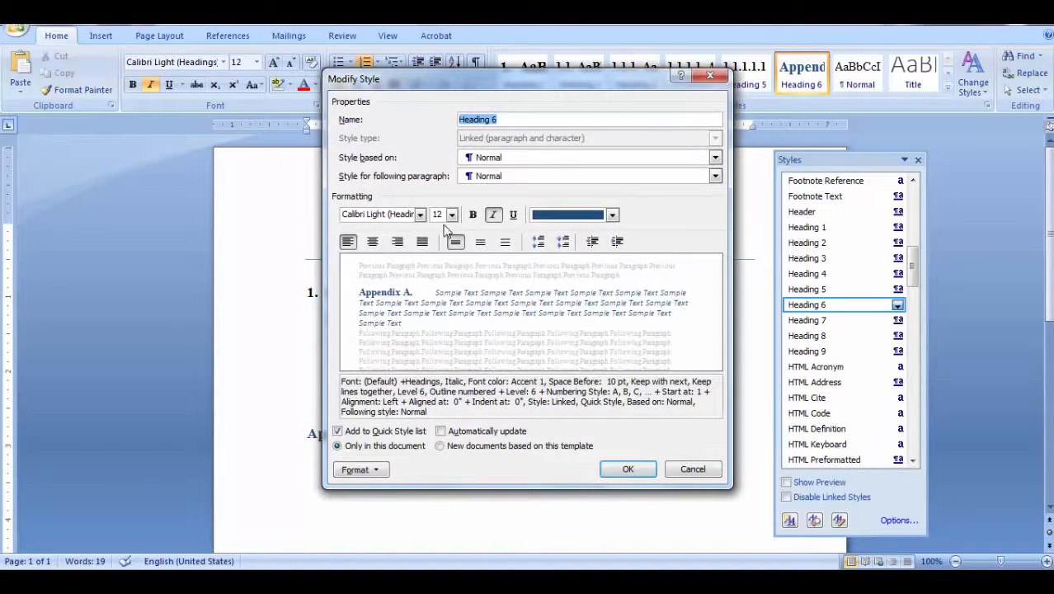
- Set Heading 6 to centred, bold, black Times New Roman 14 pt and apply it
left_click(421, 214)
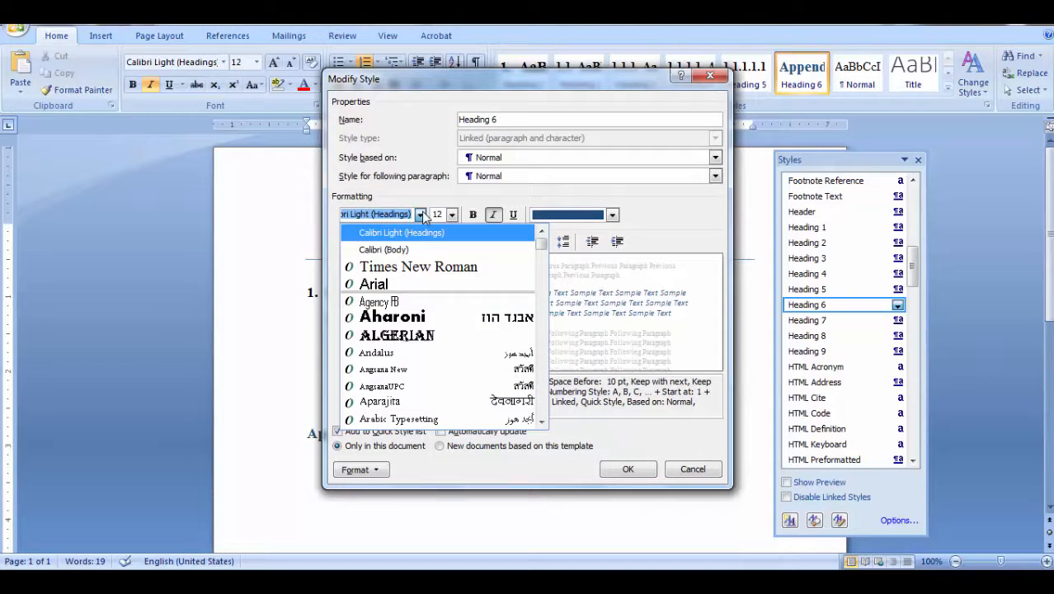
left_click(419, 266)
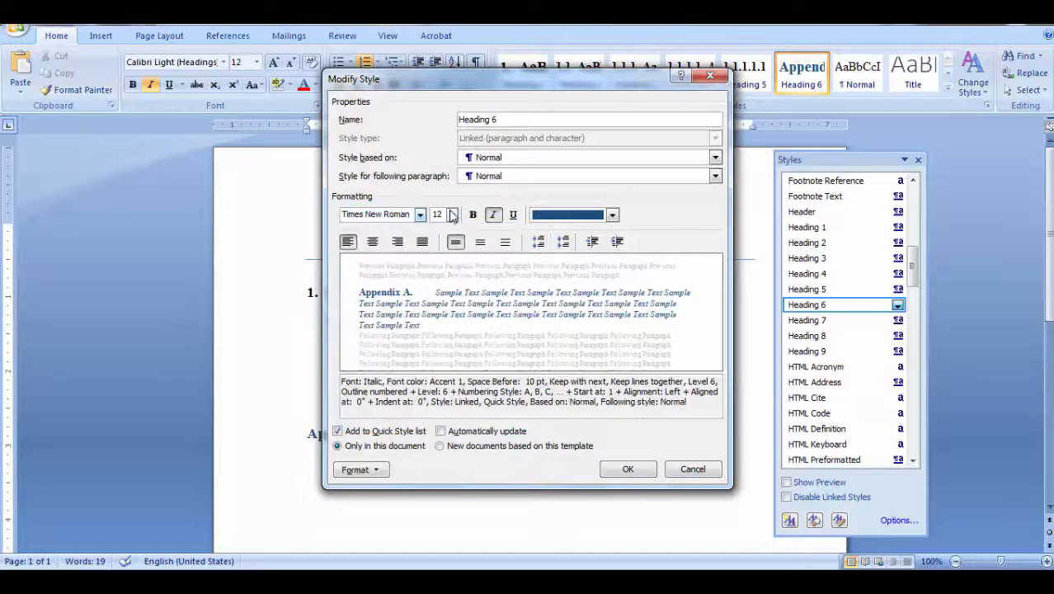
left_click(452, 214)
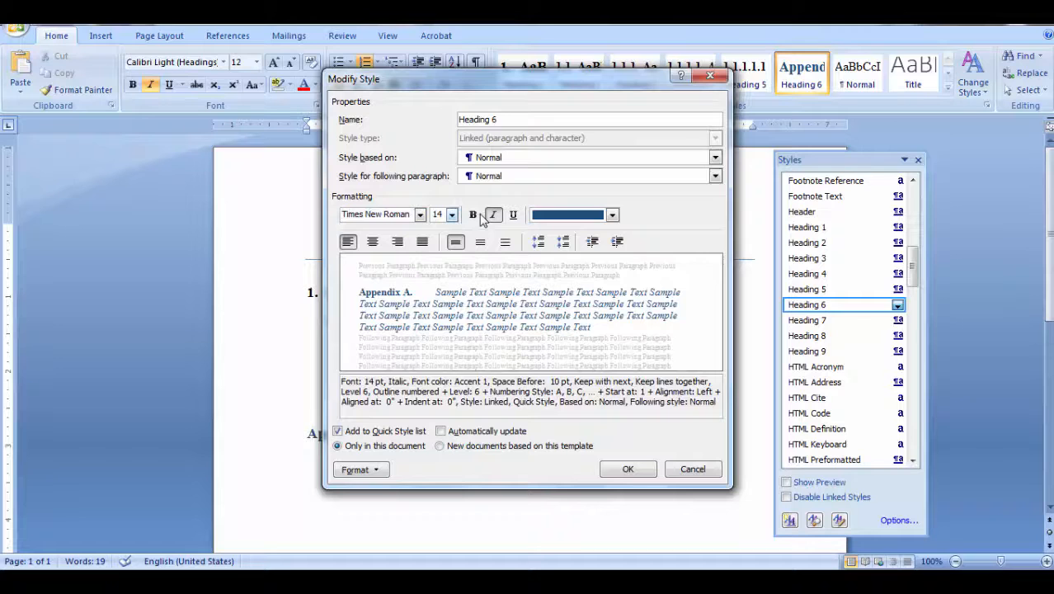
left_click(472, 214)
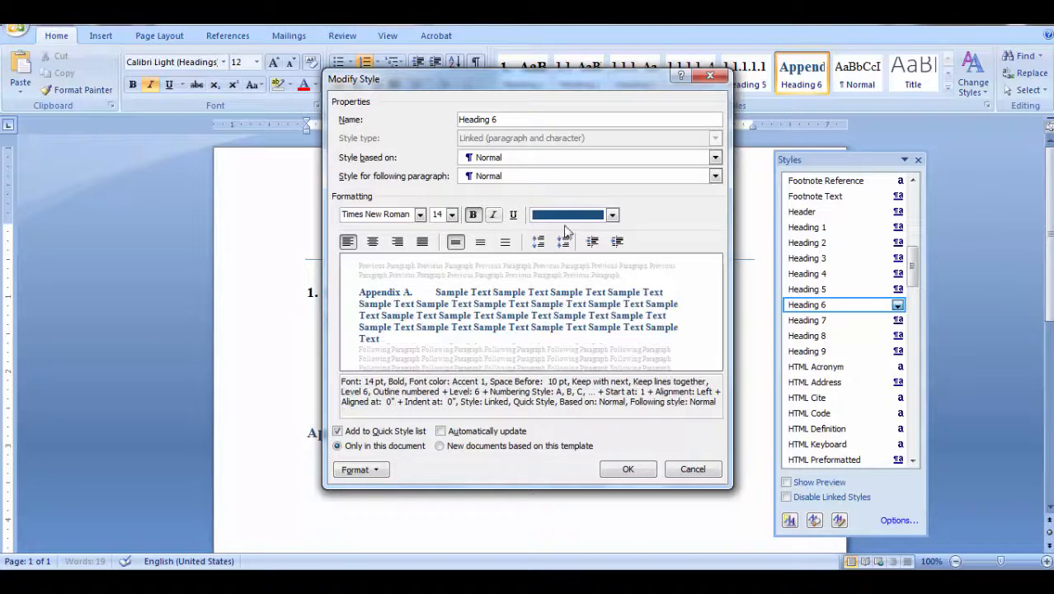
left_click(613, 214)
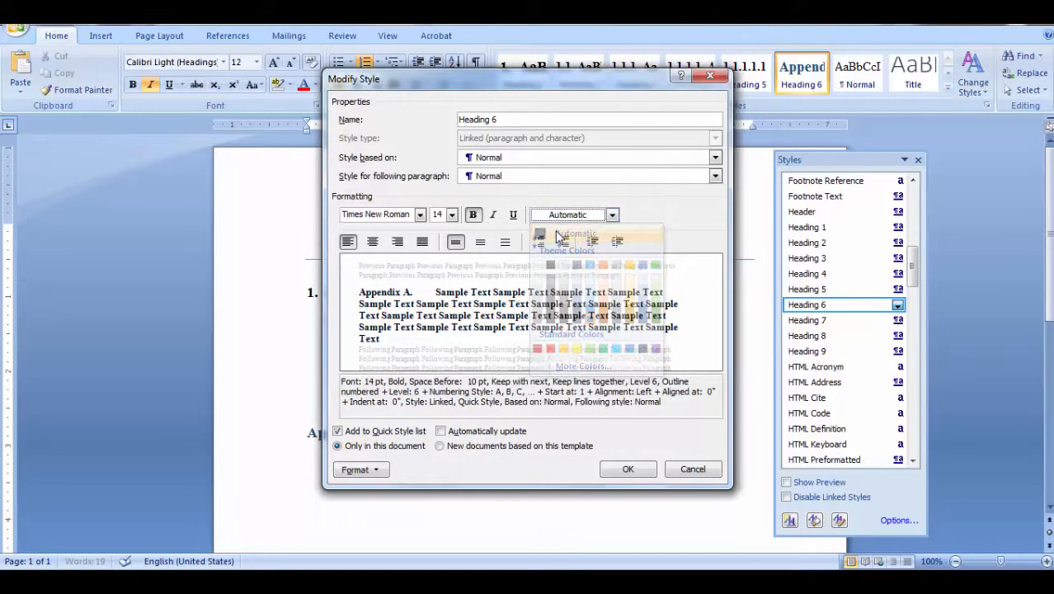
left_click(423, 241)
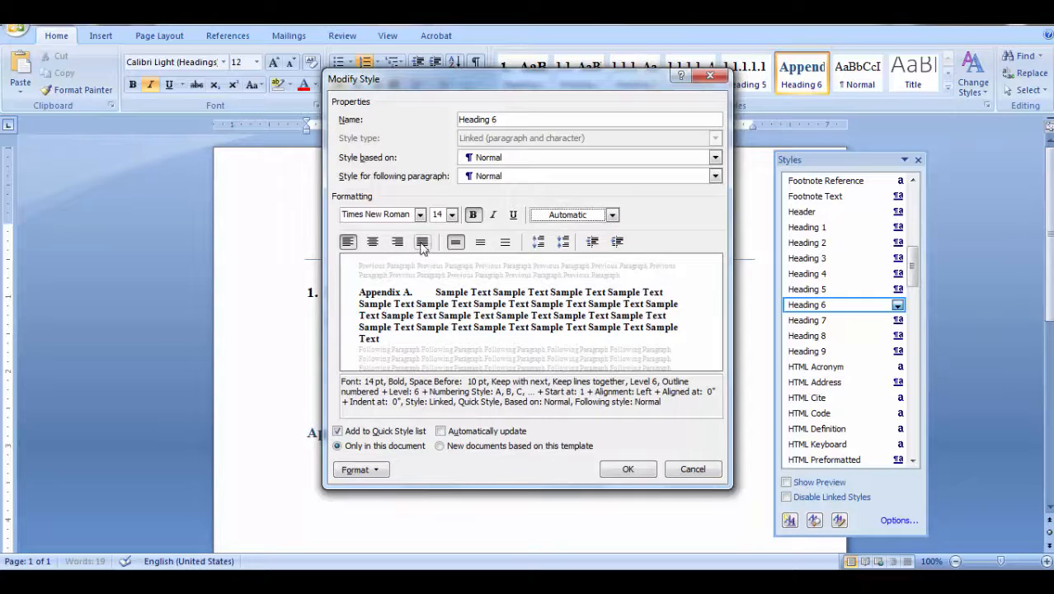
left_click(373, 240)
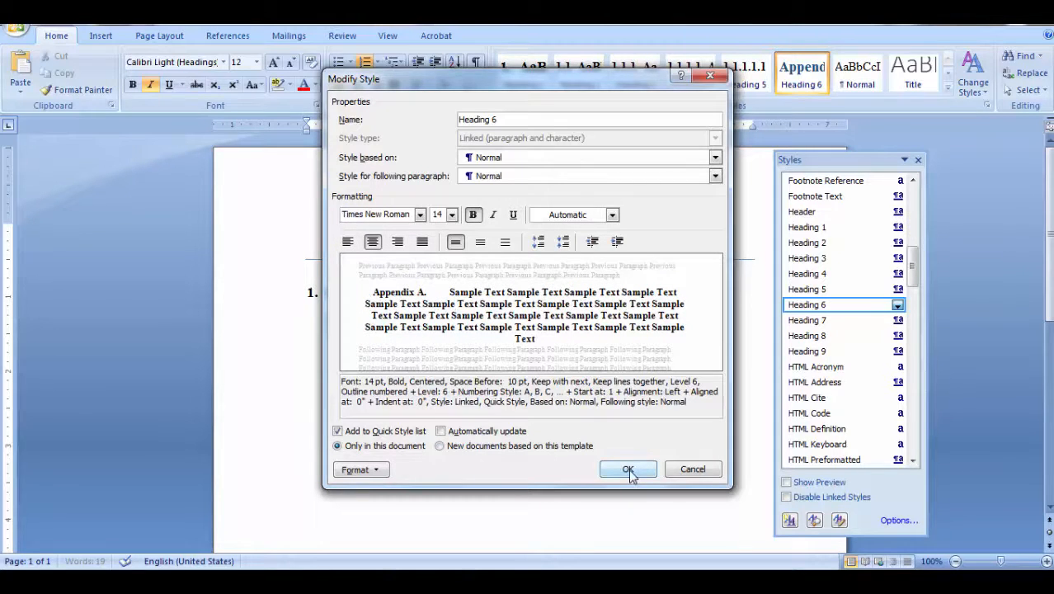
left_click(629, 468)
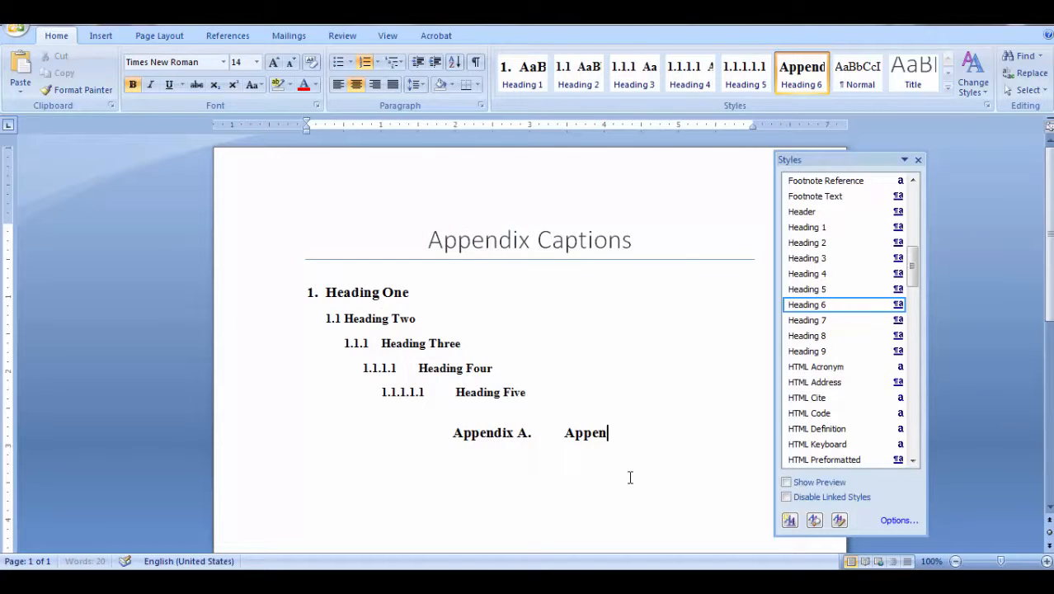
- Finish the heading as "Appendix Captions" and start inserting a caption from References
type("dix Captions")
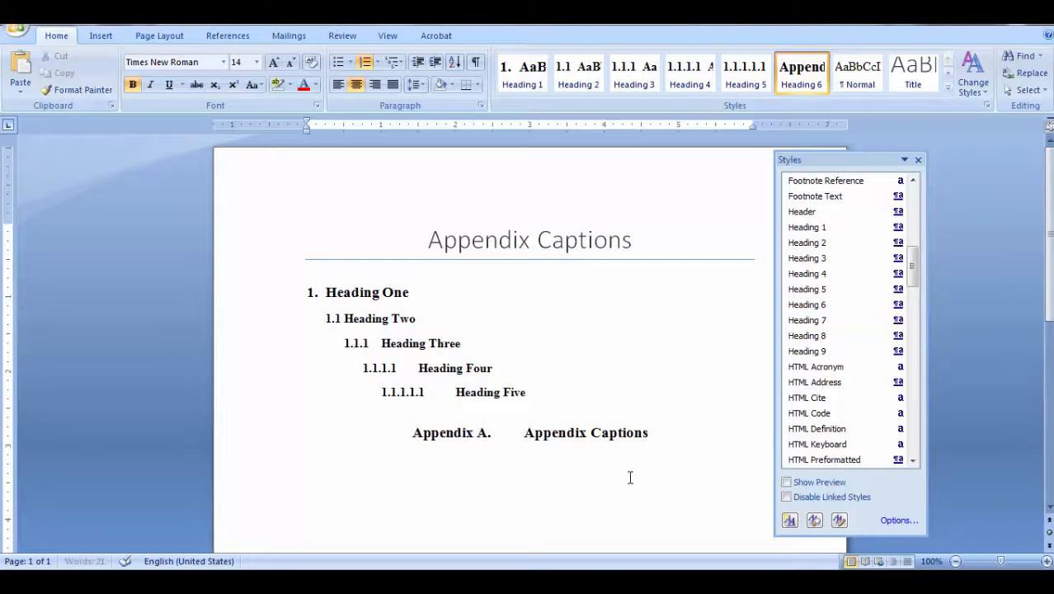
left_click(227, 36)
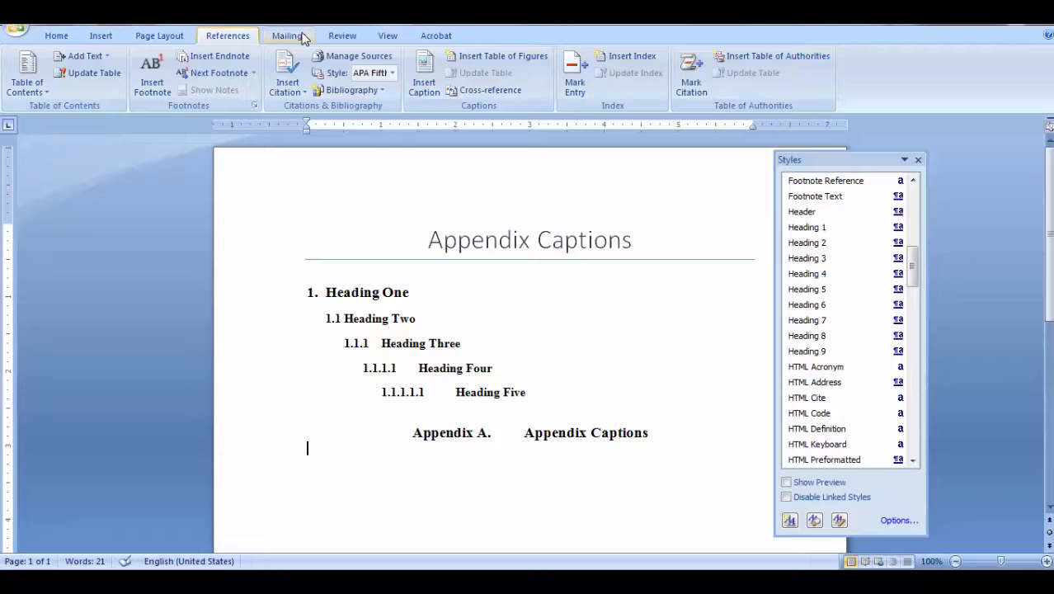
left_click(422, 75)
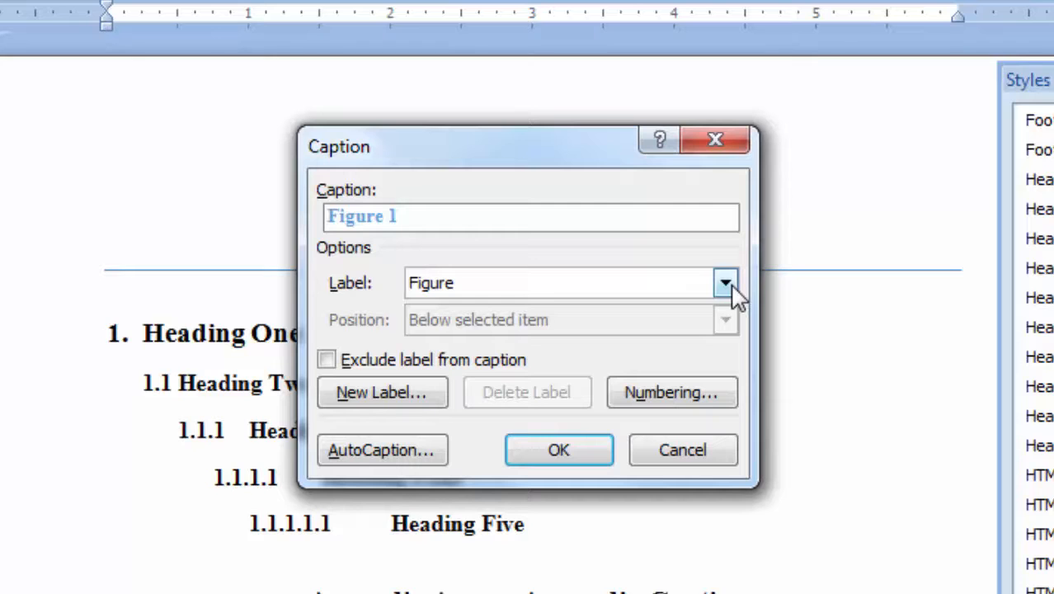
- Include the Heading 6 chapter number with a hyphen separator and insert the Figure A-1 caption
left_click(726, 282)
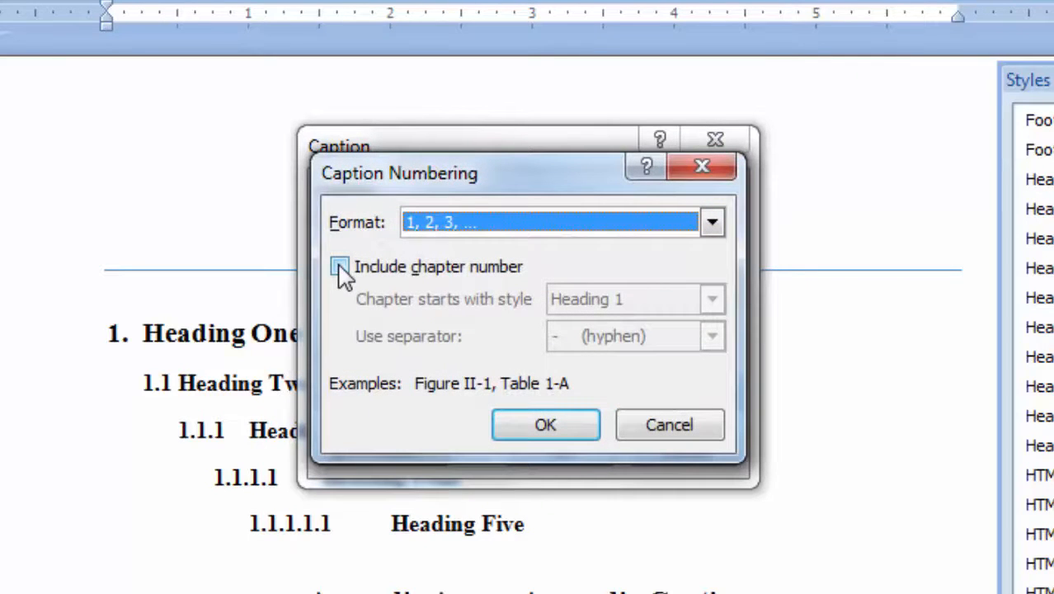
left_click(340, 265)
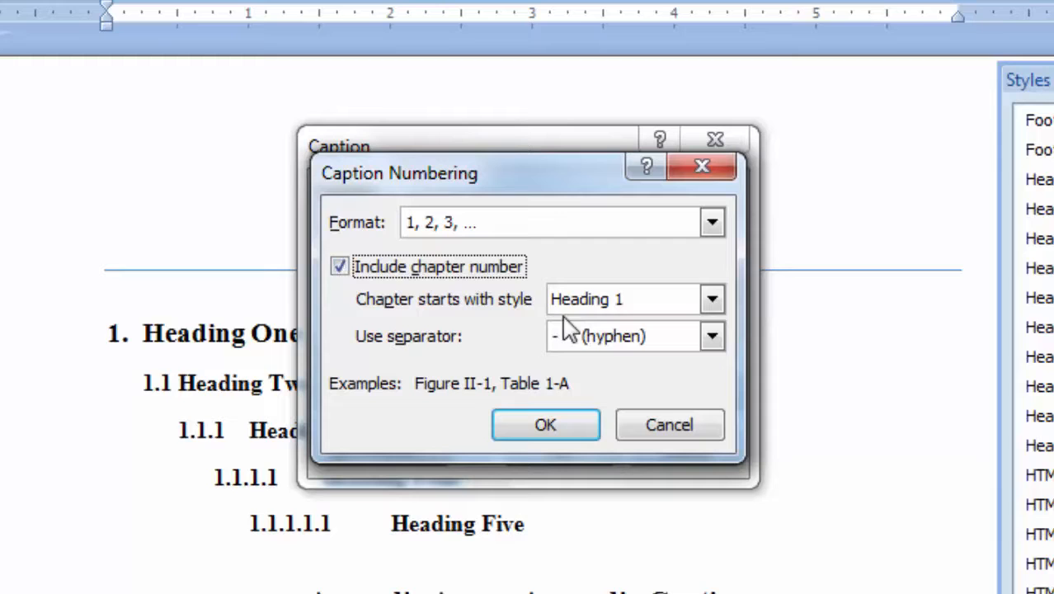
left_click(711, 299)
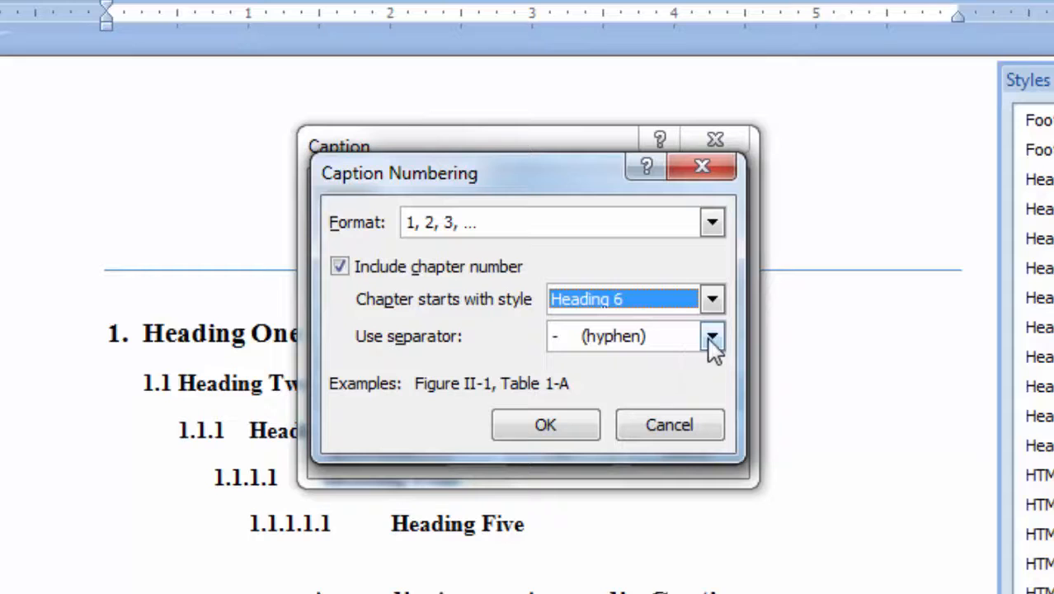
left_click(711, 337)
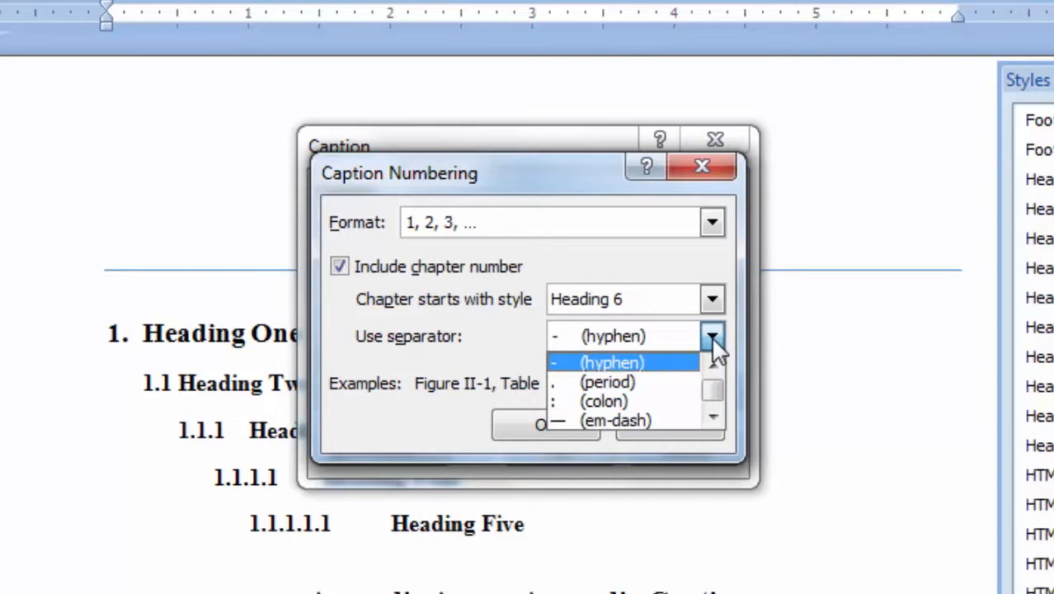
left_click(612, 363)
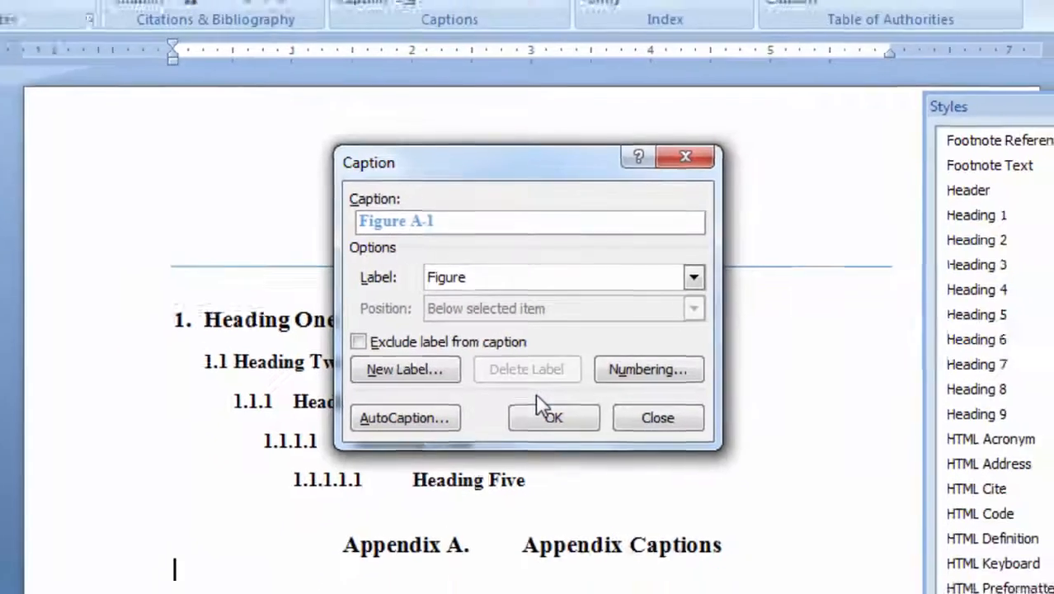
left_click(553, 416)
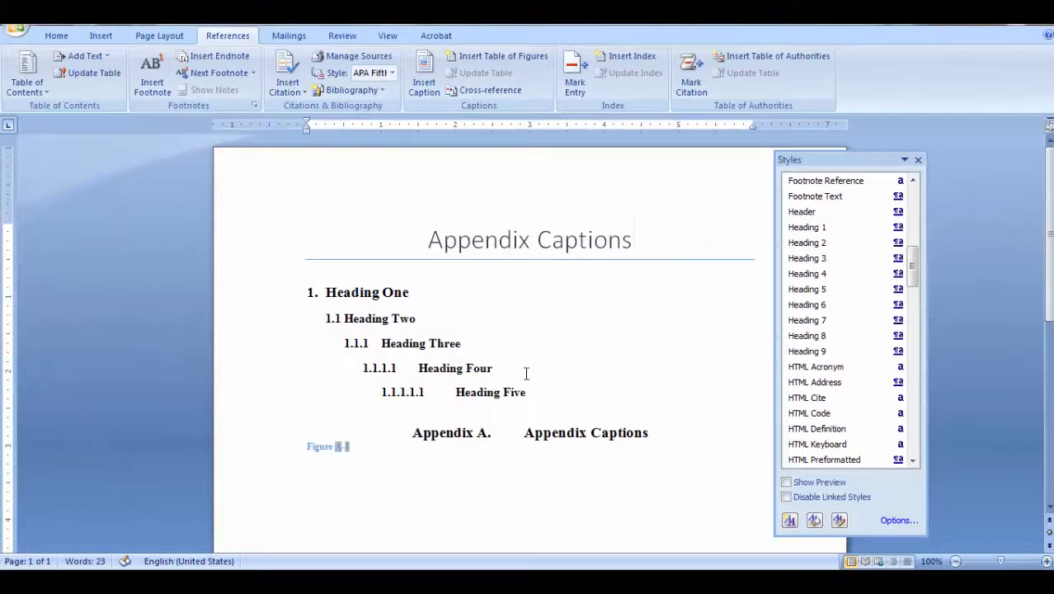
- Modify the Caption style to 12 pt black text so Figure A-1 updates
double_click(320, 445)
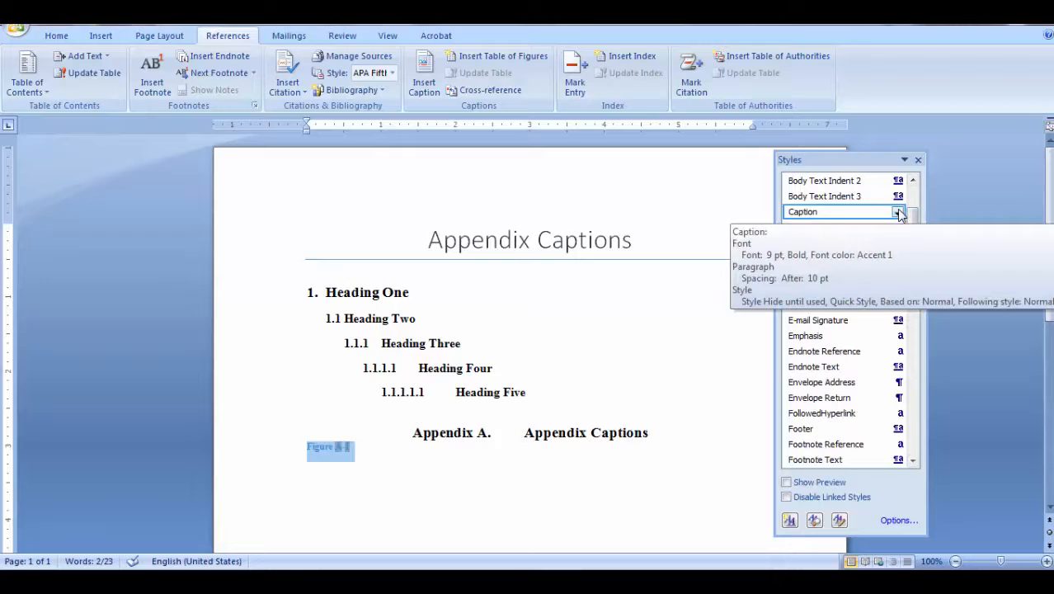
left_click(898, 212)
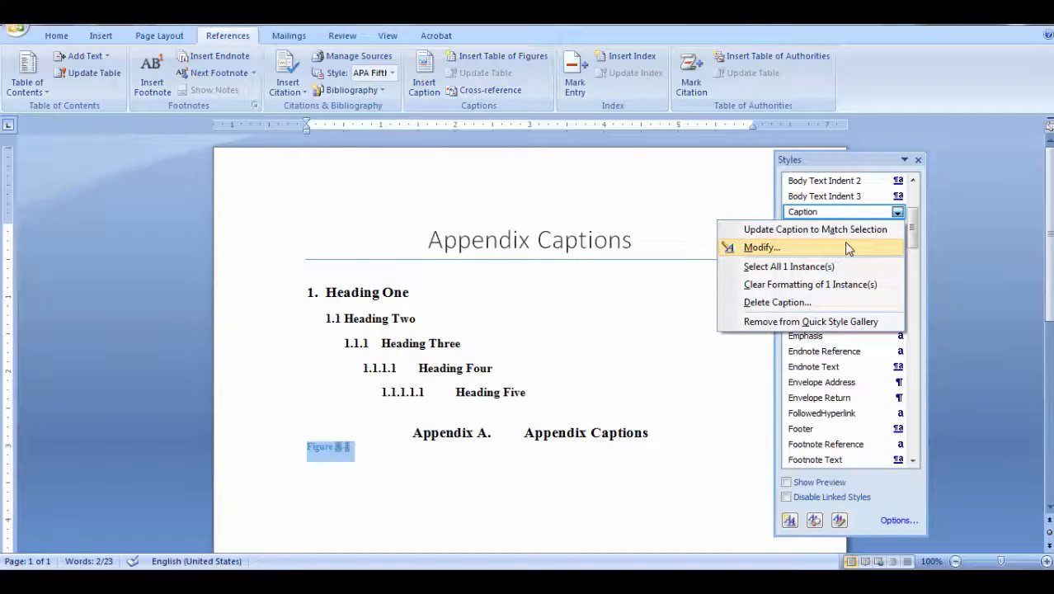
left_click(762, 248)
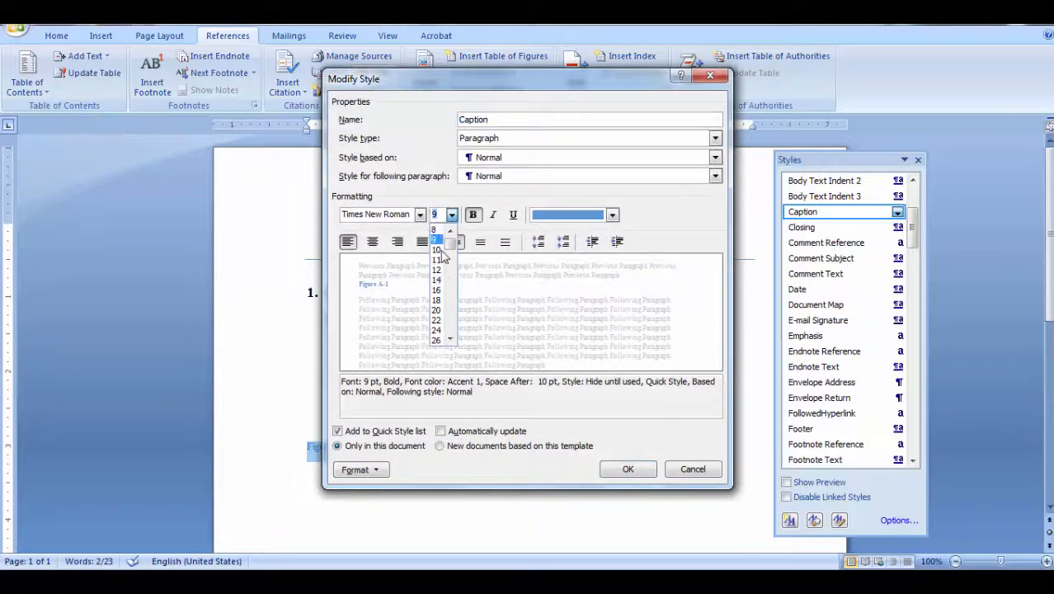
left_click(436, 271)
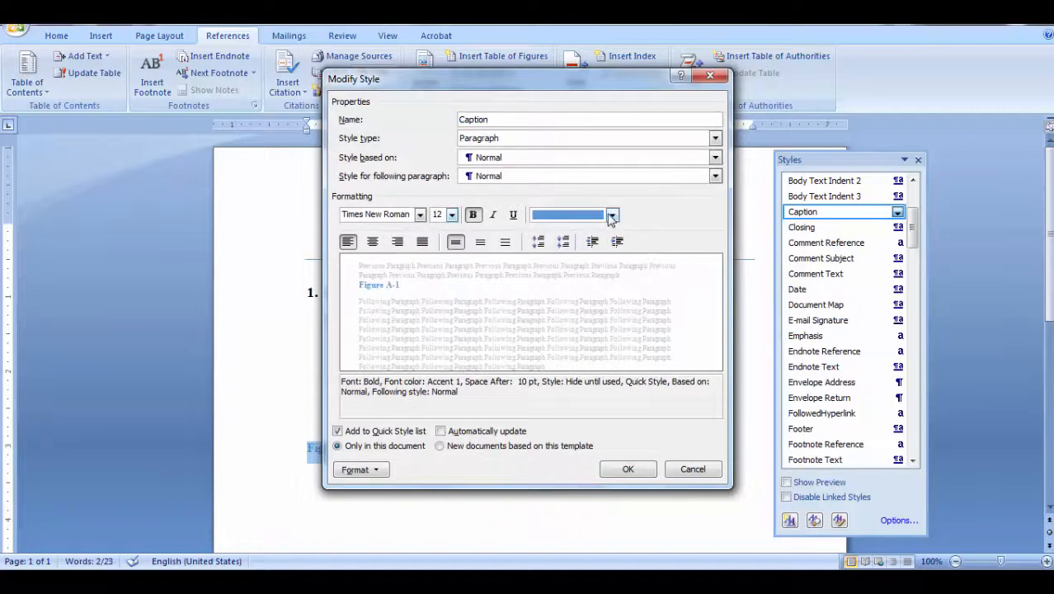
left_click(612, 214)
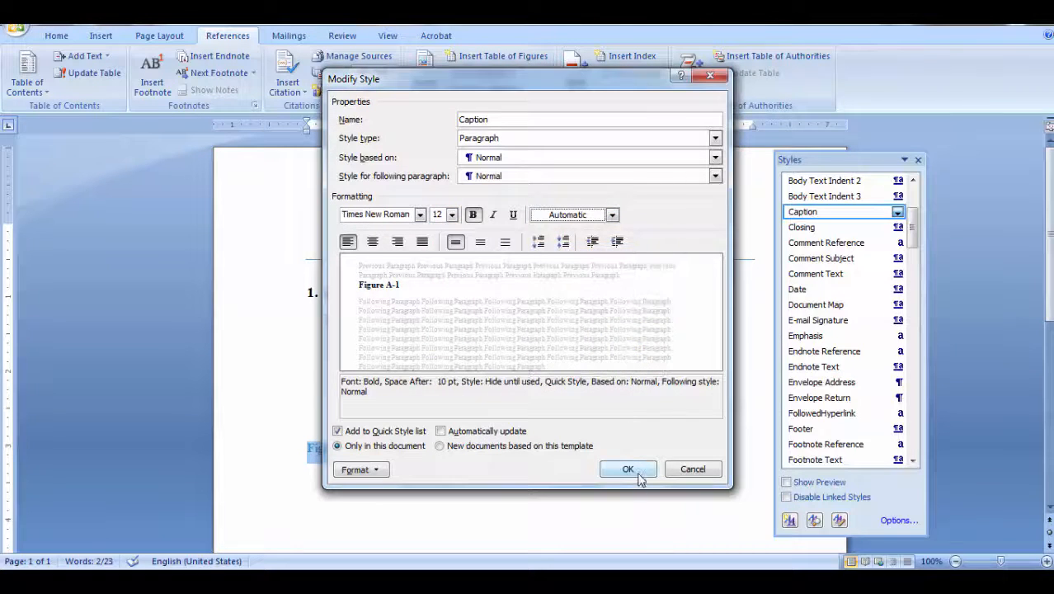
left_click(629, 469)
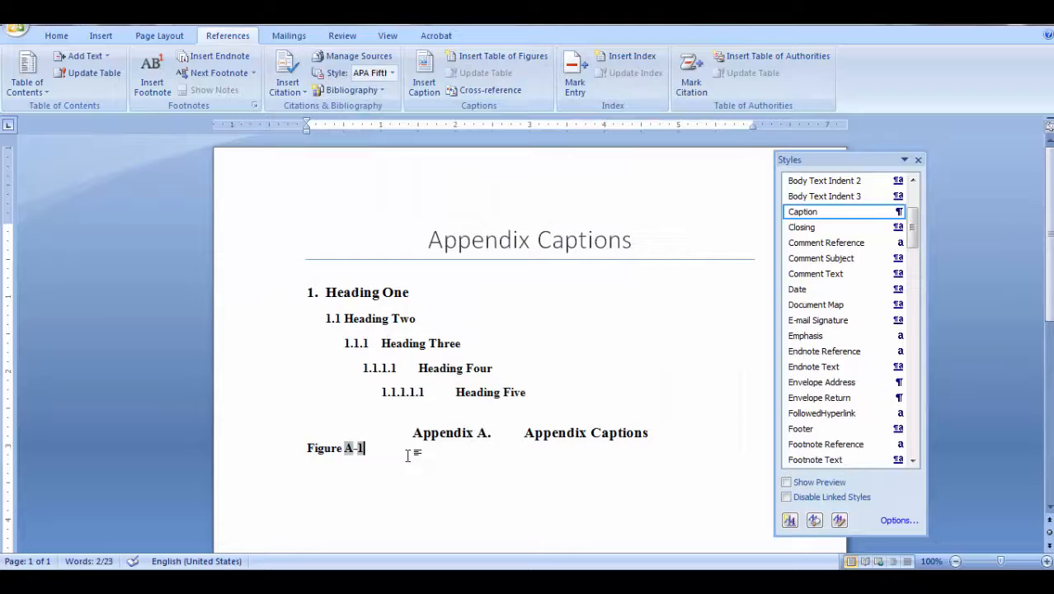
key("enter")
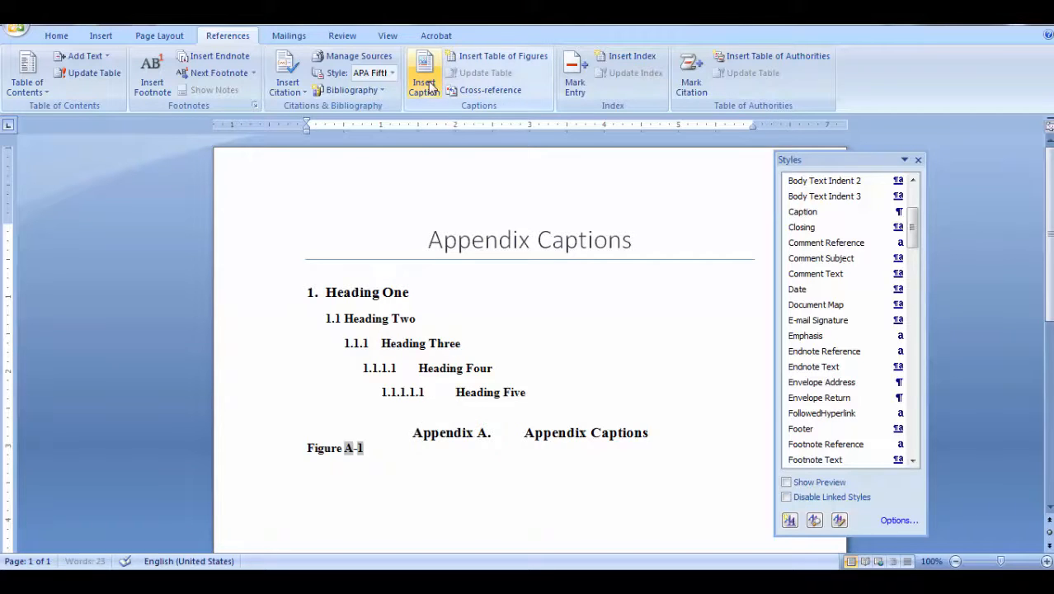
- Insert a Table caption using arabic numerals with the Heading 6 chapter number, giving Table A-1
left_click(423, 82)
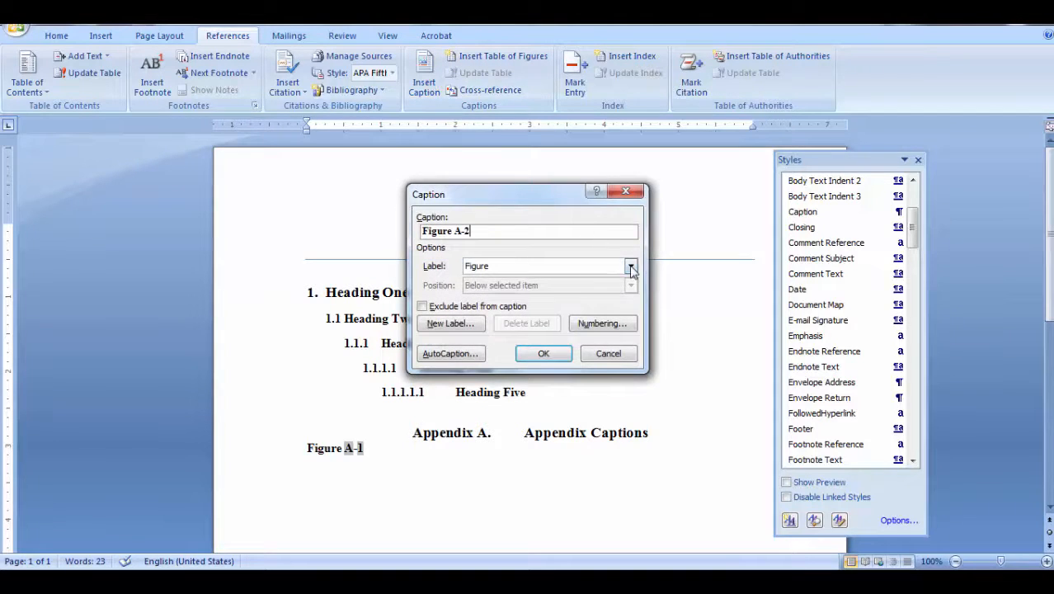
left_click(631, 265)
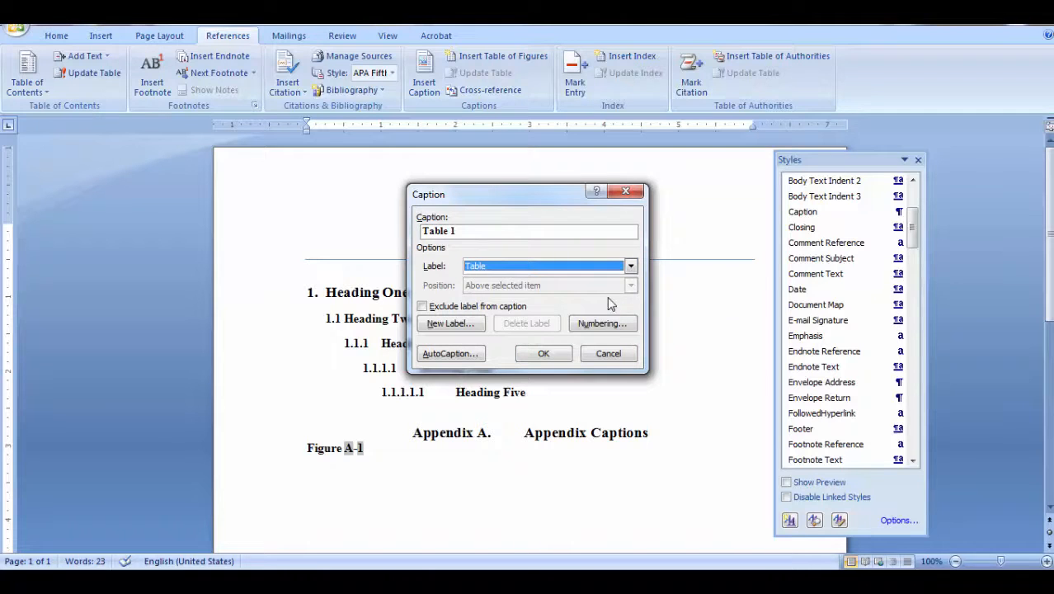
left_click(602, 322)
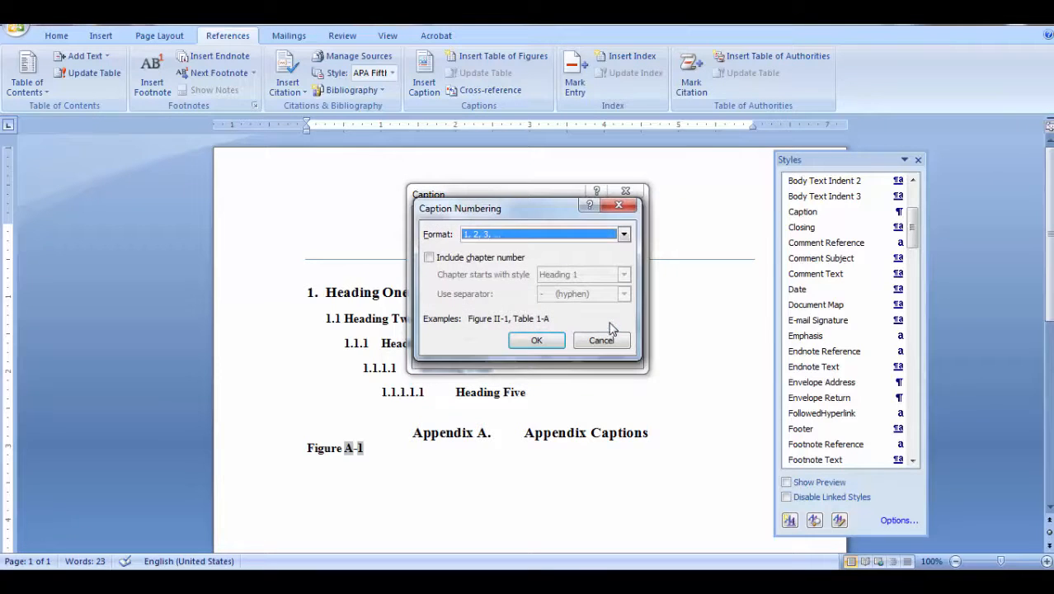
left_click(429, 258)
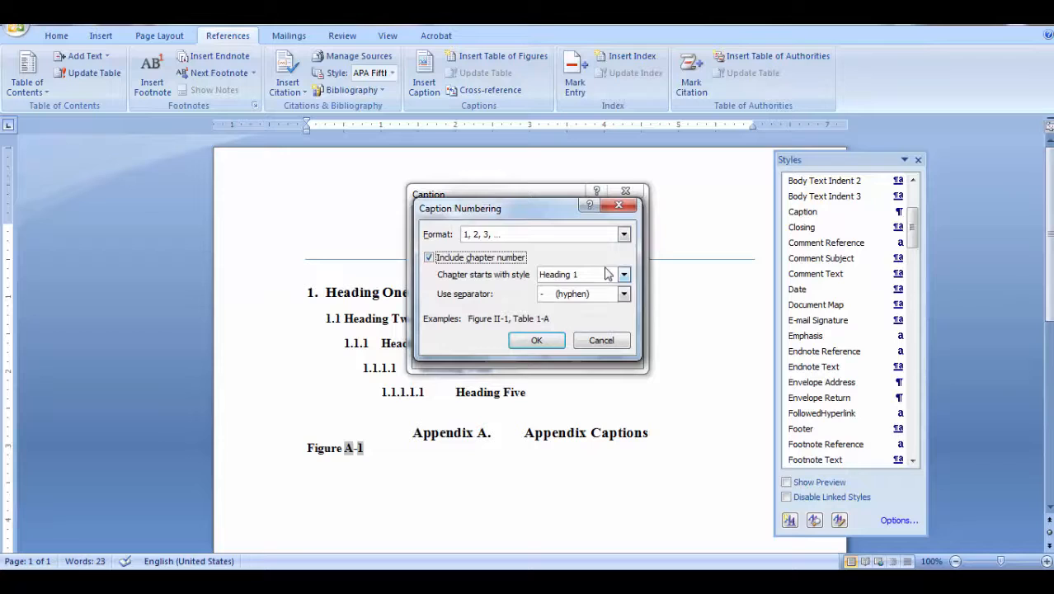
left_click(624, 274)
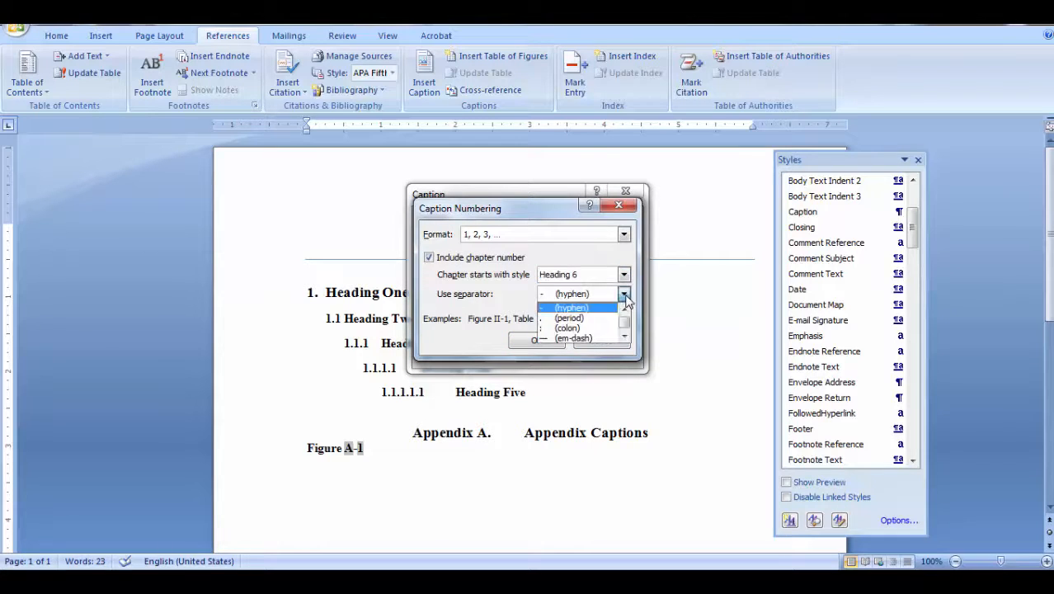
left_click(538, 340)
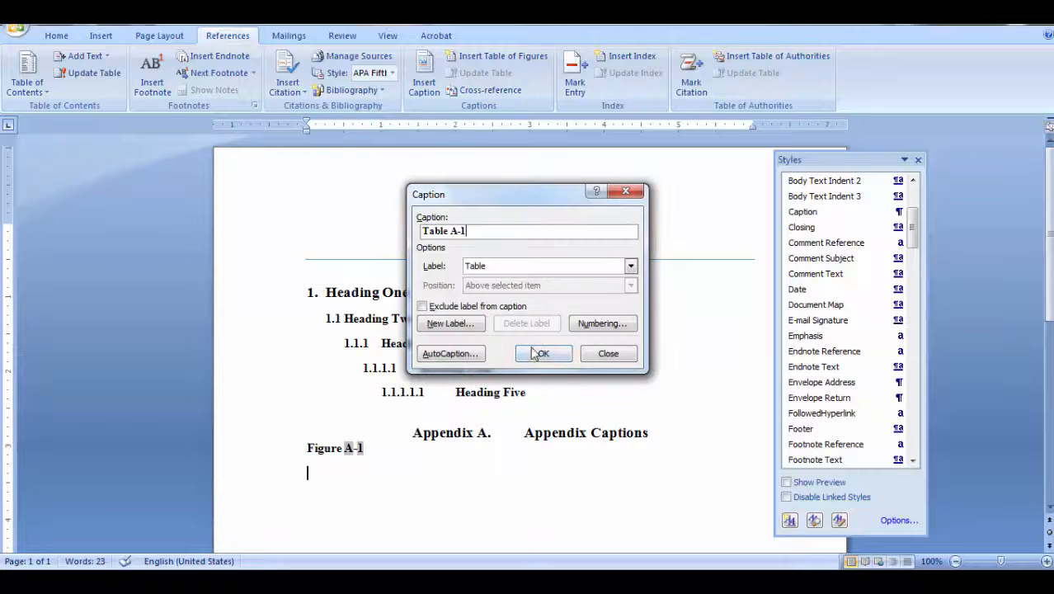
left_click(541, 353)
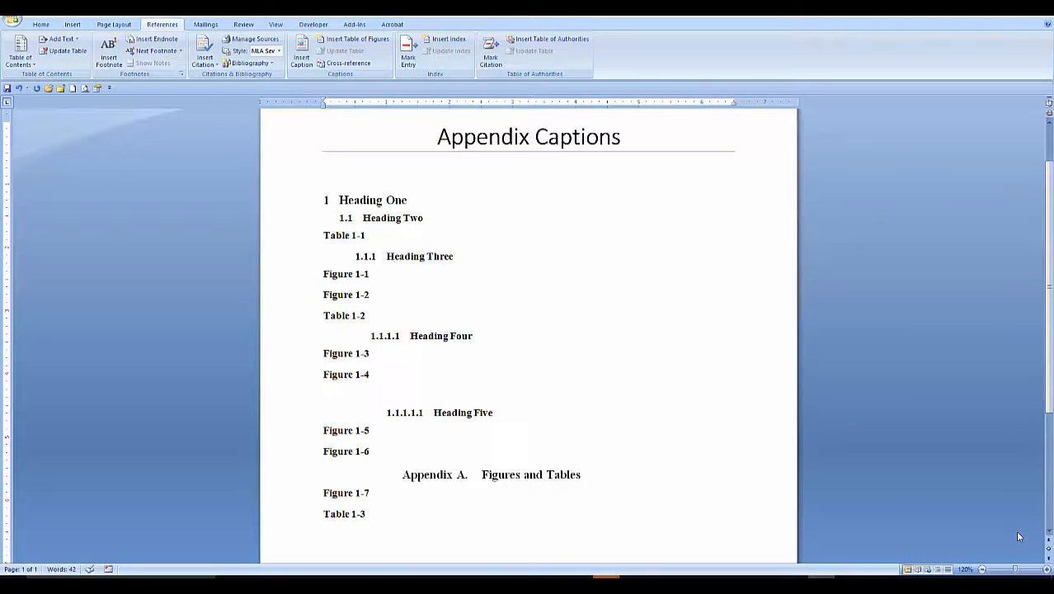
mouse_move(165, 256)
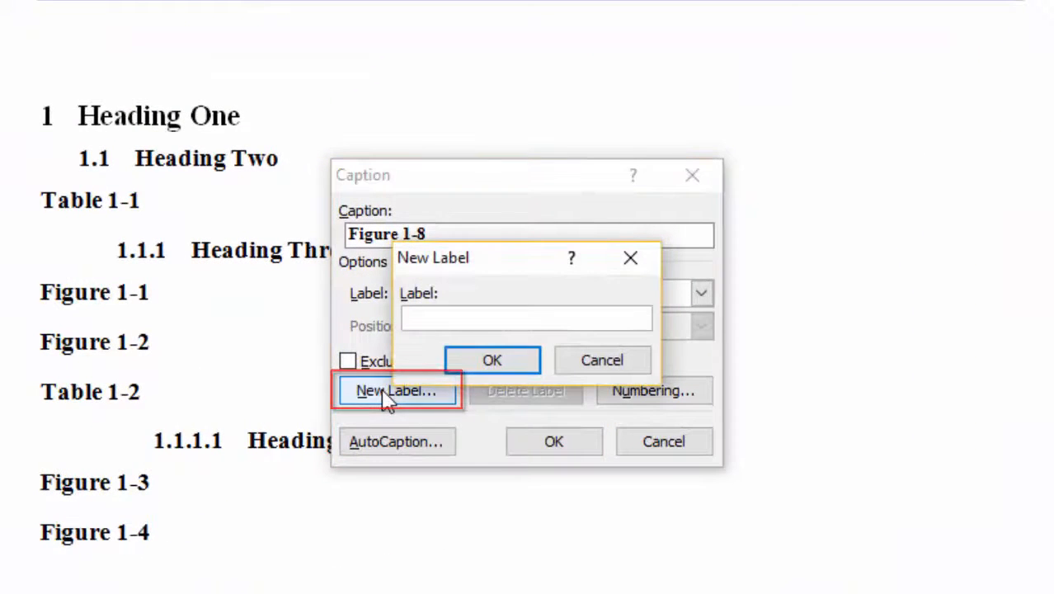
- Add new caption labels 'Appendix Figure' and 'Appendix Table'
type("App")
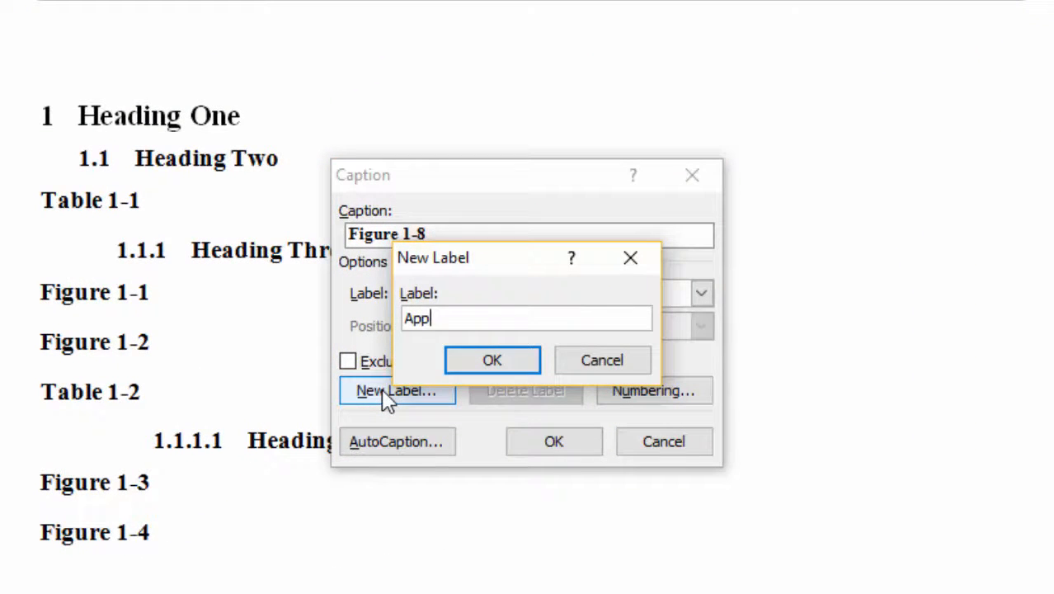
type("endix Figure")
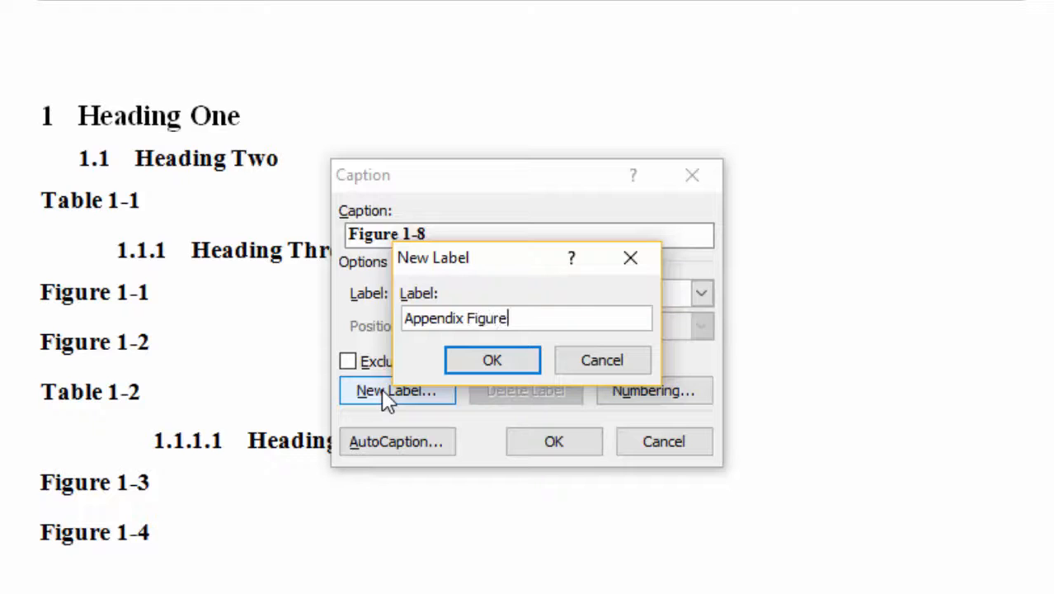
left_click(492, 360)
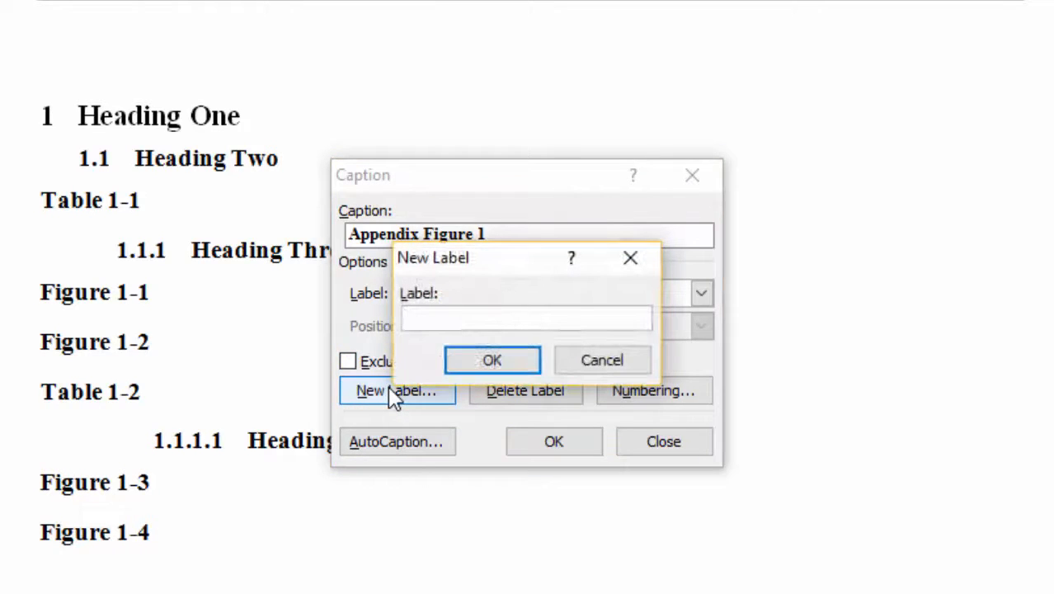
type("Appendix")
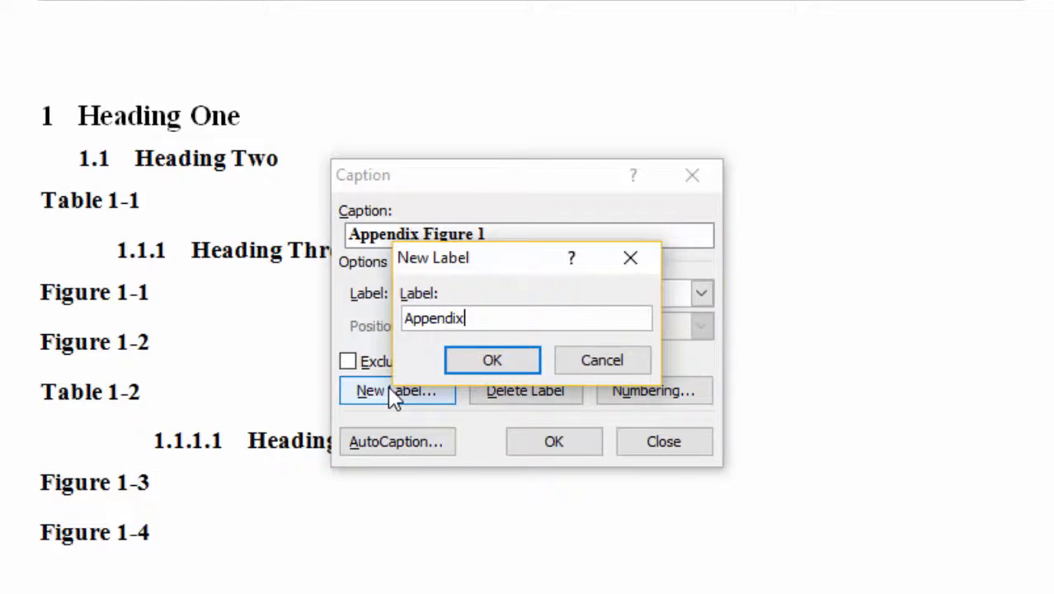
left_click(491, 360)
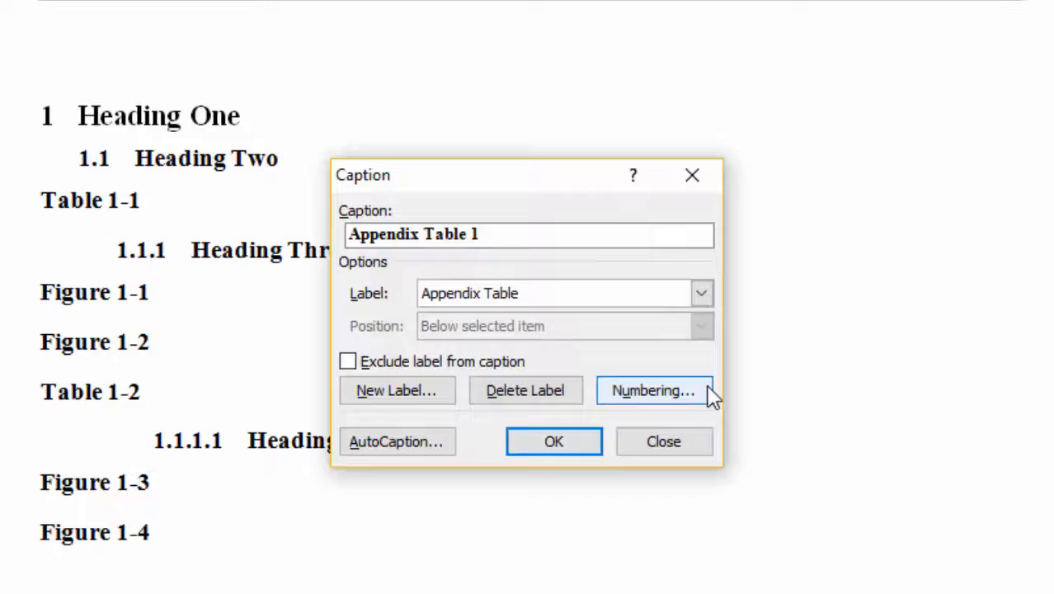
- Set caption numbering to include the Heading 6 chapter number with a hyphen separator
left_click(653, 390)
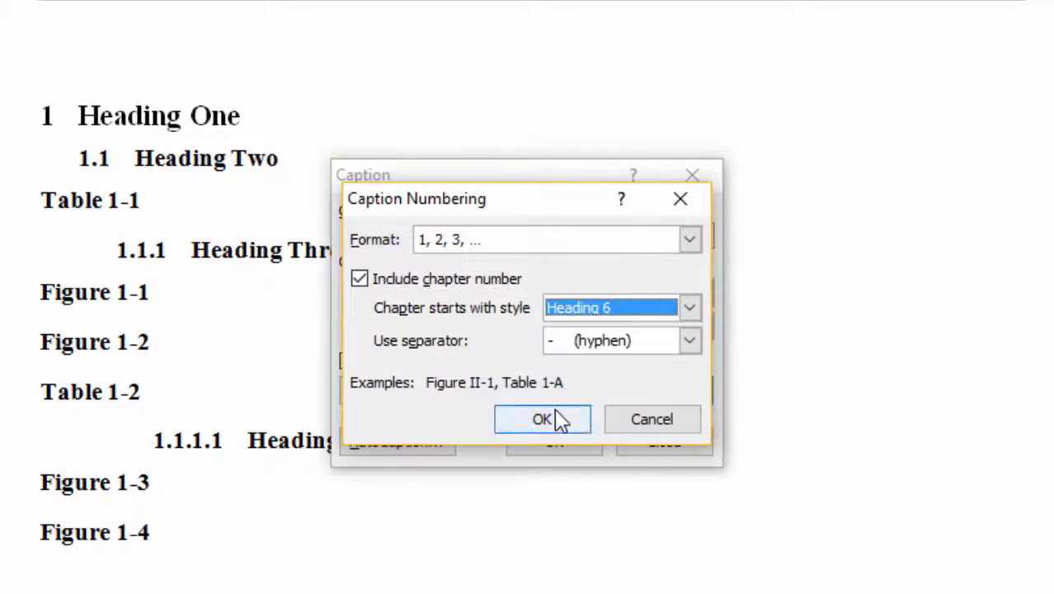
left_click(541, 419)
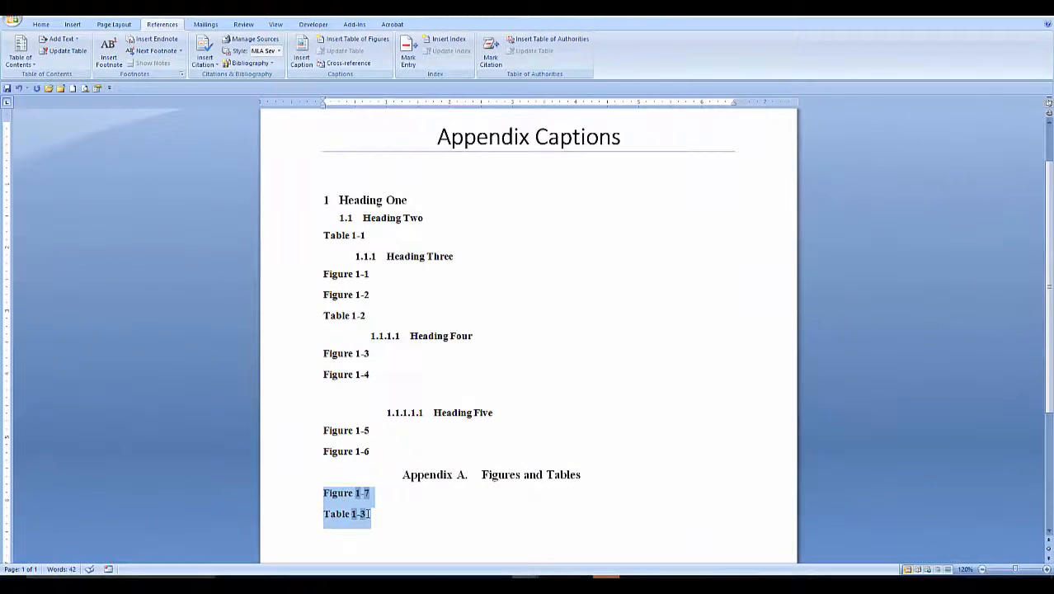
- Delete Figure 1-7 and Table 1-3 and insert Appendix Figure A-1 and Appendix Table A-1 captions
key("Delete")
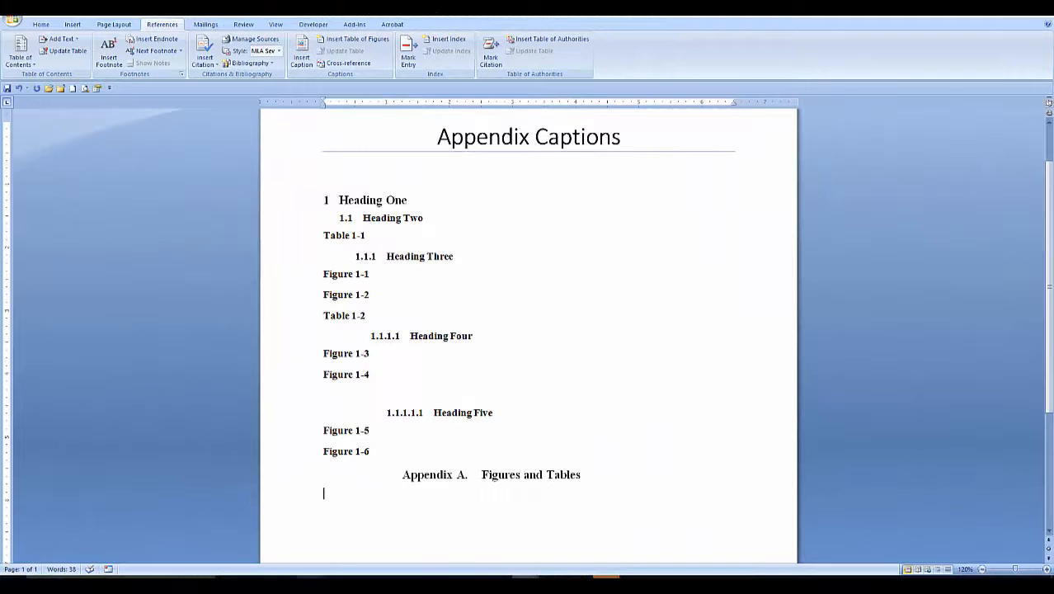
mouse_move(375, 518)
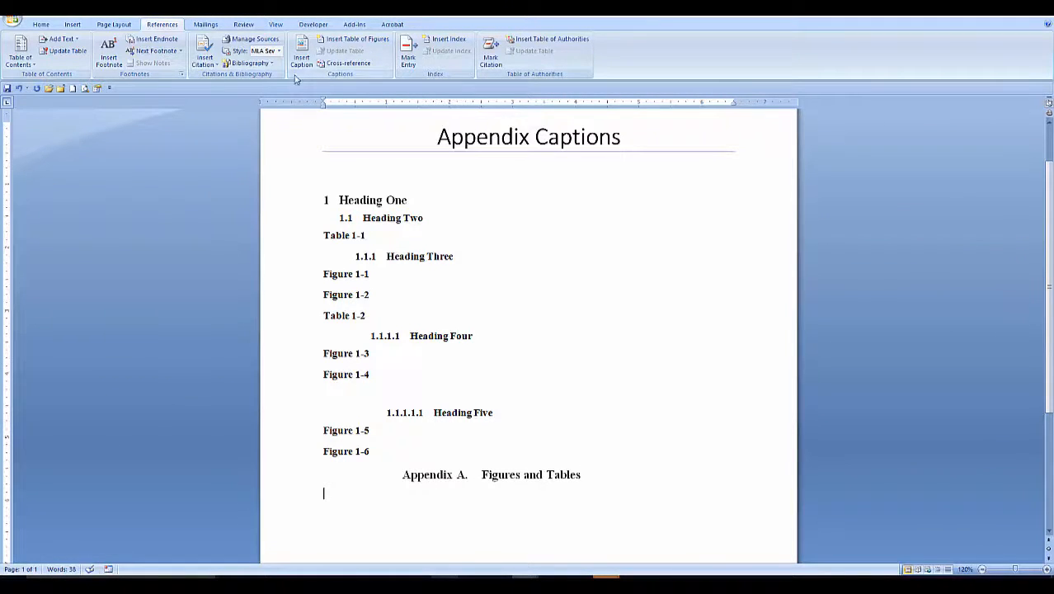
left_click(300, 53)
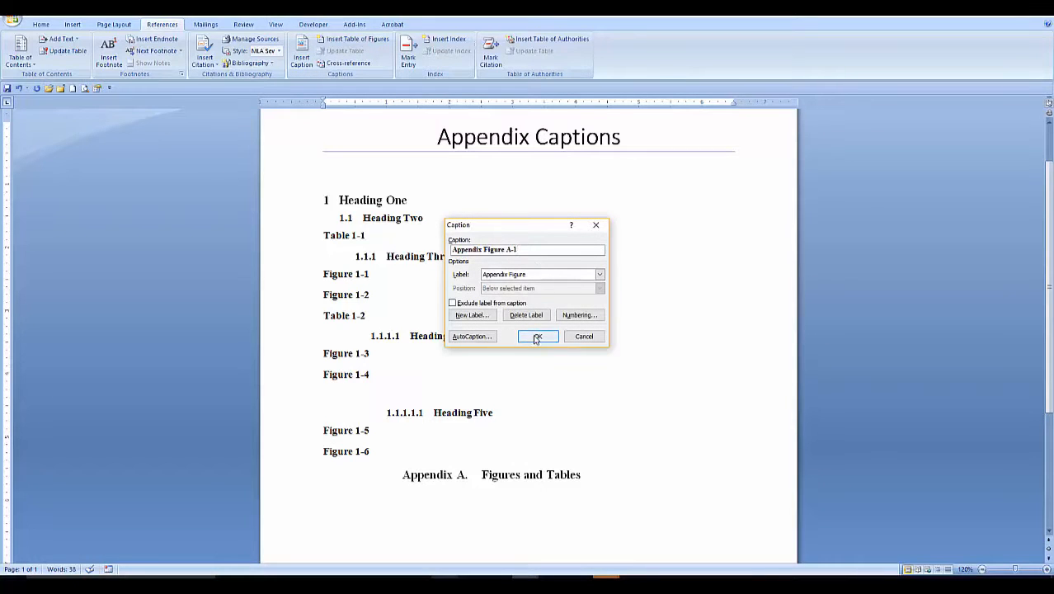
left_click(538, 337)
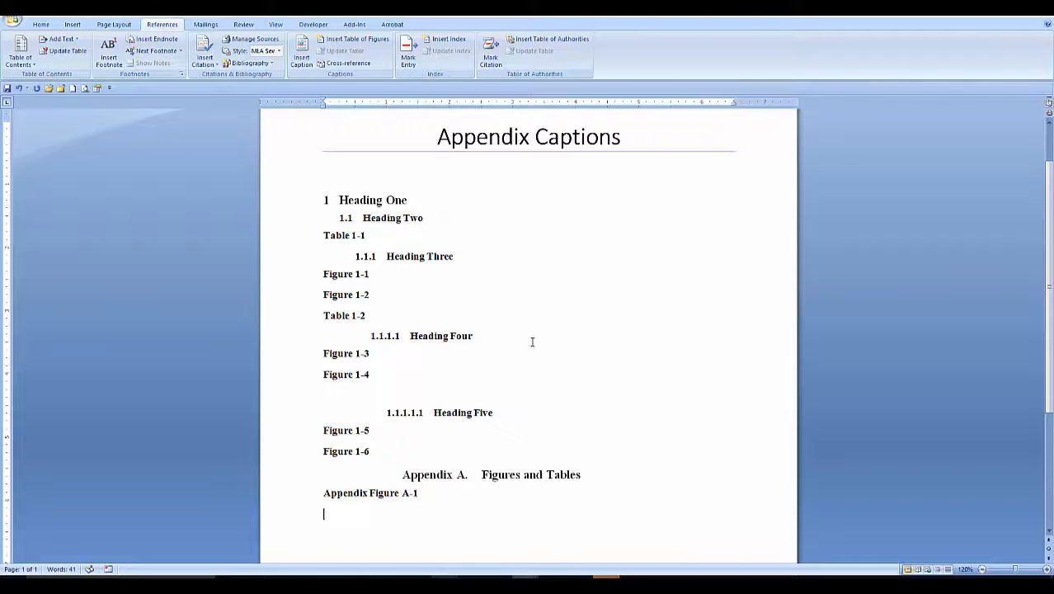
left_click(301, 49)
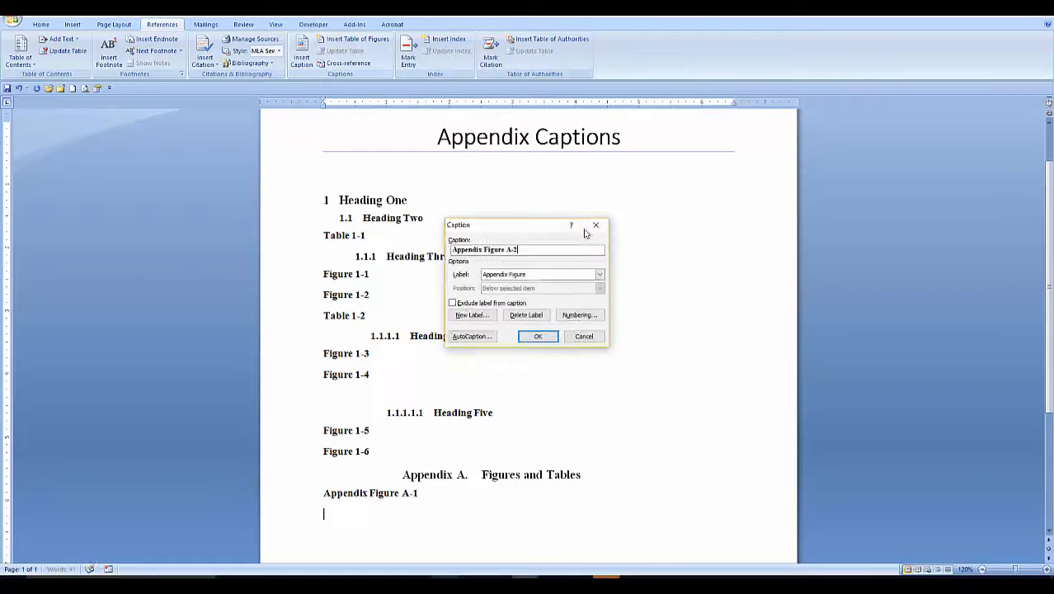
left_click(600, 274)
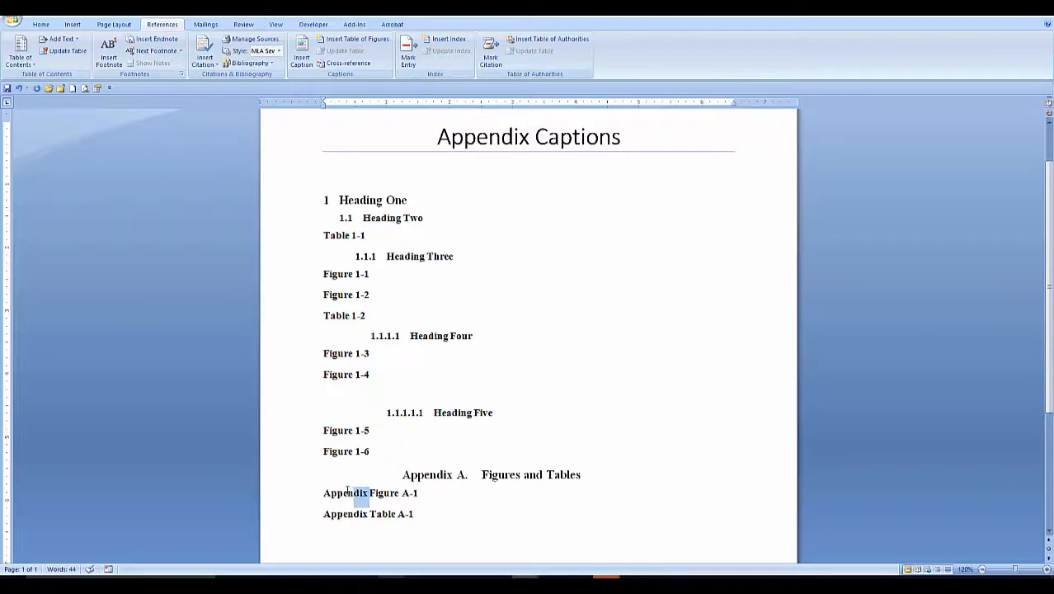
- Remove the word 'Appendix' from the figure caption so it reads Figure A-1
double_click(344, 492)
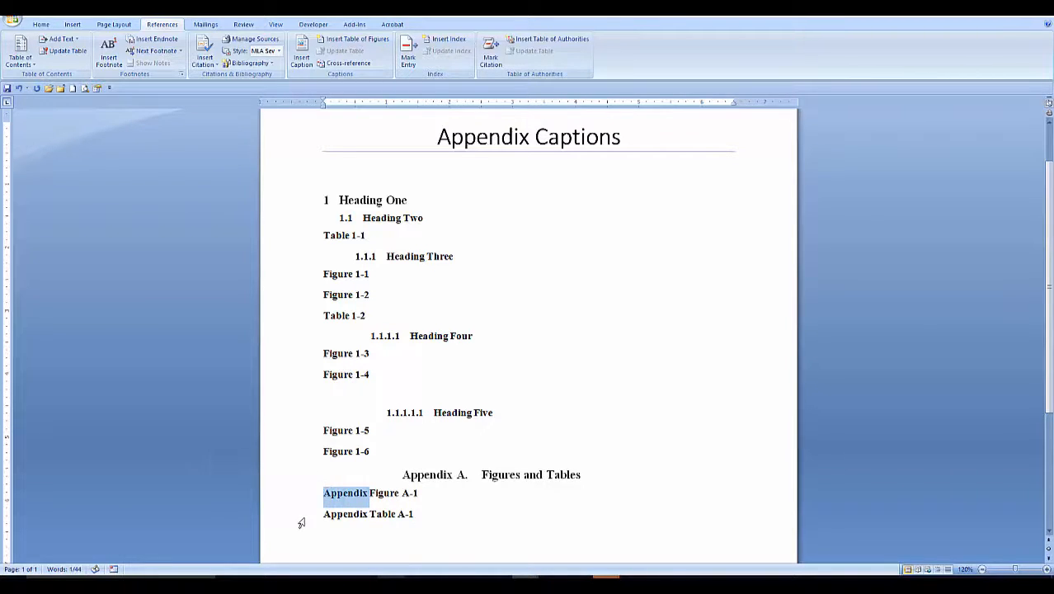
left_click(314, 25)
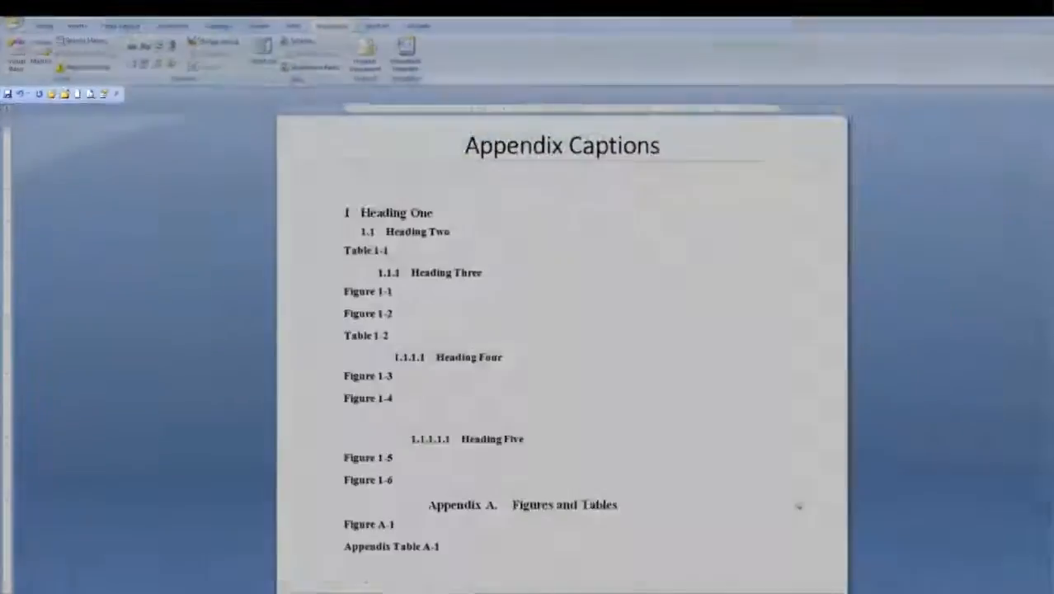
- Start recording a new macro named 'AppFigure' from the Developer tools
left_click(313, 25)
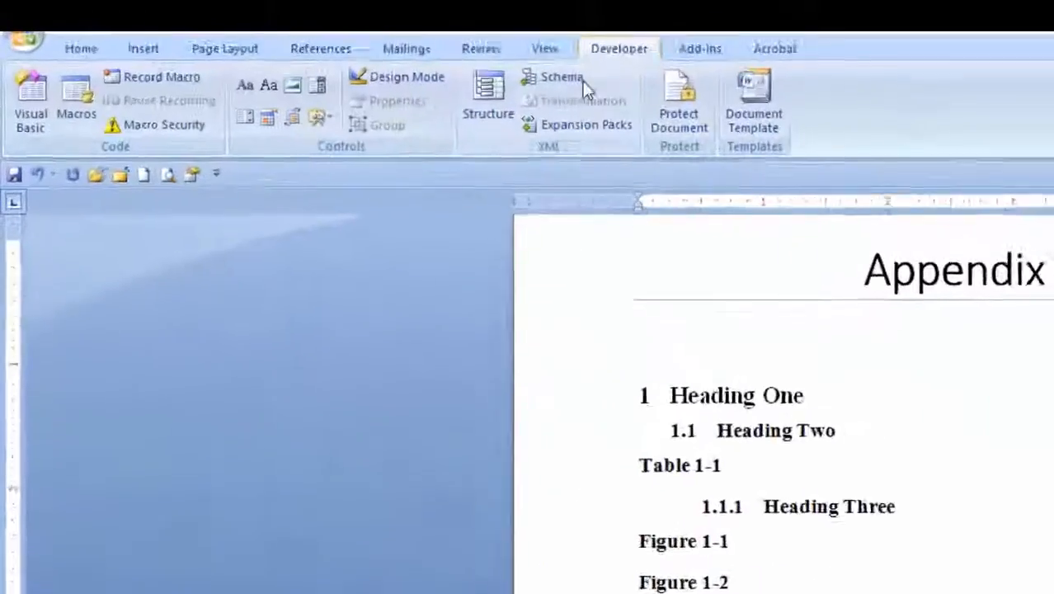
mouse_move(161, 83)
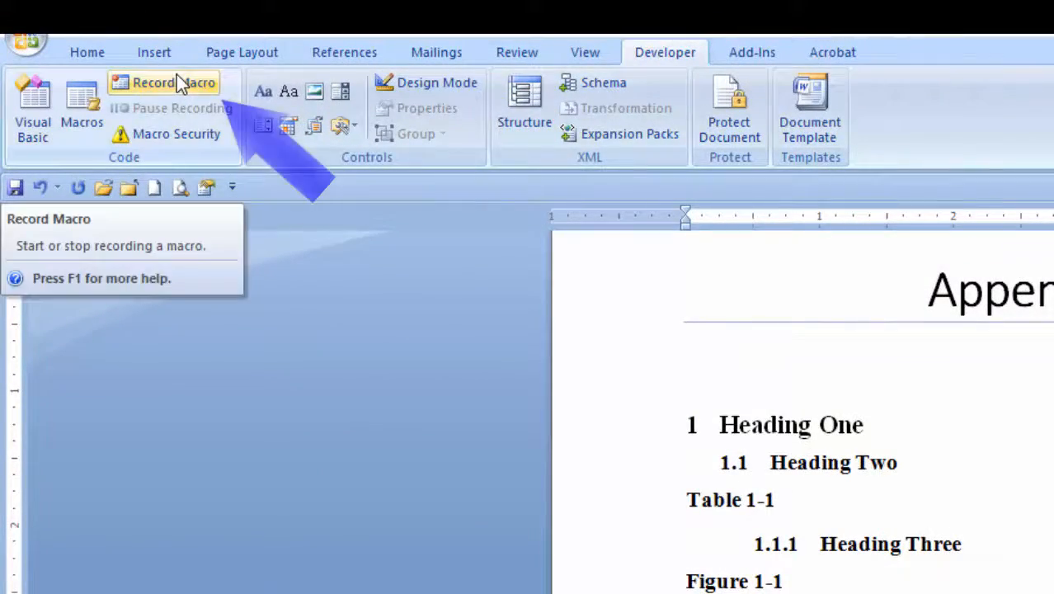
left_click(173, 83)
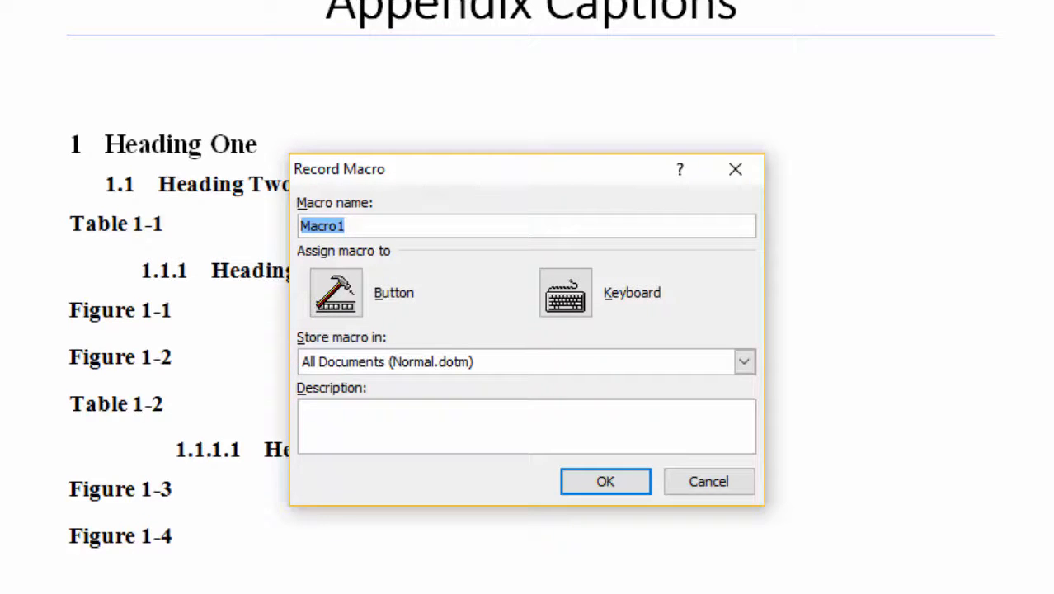
type("AppFigure")
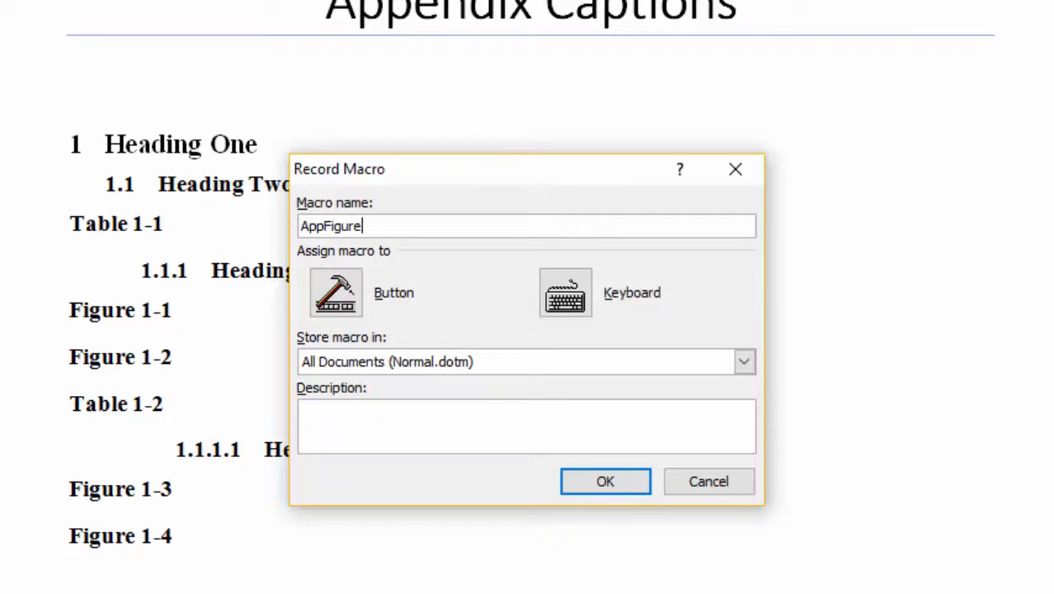
left_click(604, 482)
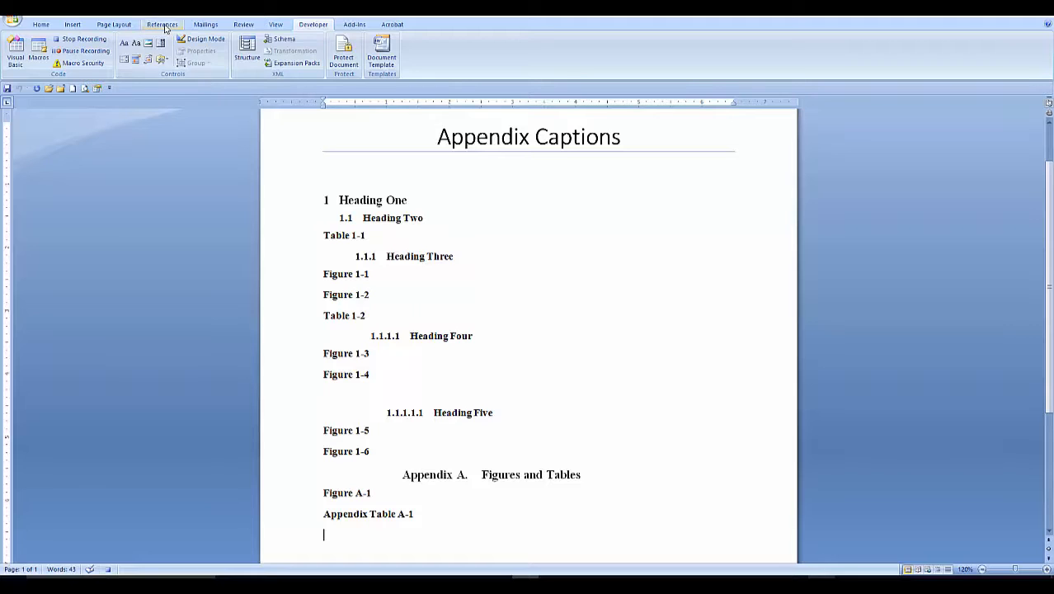
- Insert a caption with the Appendix Figure label, Figure A-2, below Appendix Table A-1 while recording
left_click(161, 25)
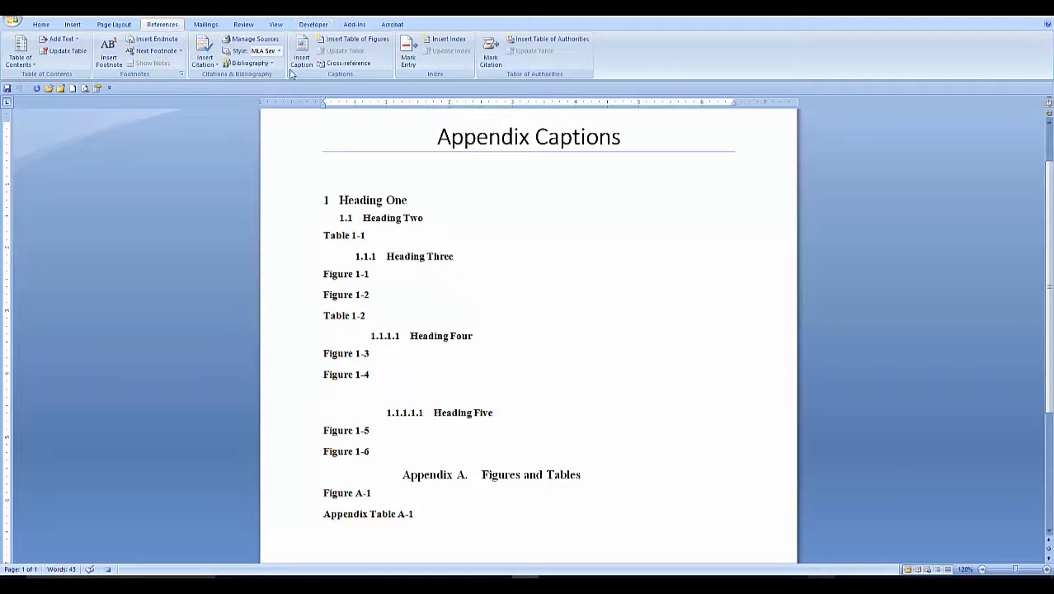
left_click(300, 52)
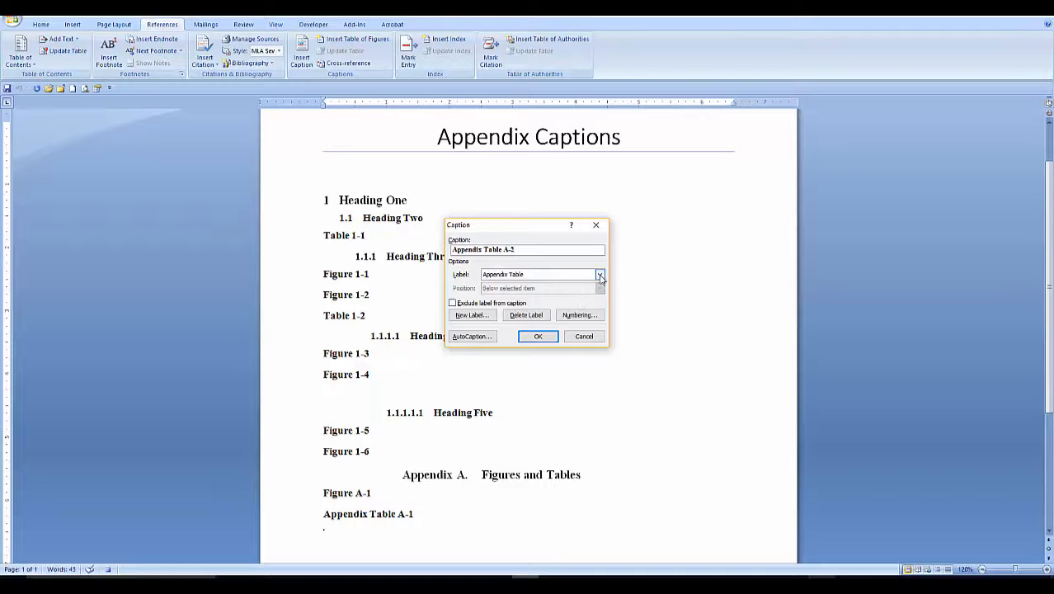
left_click(601, 274)
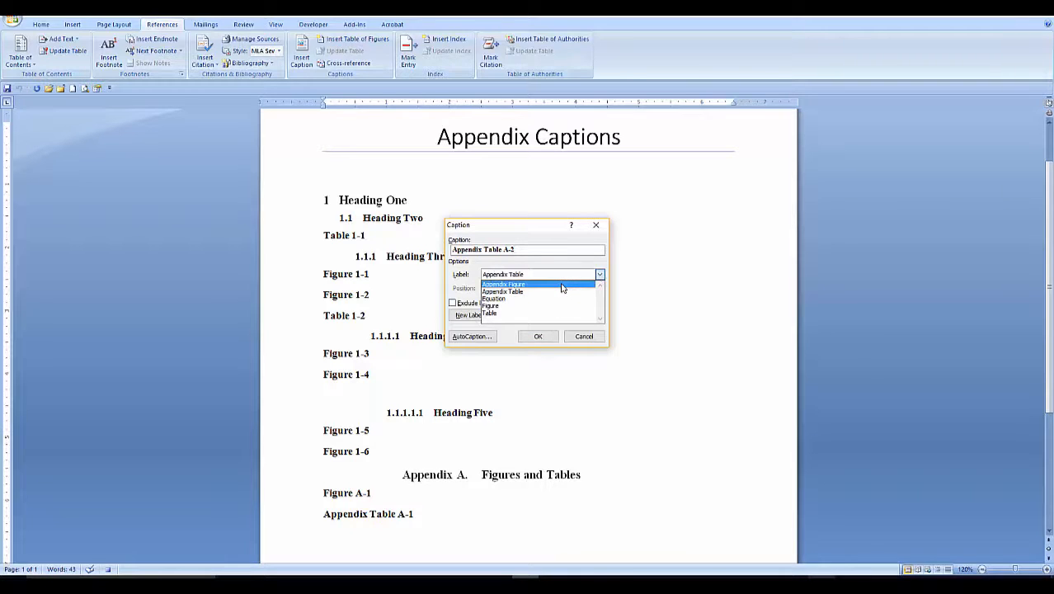
left_click(504, 284)
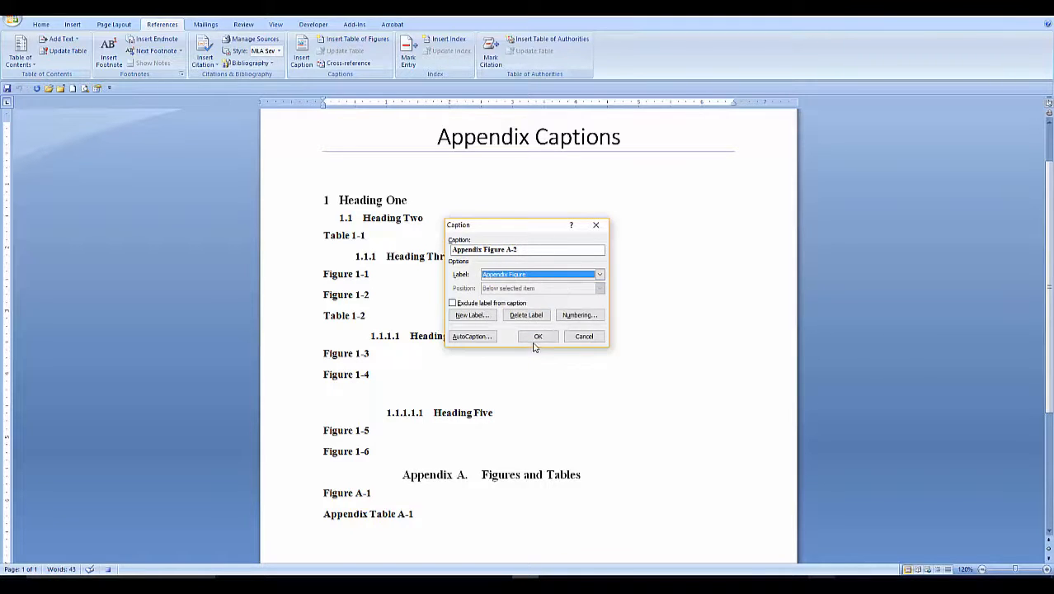
left_click(538, 336)
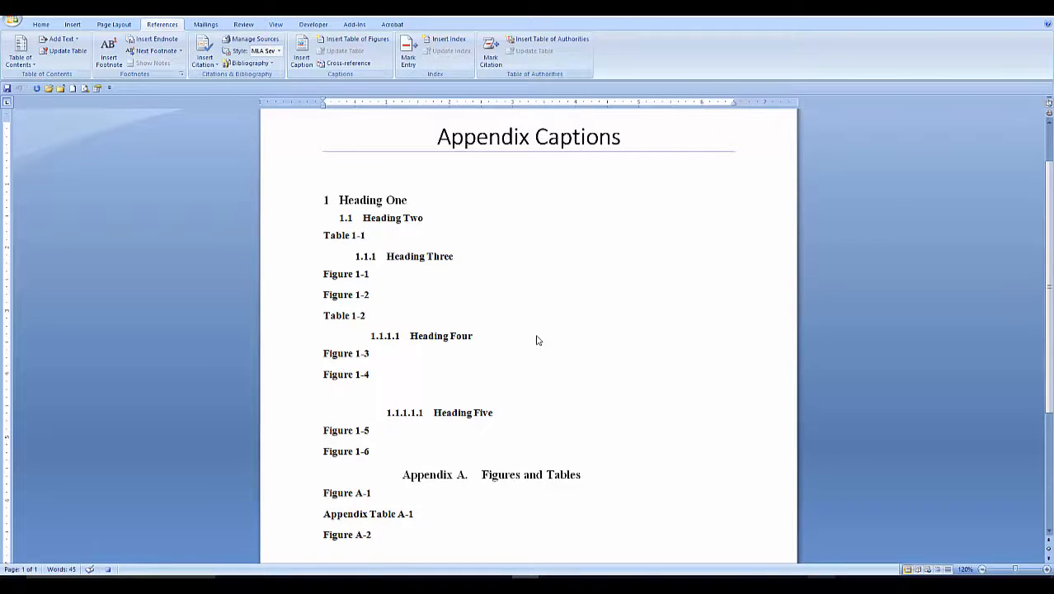
left_click(313, 25)
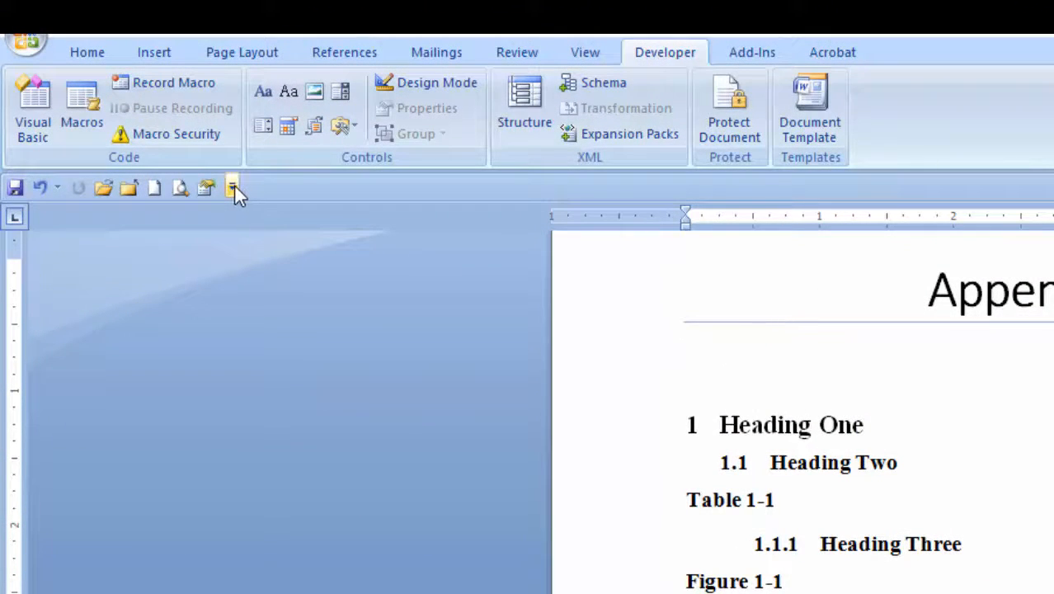
- Add the Normal.NewMacros.AppFigure macro to the Quick Access Toolbar via More Commands
left_click(232, 187)
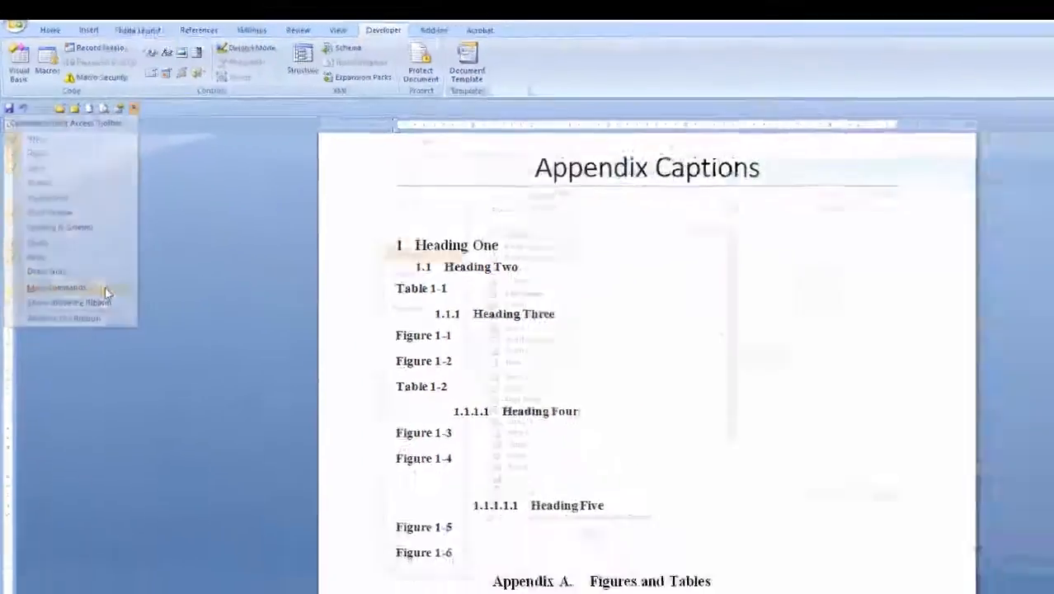
left_click(56, 287)
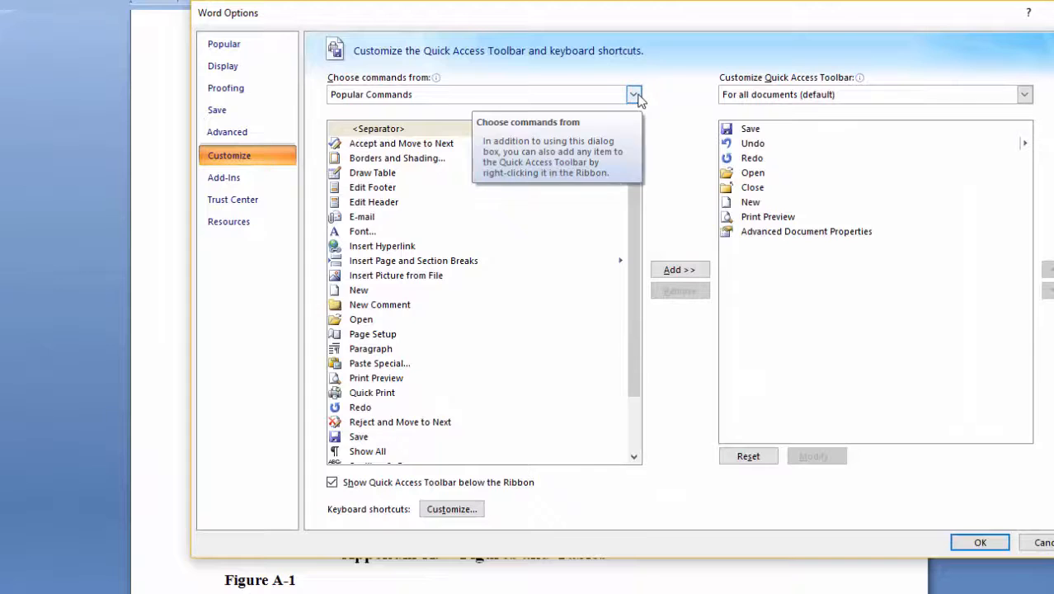
left_click(633, 94)
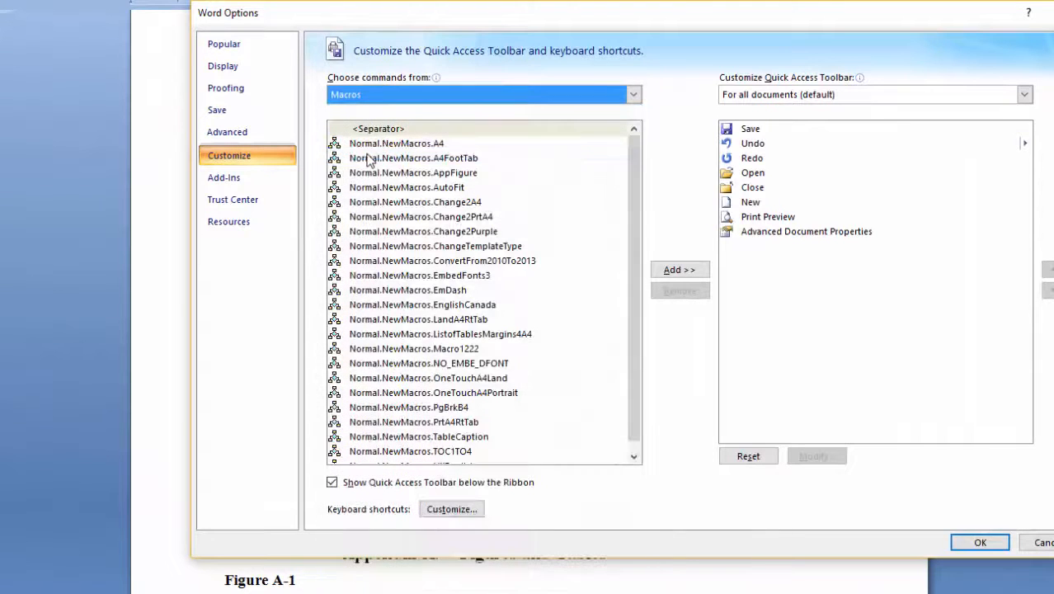
left_click(412, 174)
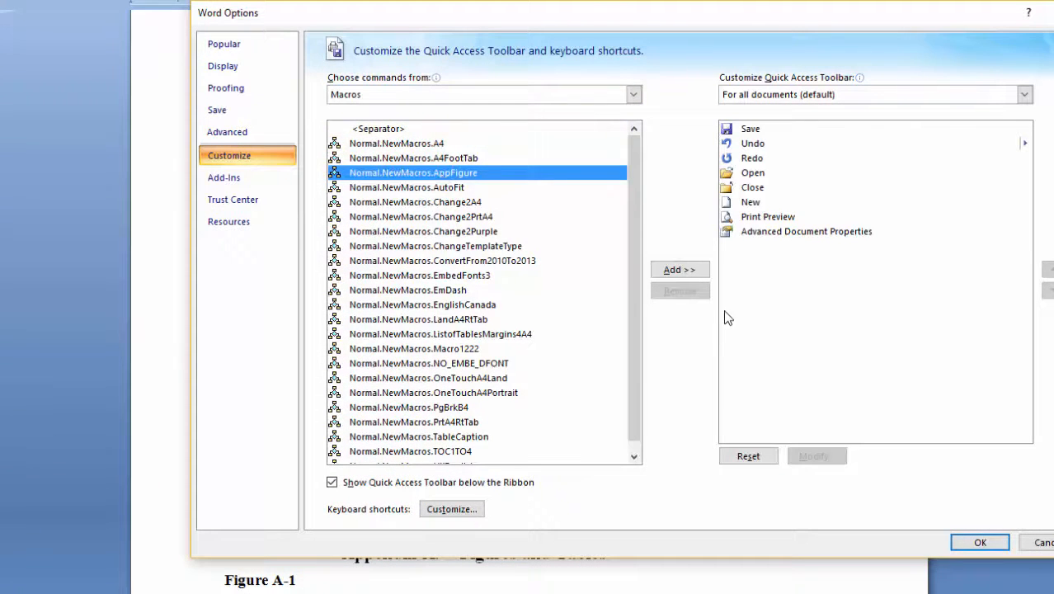
left_click(680, 271)
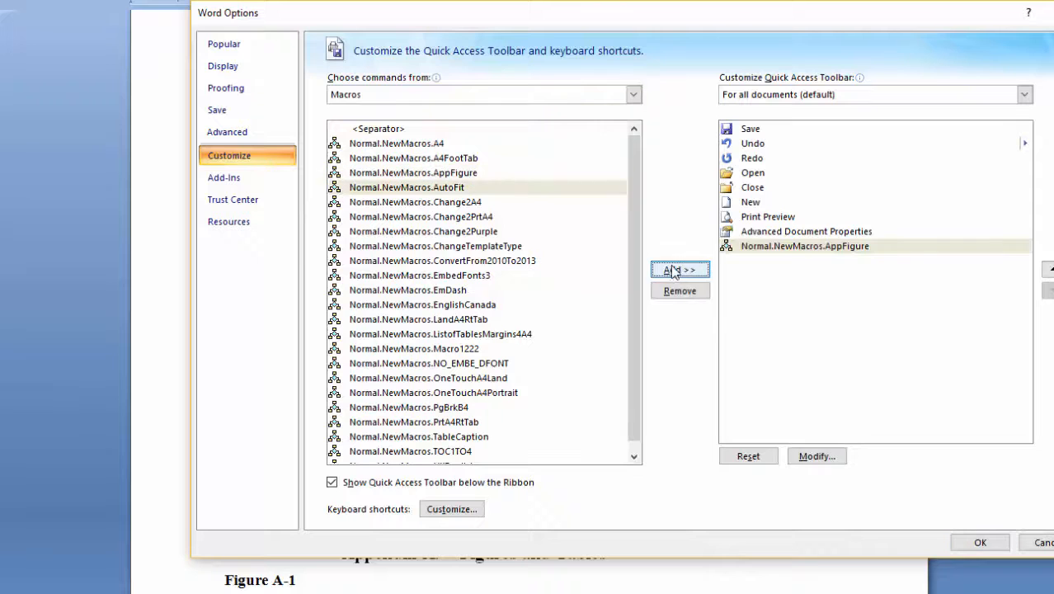
- Give the AppFigure button a custom icon and display name 'AppFigure' and apply the customisation
left_click(815, 456)
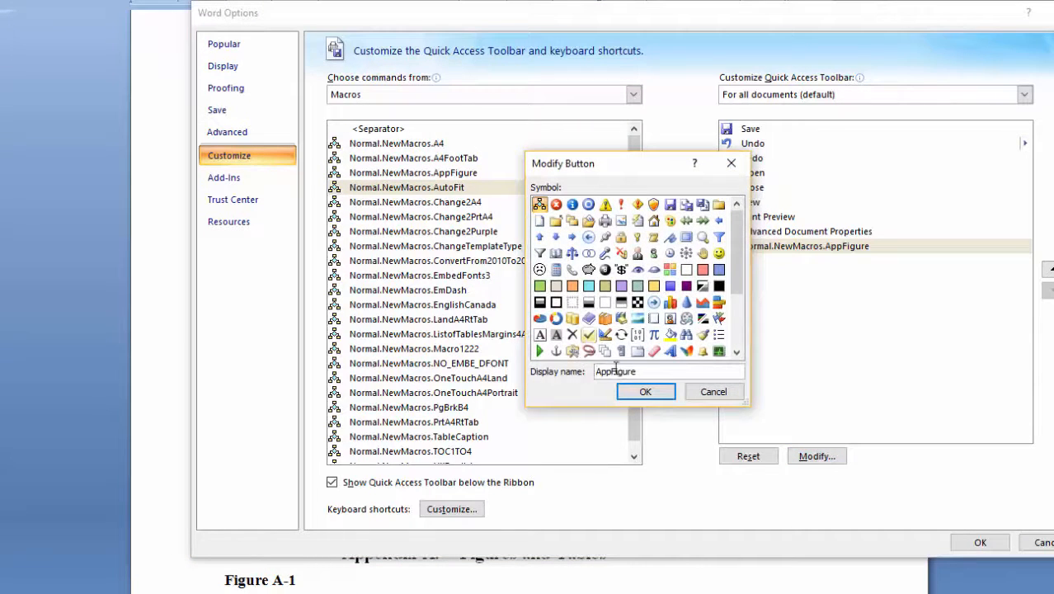
mouse_move(703, 302)
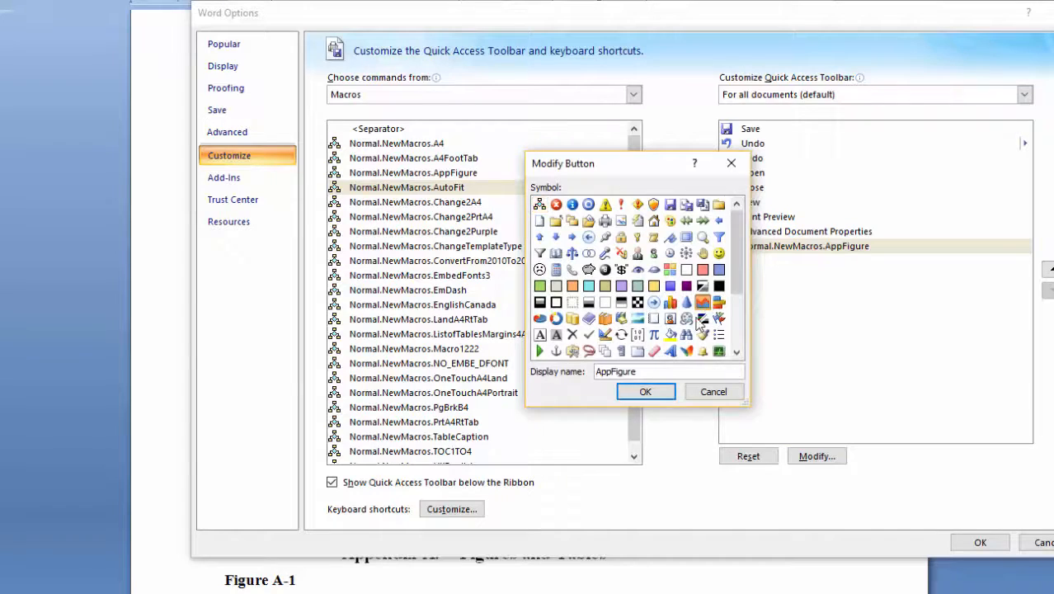
left_click(646, 391)
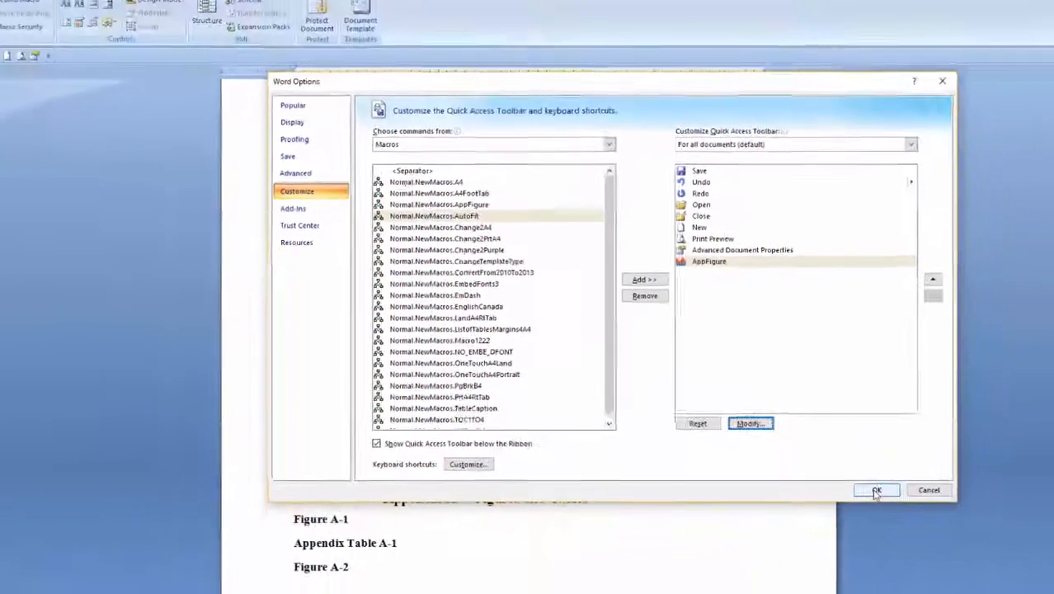
left_click(876, 491)
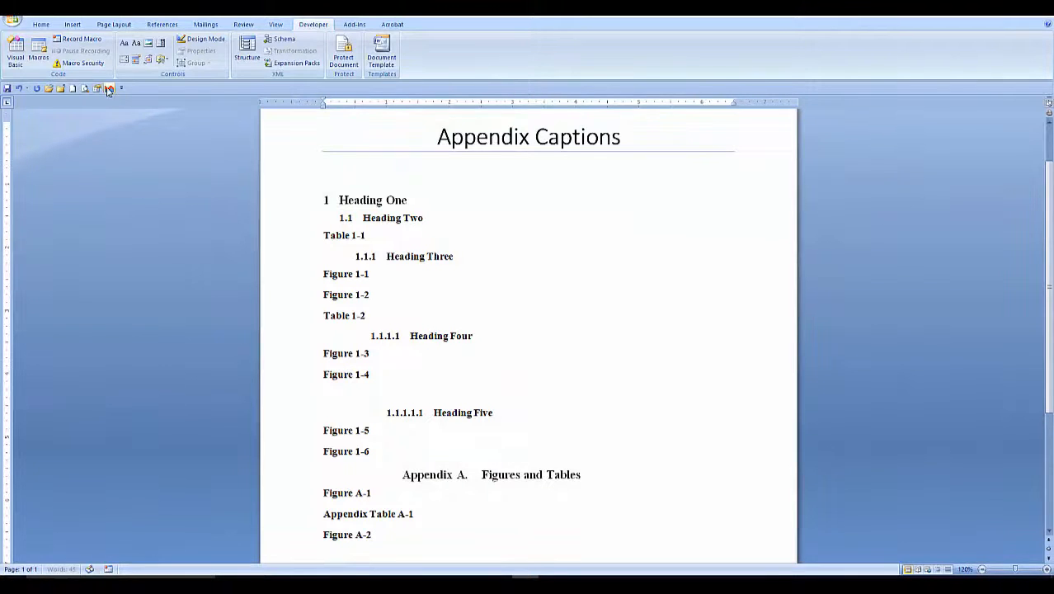
- Add a 'List of Figures' heading with a table of Figures 1-1 to 1-6, then a 'List of Tables' heading
left_click(109, 89)
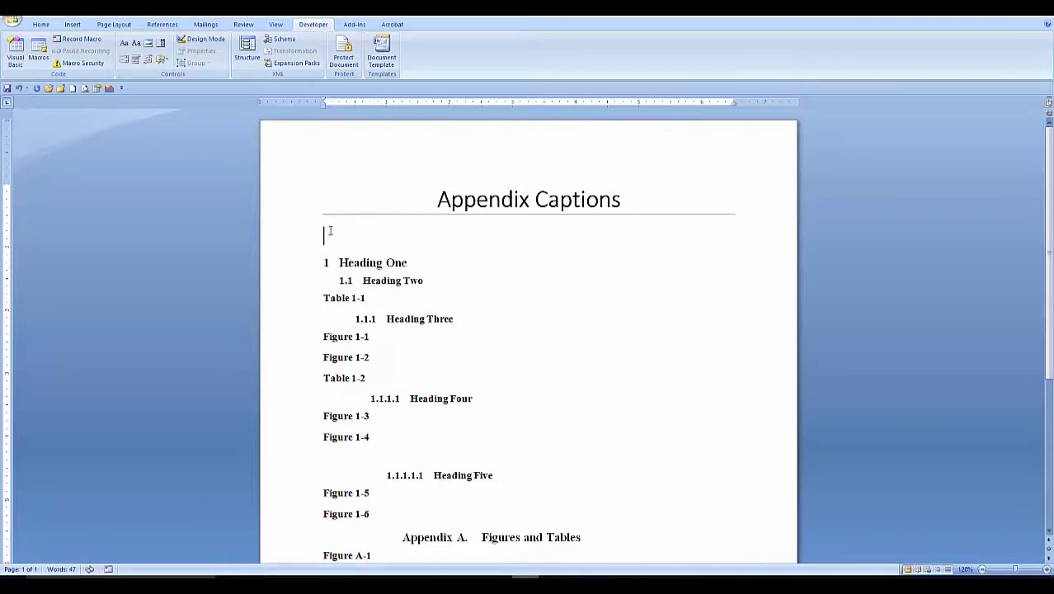
type("List of Figures")
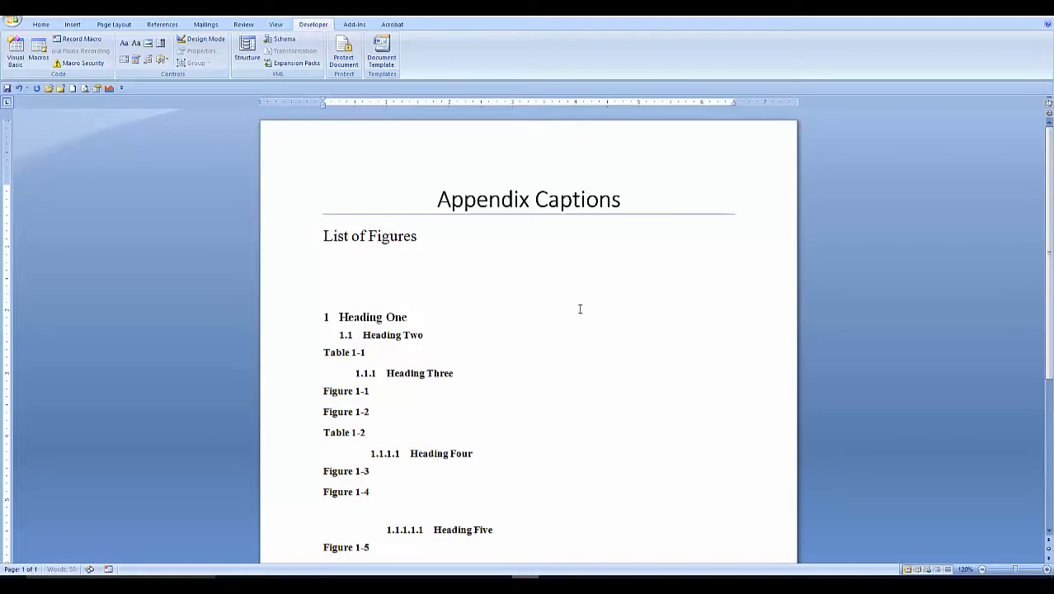
left_click(162, 24)
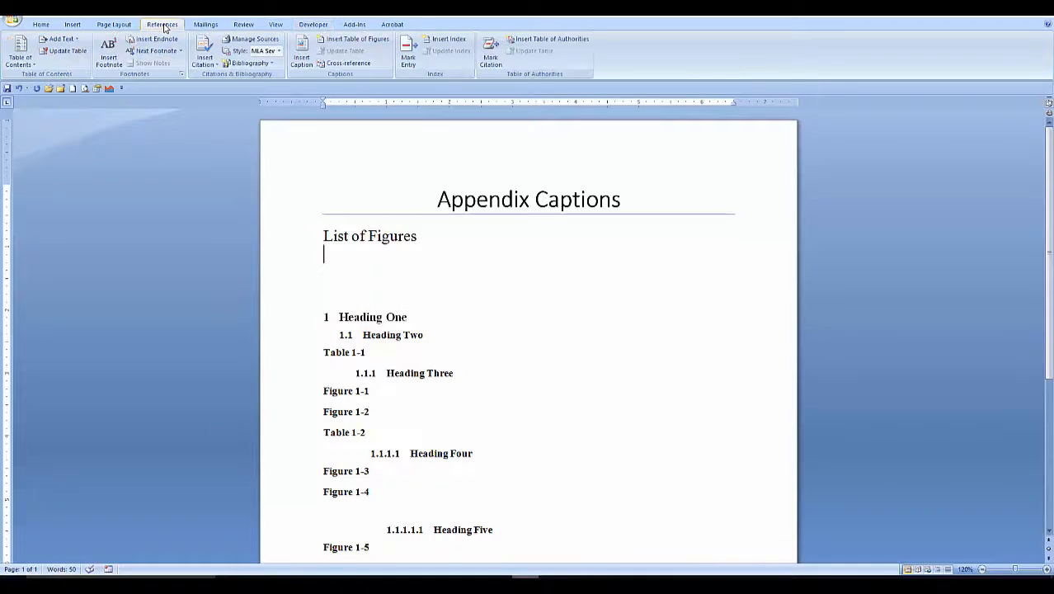
mouse_move(353, 40)
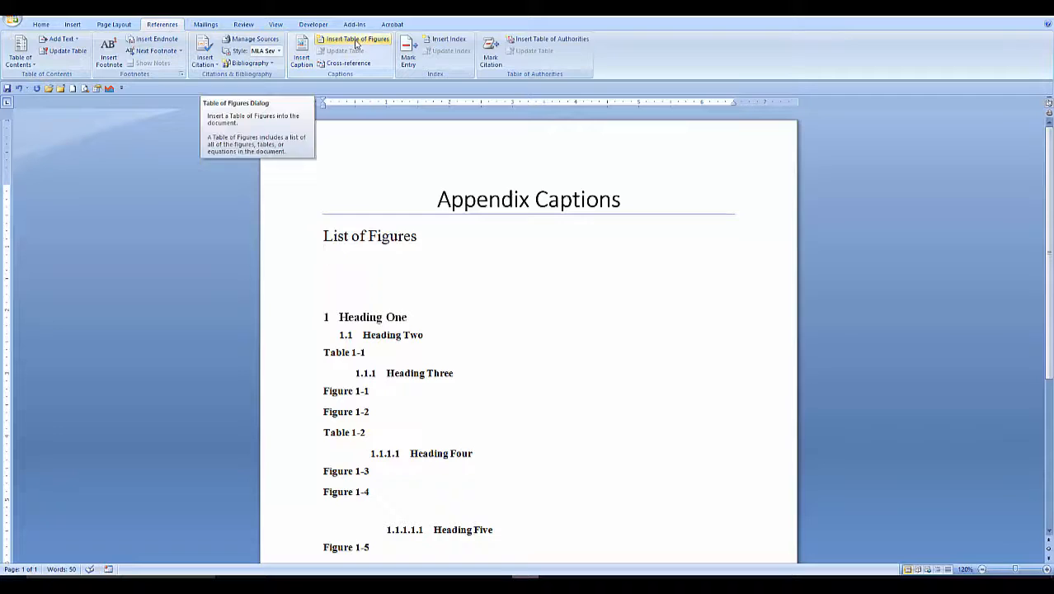
left_click(356, 39)
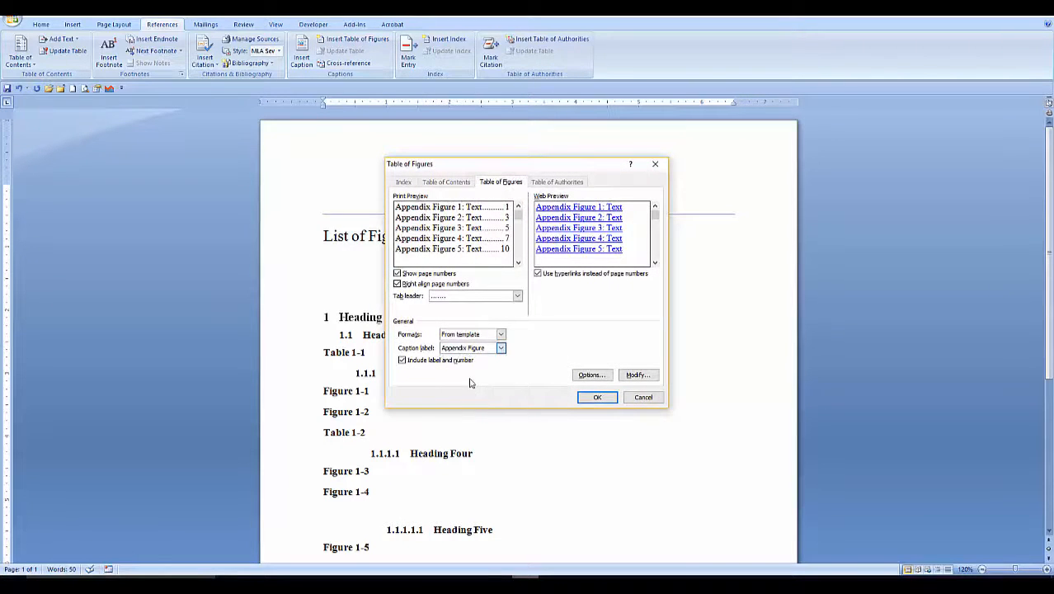
left_click(596, 396)
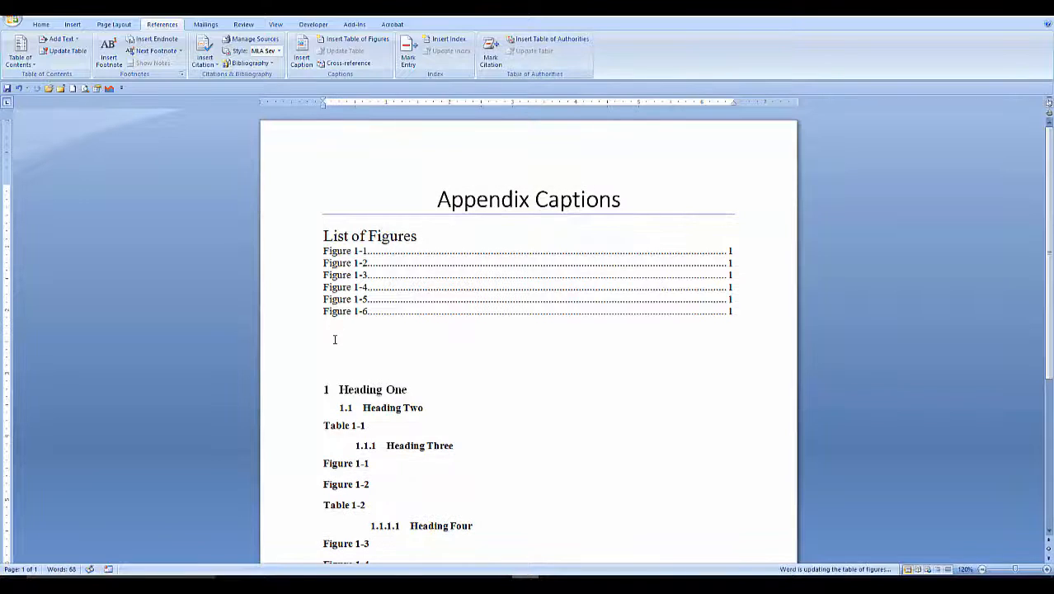
type("List of Tables")
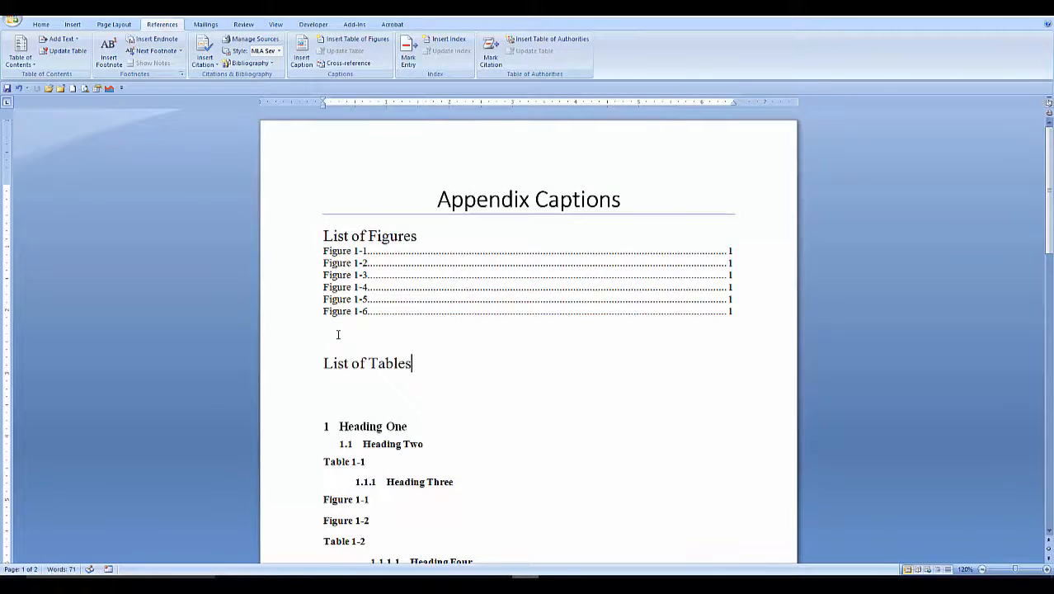
- Insert the list of Tables 1-1 and 1-2 and the list of appendix Figures A-1 to A-3
left_click(358, 40)
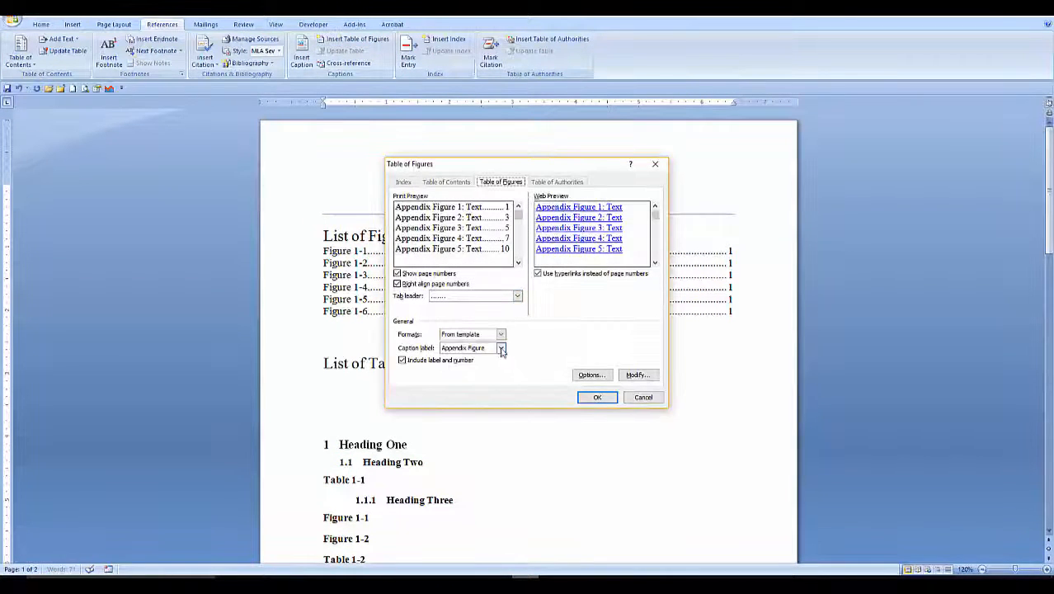
left_click(597, 396)
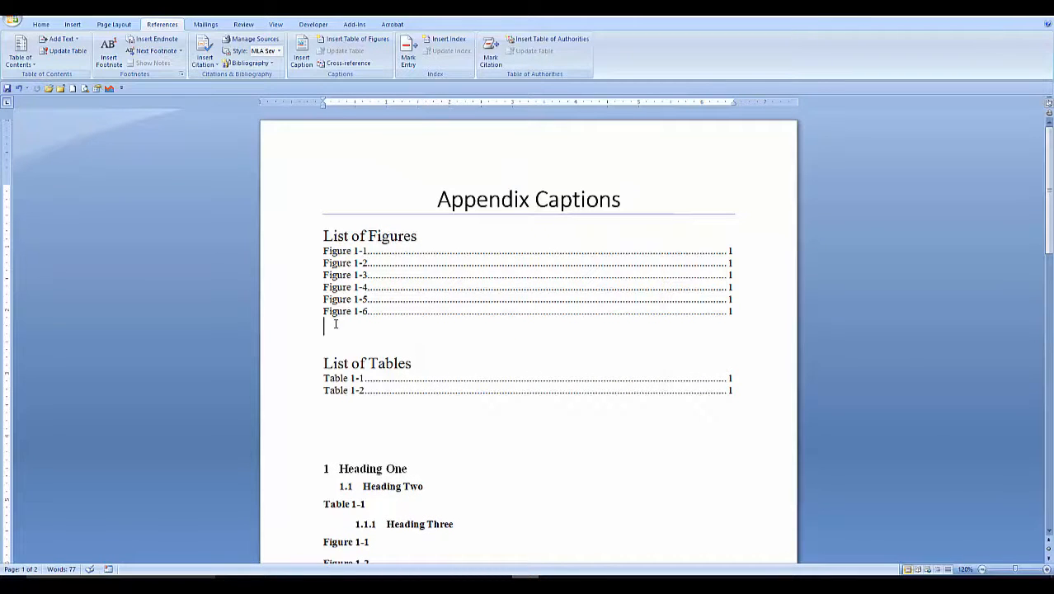
left_click(356, 39)
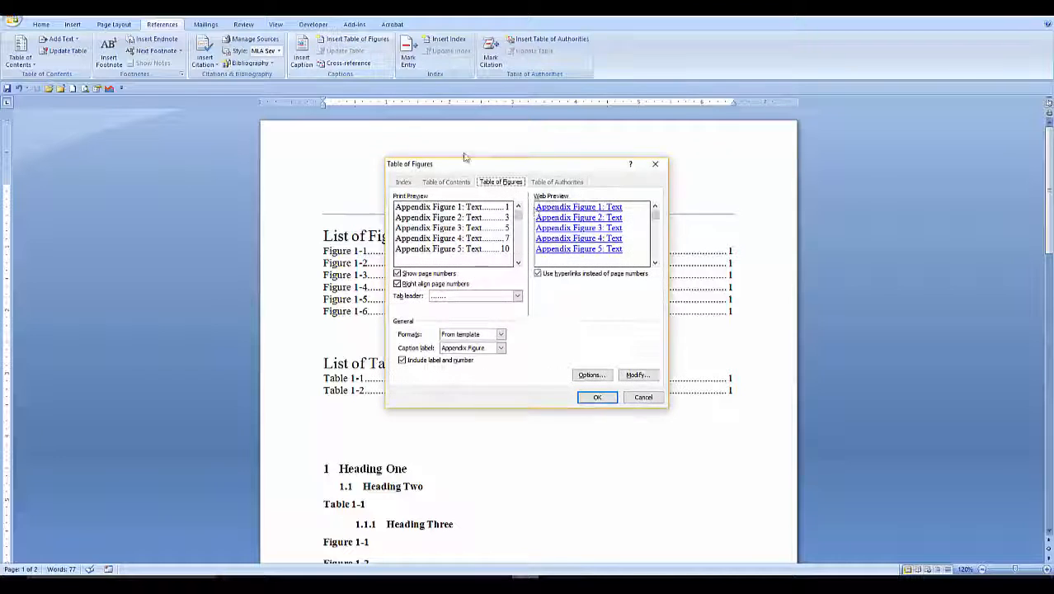
left_click(597, 397)
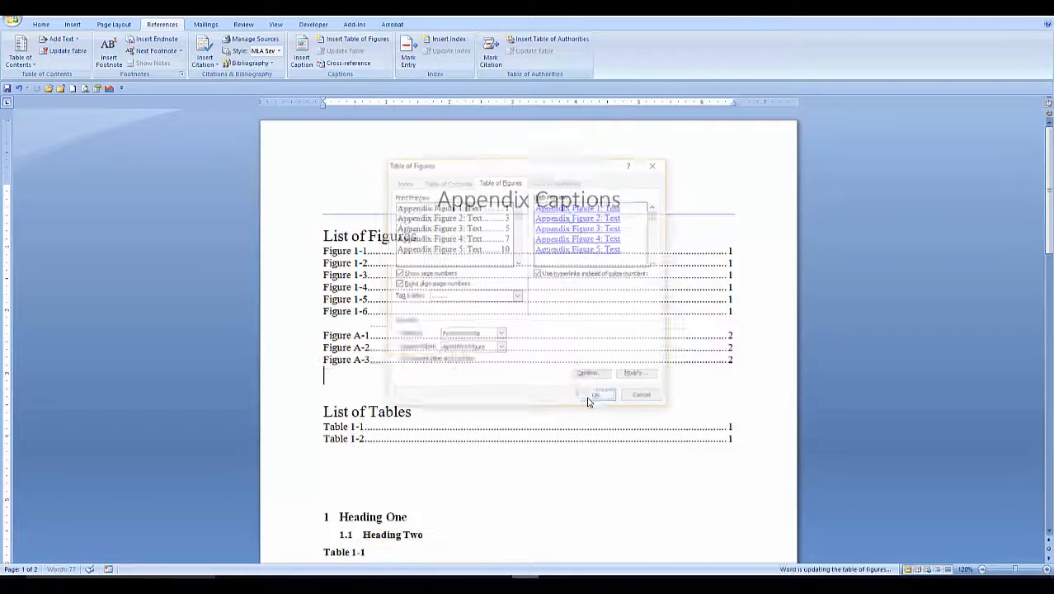
- Insert the list of appendix tables with the Appendix Table label, covering Table A-1
left_click(596, 394)
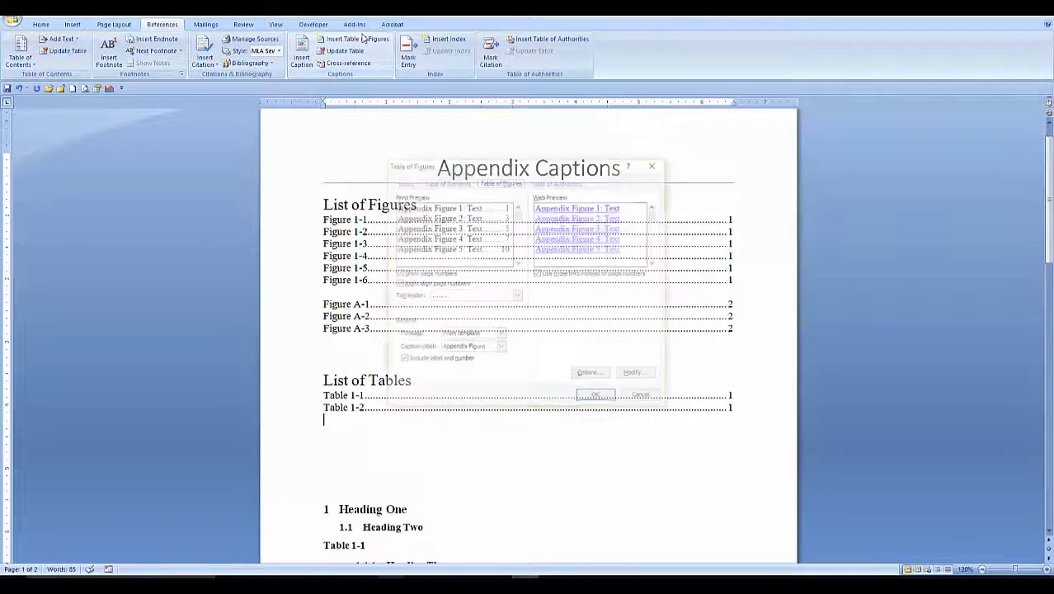
left_click(502, 346)
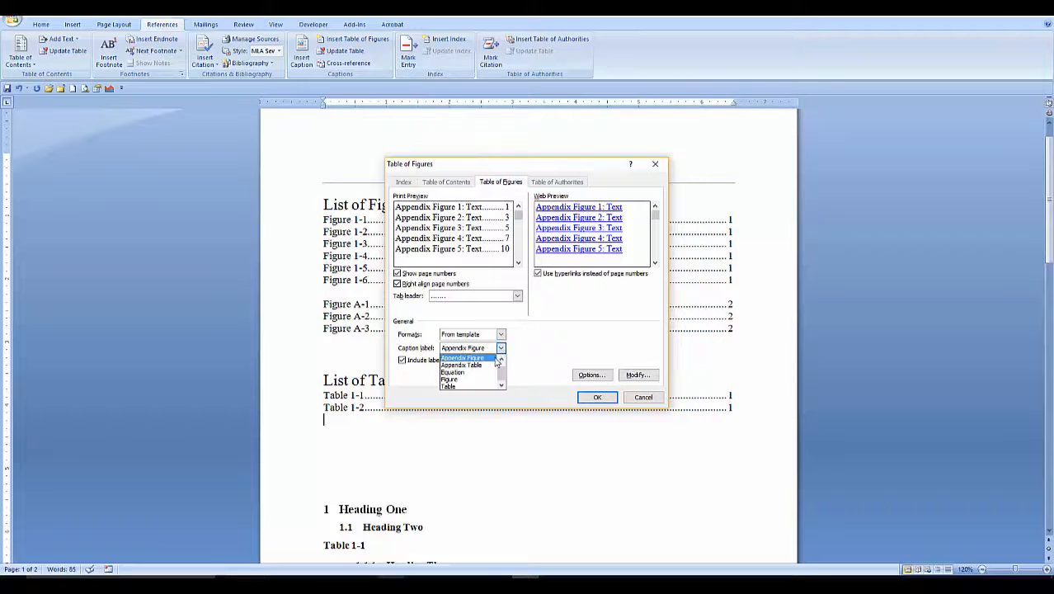
left_click(597, 396)
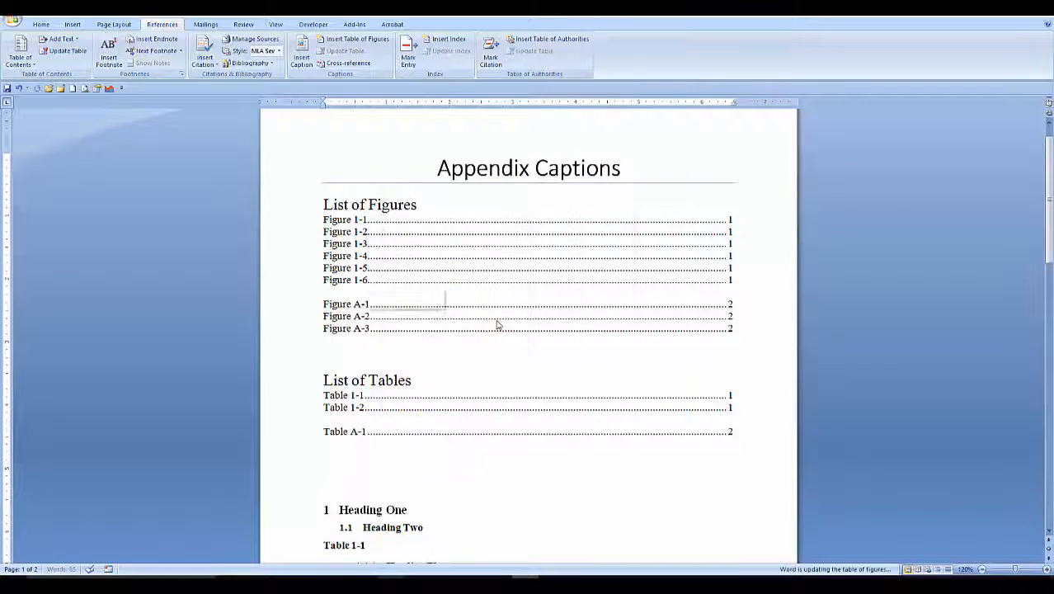